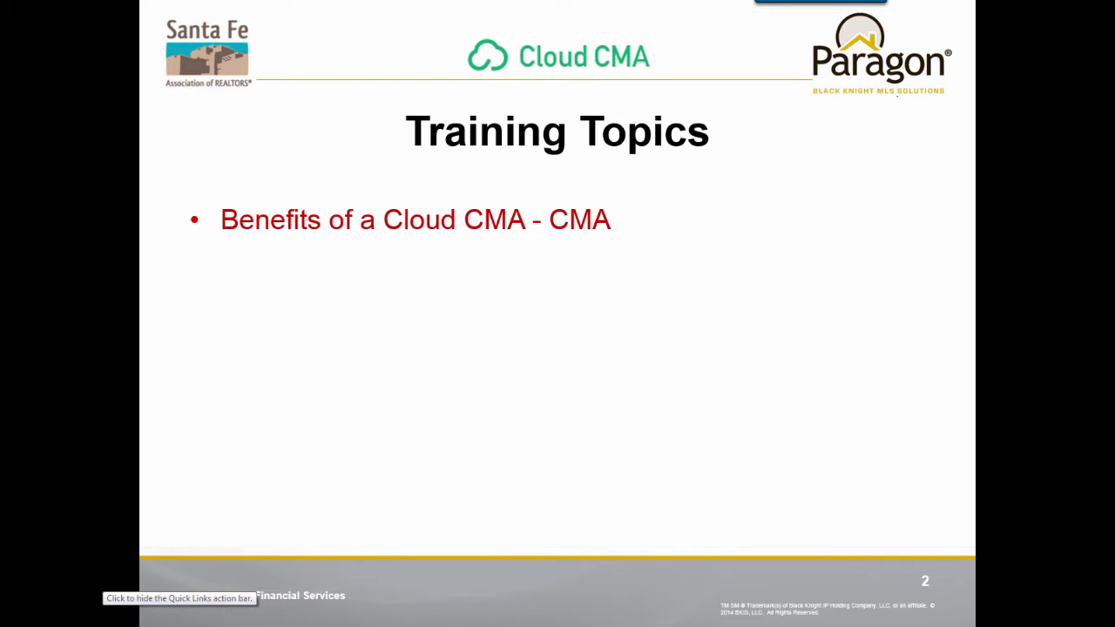
# Advance the slide show through slides 2–4, past the Cloud CMA benefits and Account Setup slides.
pyautogui.press('right')
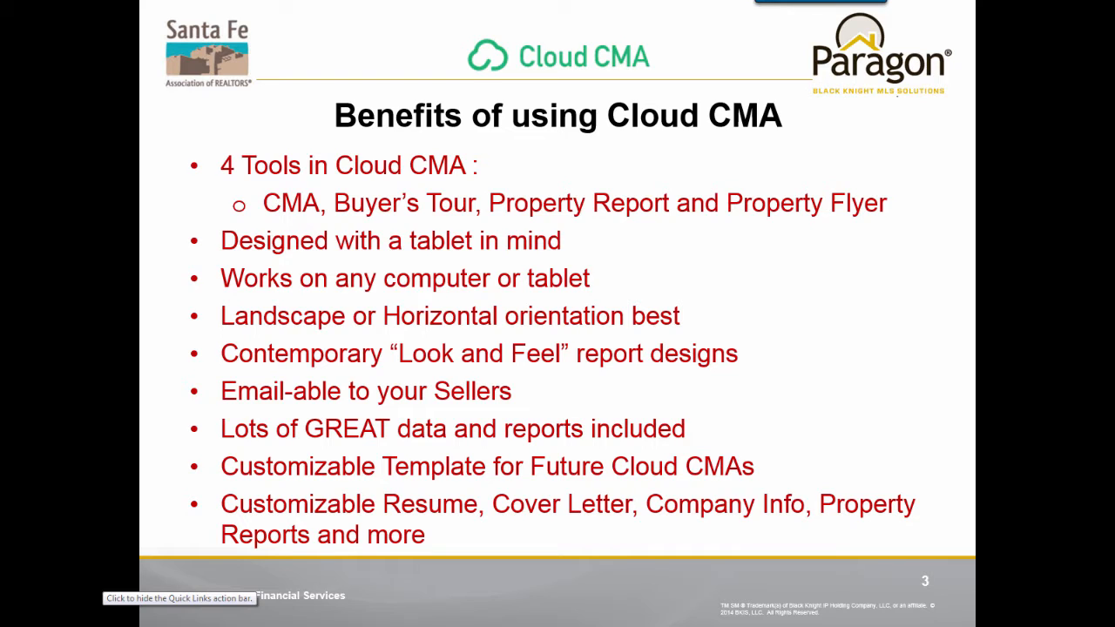
pyautogui.press('Right')
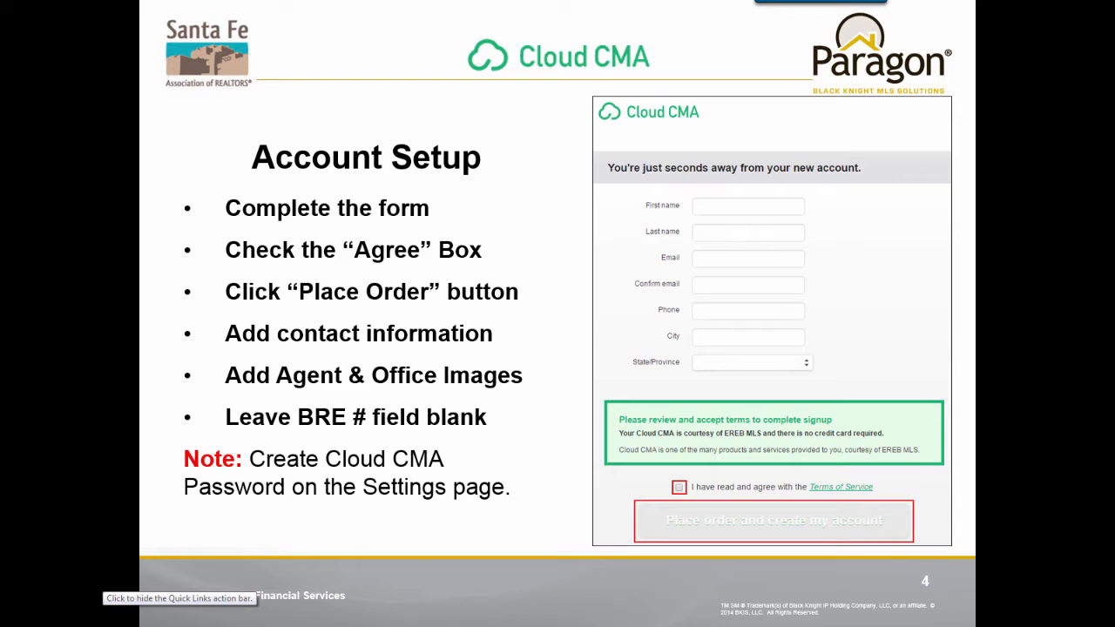
pyautogui.press('right')
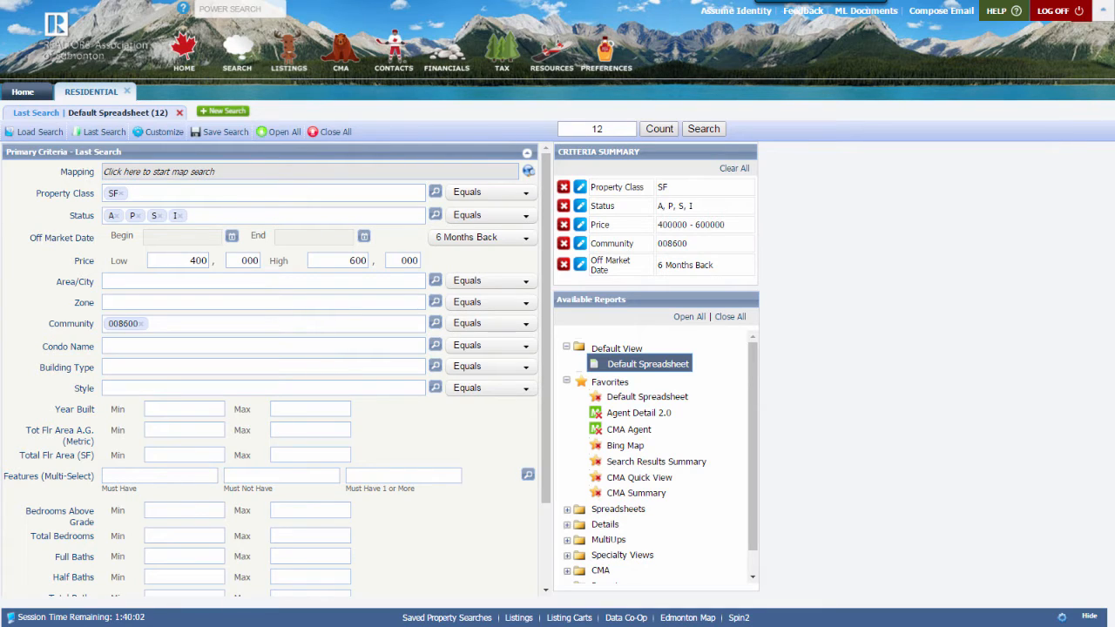
# Run the Glenora $400,000–$600,000 single-family search and open Actions for the 12 results.
pyautogui.click(703, 128)
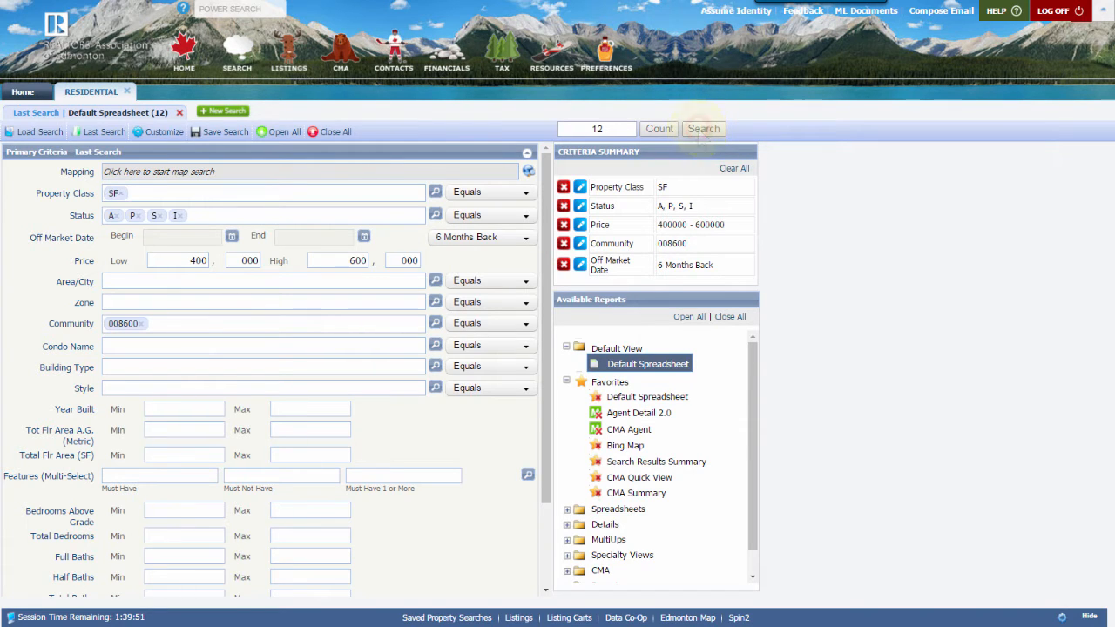
pyautogui.click(702, 128)
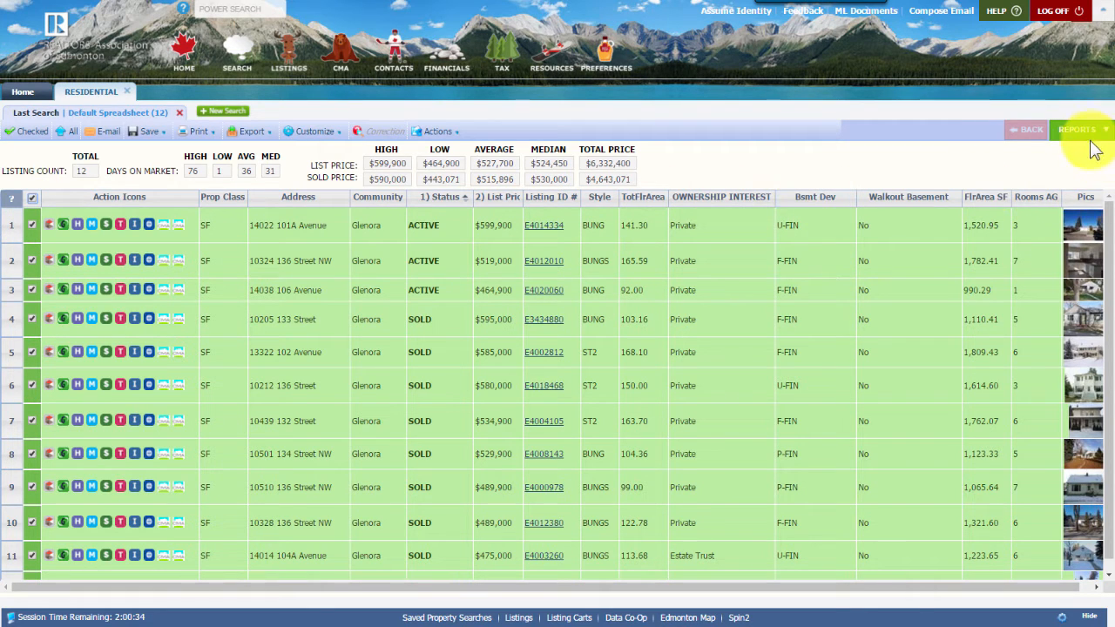
pyautogui.click(1080, 129)
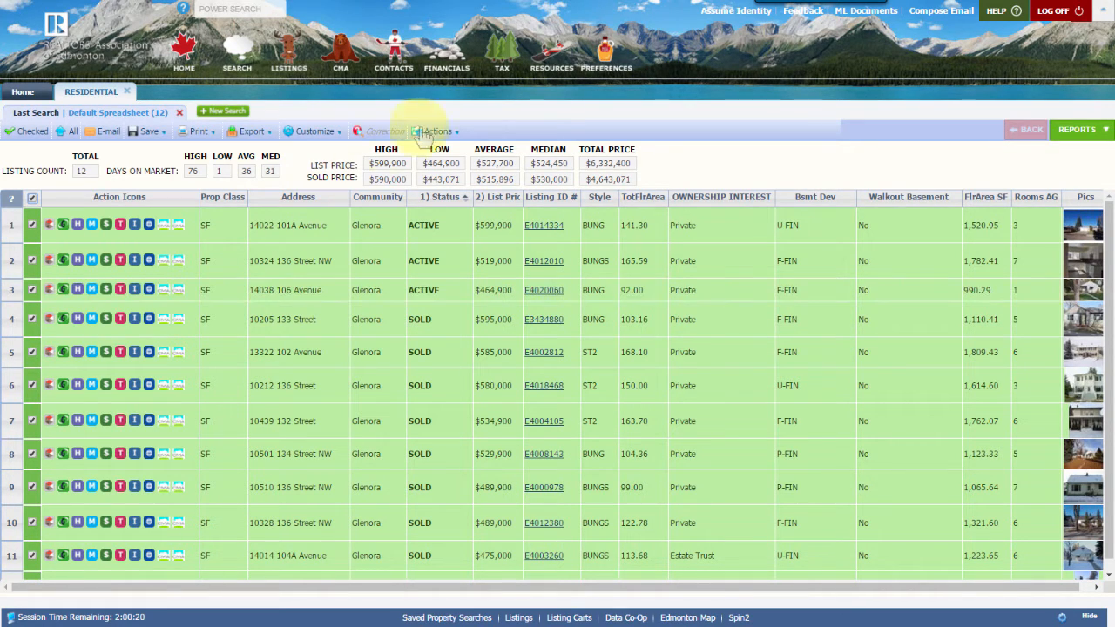
pyautogui.click(437, 131)
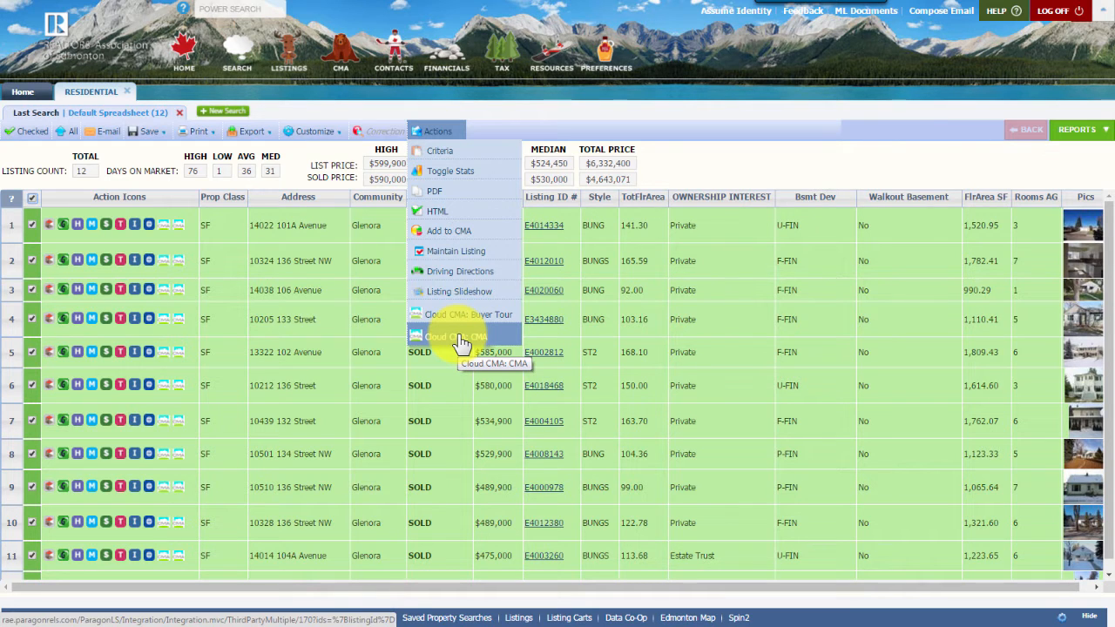
pyautogui.click(455, 337)
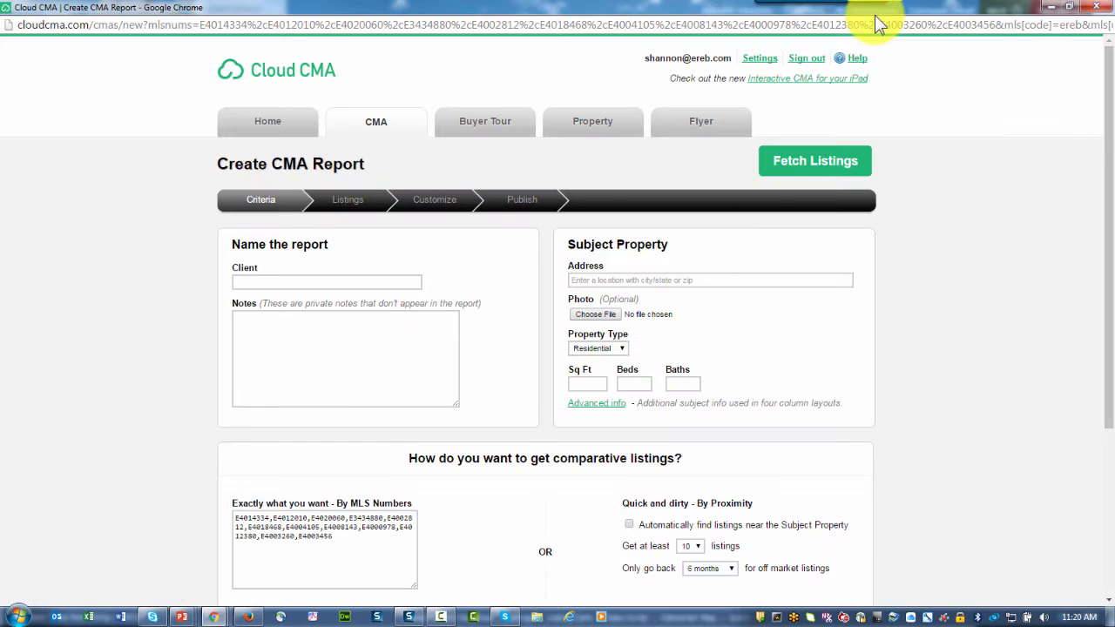
pyautogui.moveTo(943, 191)
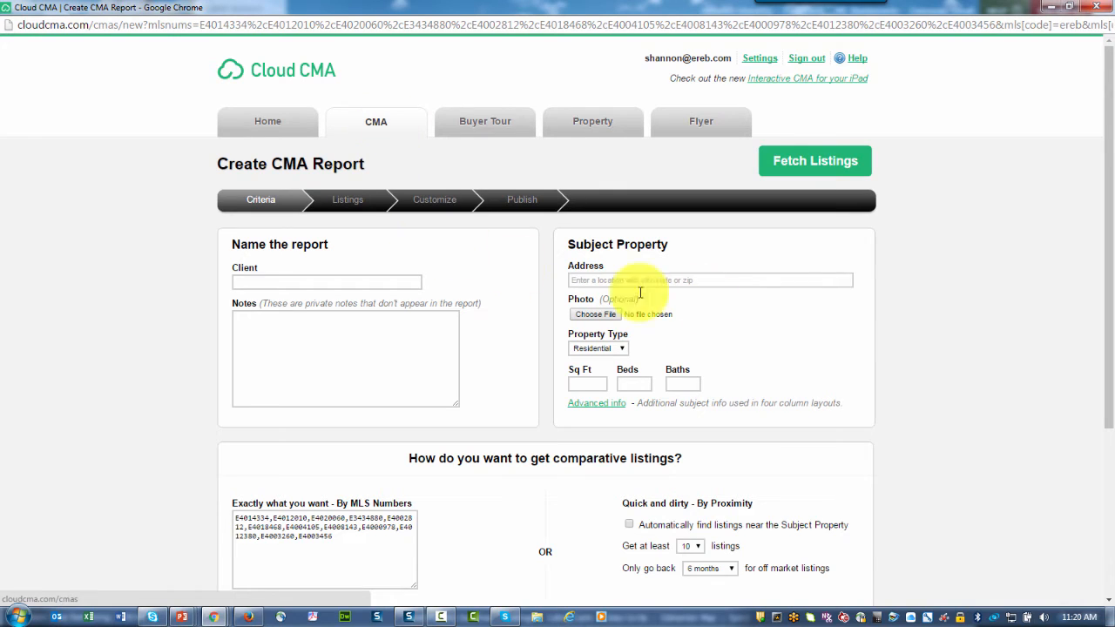
pyautogui.scroll(-3)
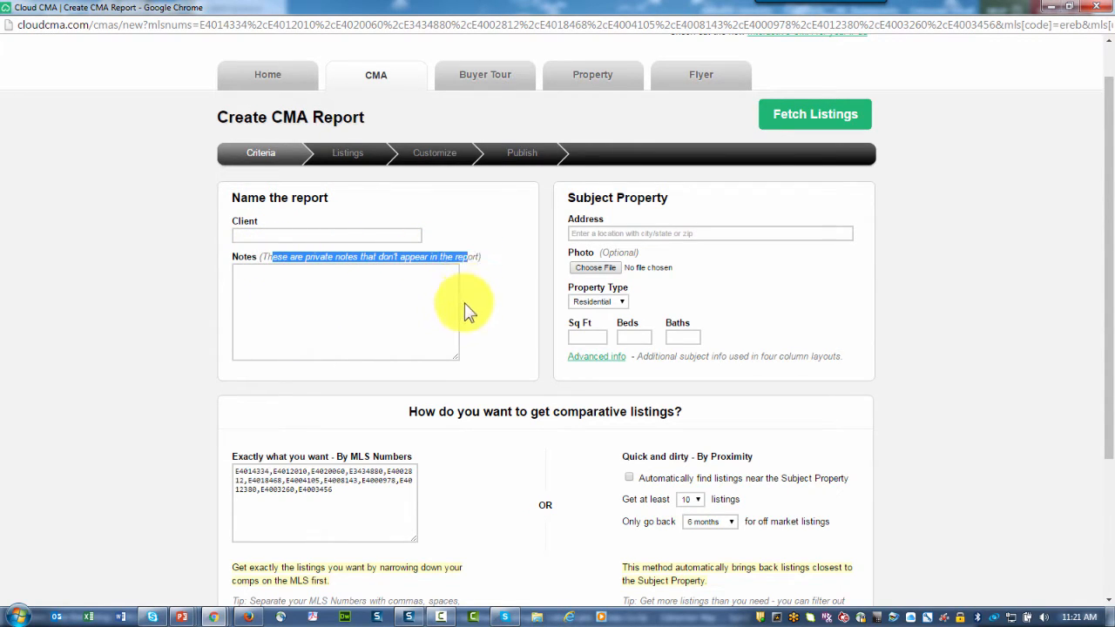
pyautogui.click(325, 314)
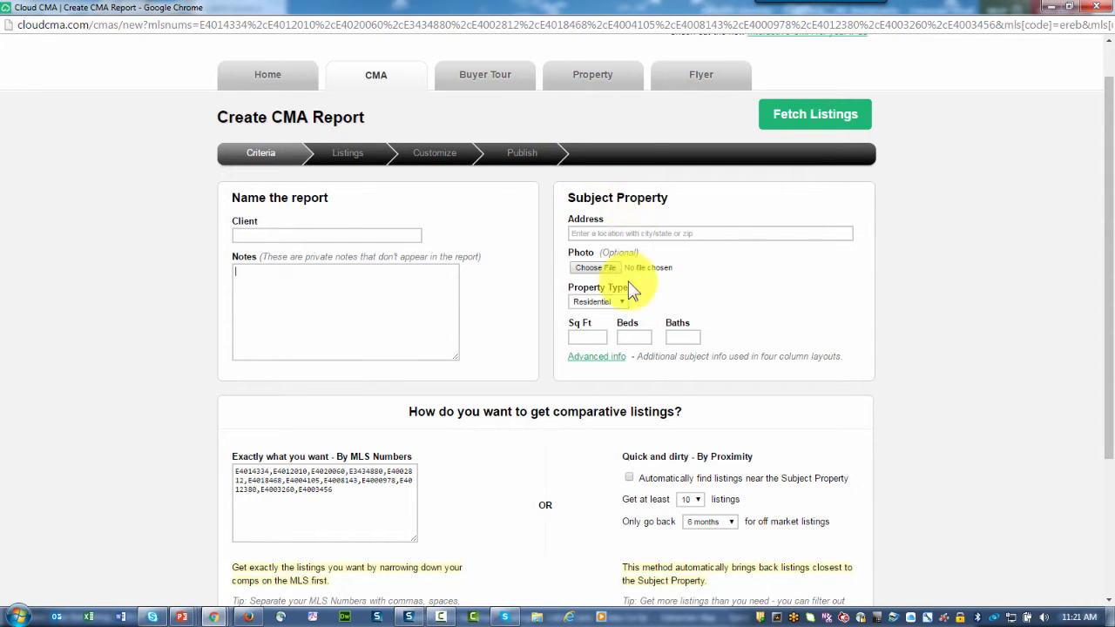
pyautogui.moveTo(631, 379)
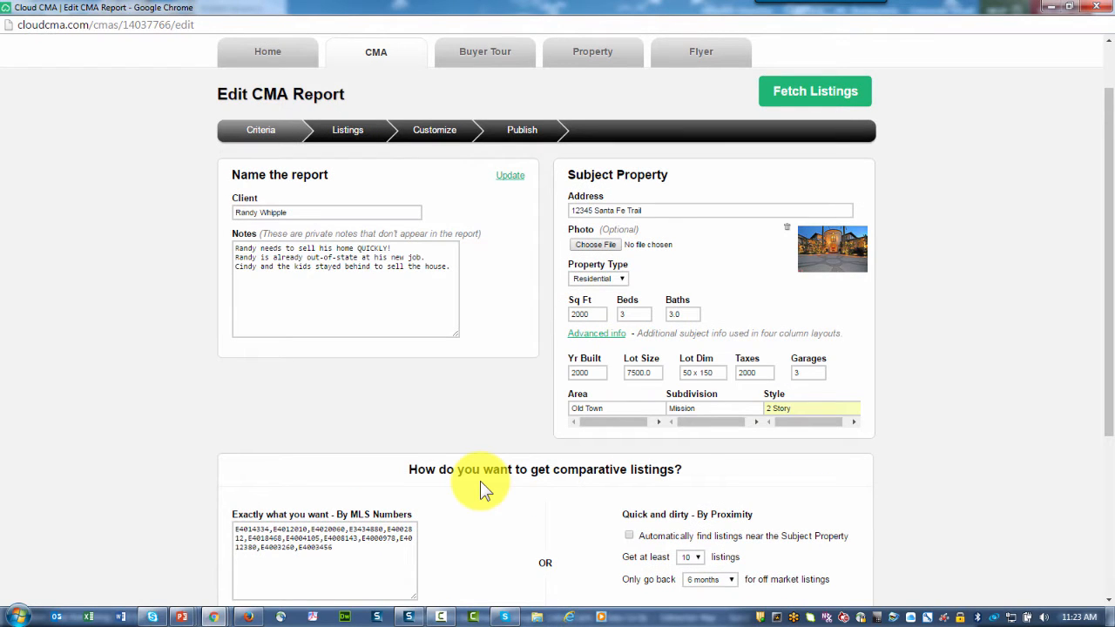
pyautogui.moveTo(625, 204)
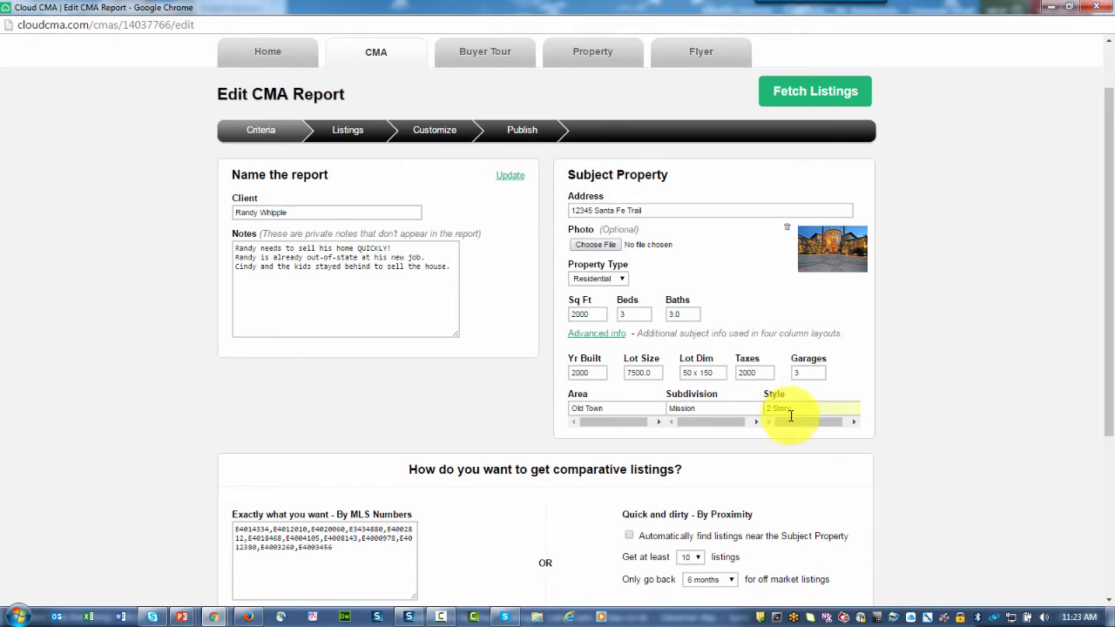
pyautogui.moveTo(797, 427)
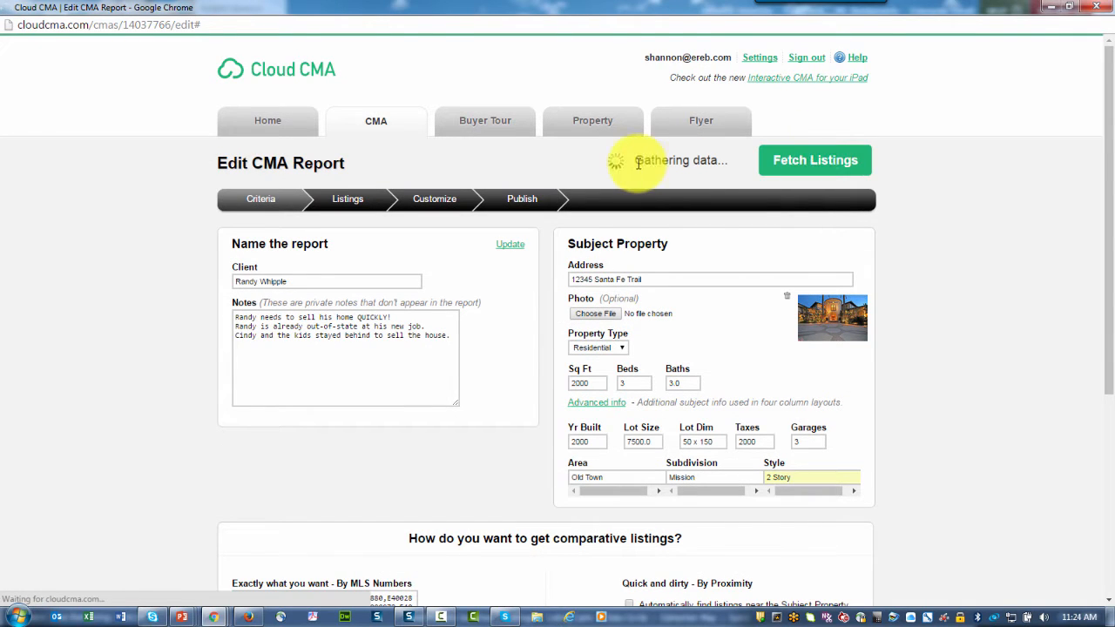
# Fetch the comparables and review the price options, 3-active/9-sold map and listing cards.
pyautogui.click(814, 159)
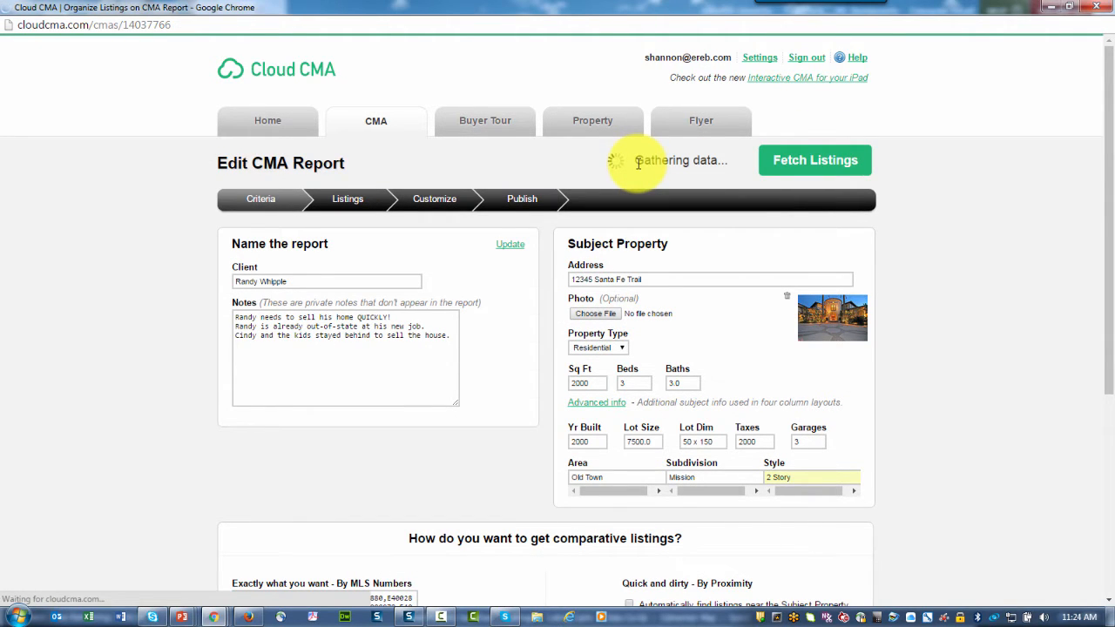
pyautogui.click(814, 160)
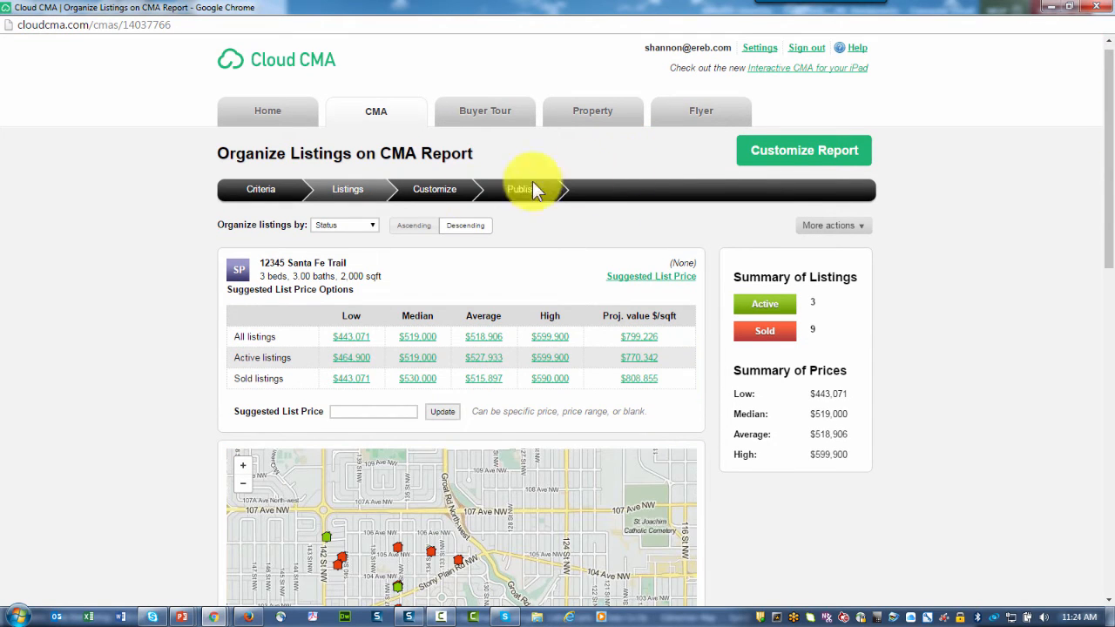
pyautogui.click(344, 225)
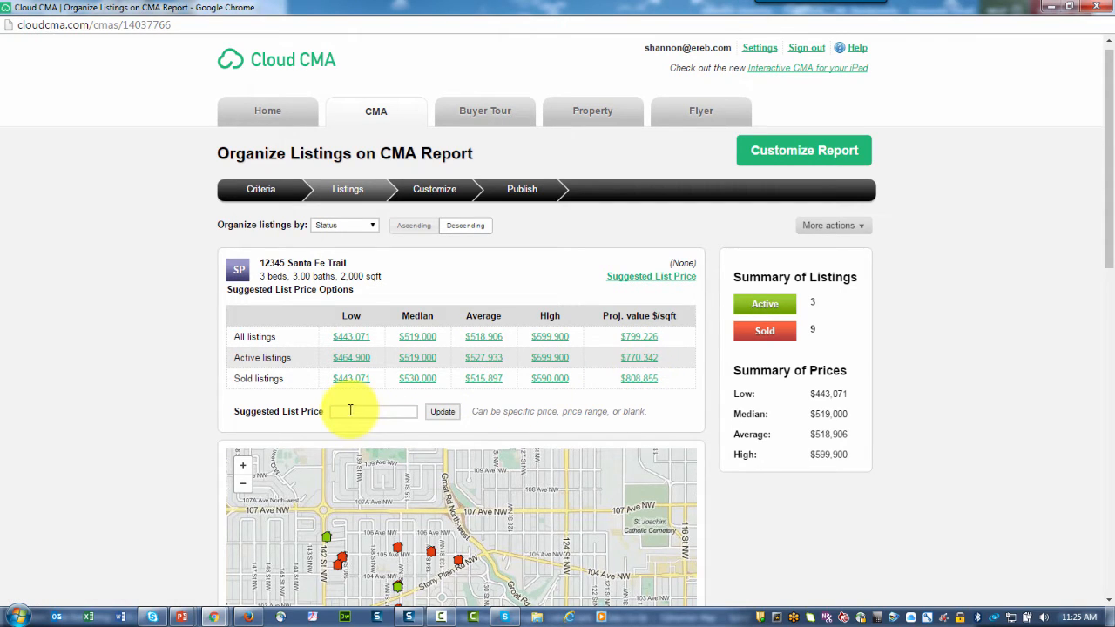
pyautogui.moveTo(502, 404)
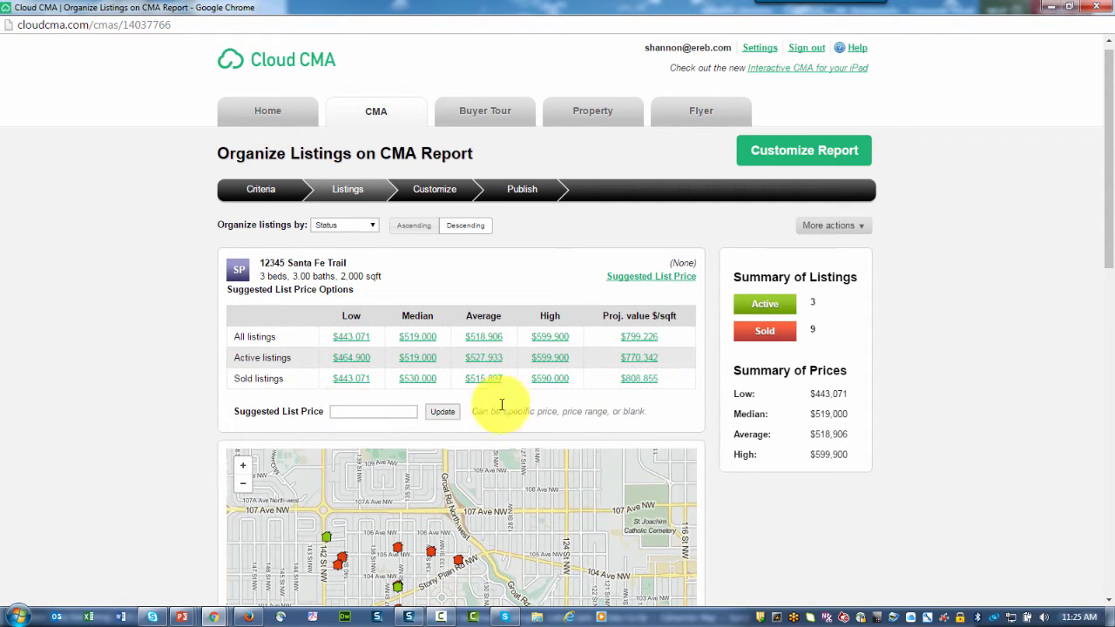
pyautogui.moveTo(884, 501)
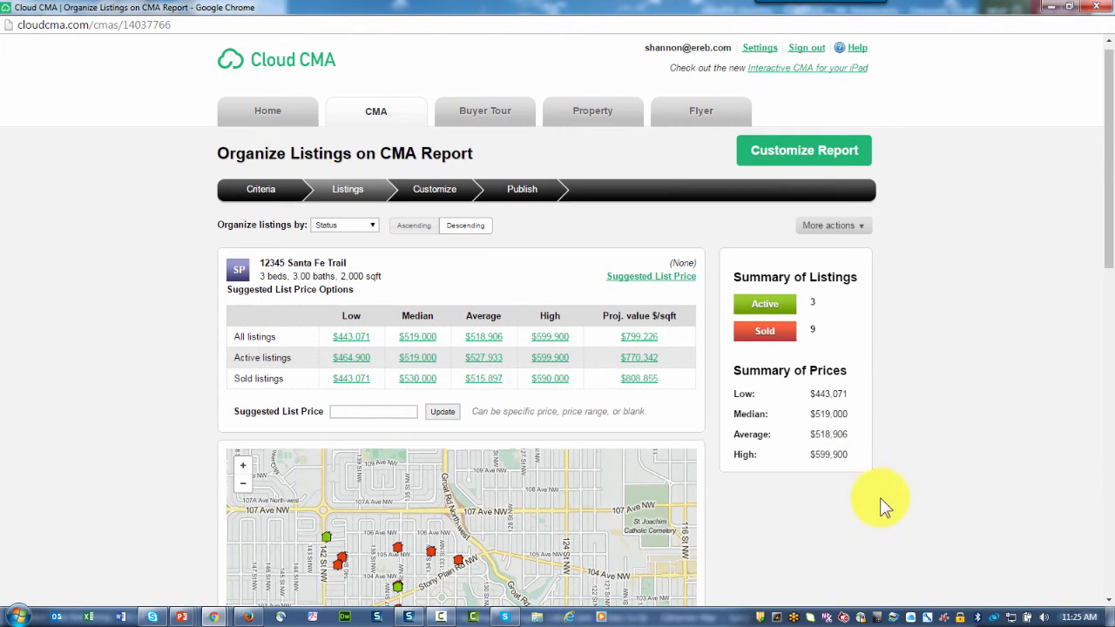
pyautogui.scroll(-3)
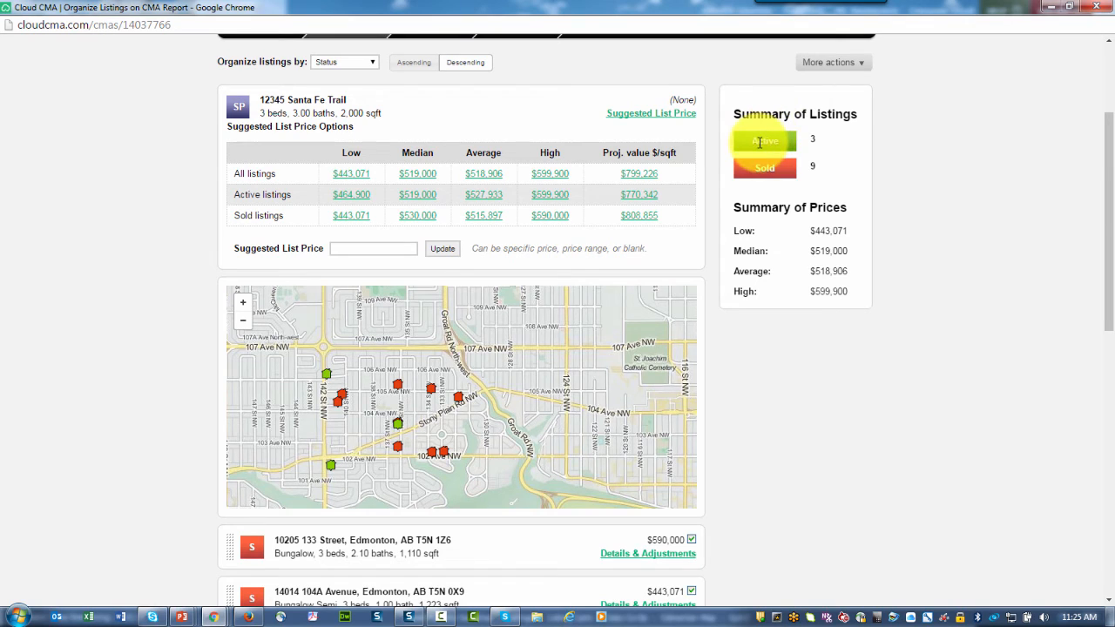
pyautogui.moveTo(771, 212)
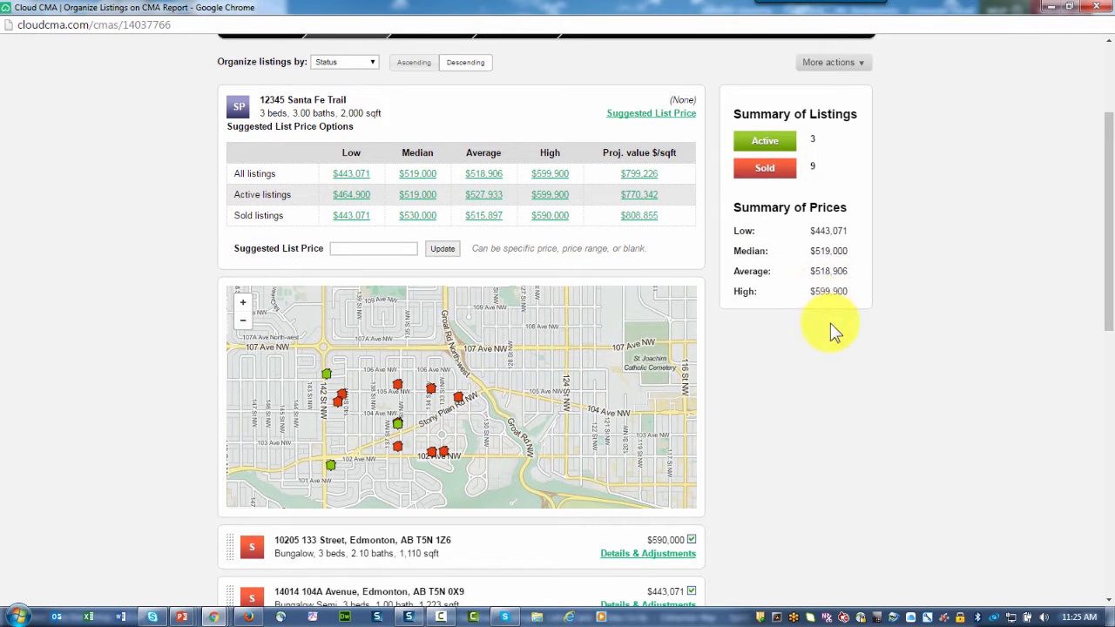
pyautogui.scroll(-3)
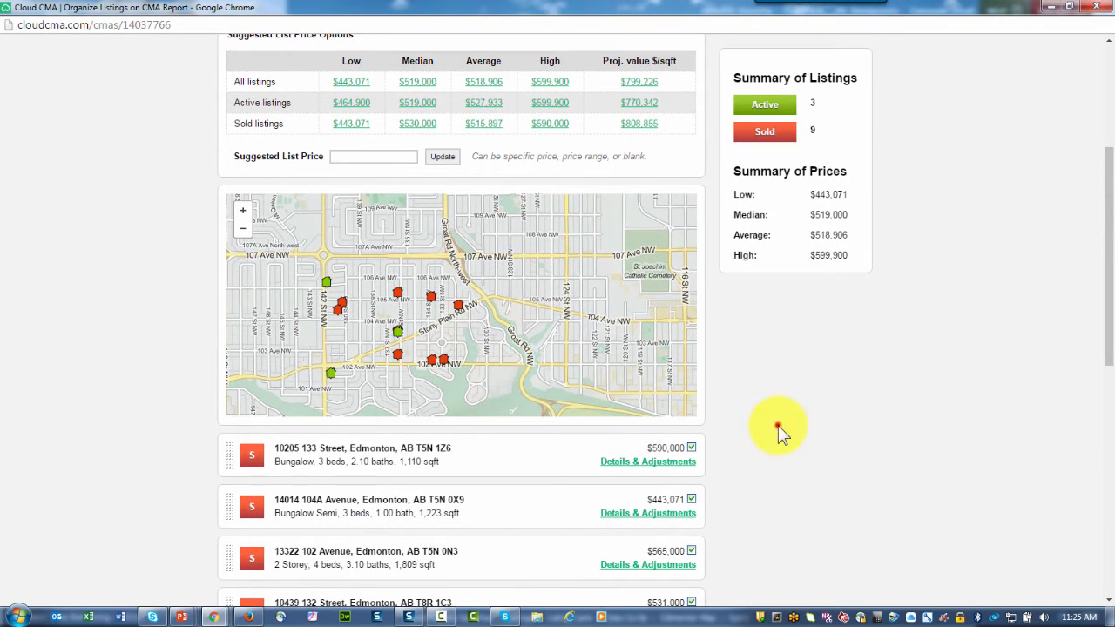
pyautogui.scroll(-3)
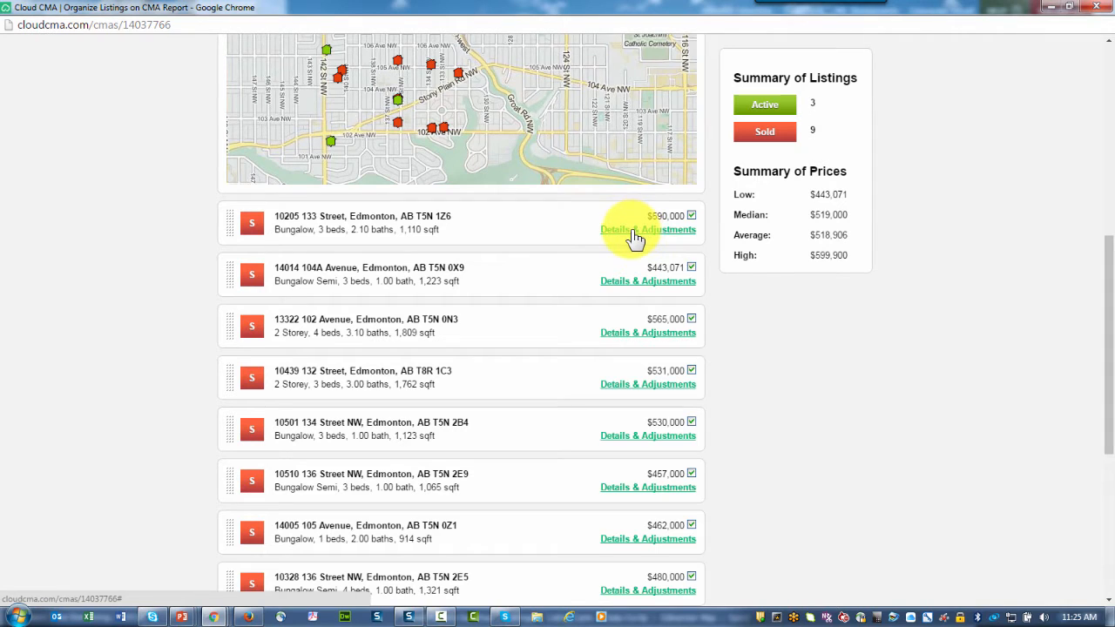
# Expand 10205 133 Street's details and add a Workshop adjustment of 5000.
pyautogui.click(647, 229)
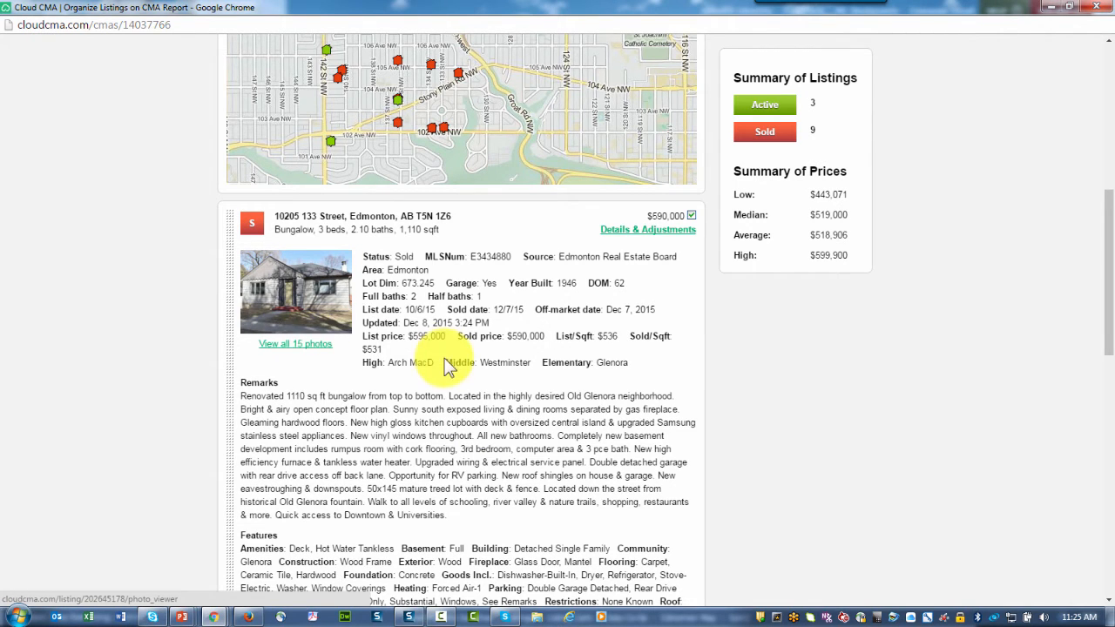
pyautogui.scroll(-3)
pyautogui.write('5000')
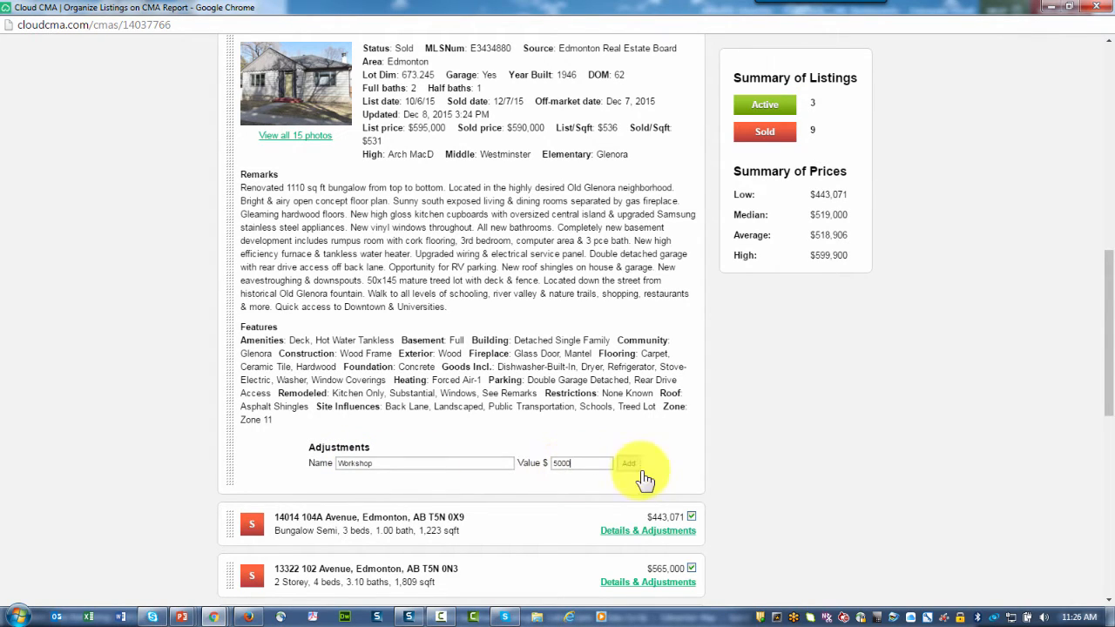
pyautogui.click(628, 462)
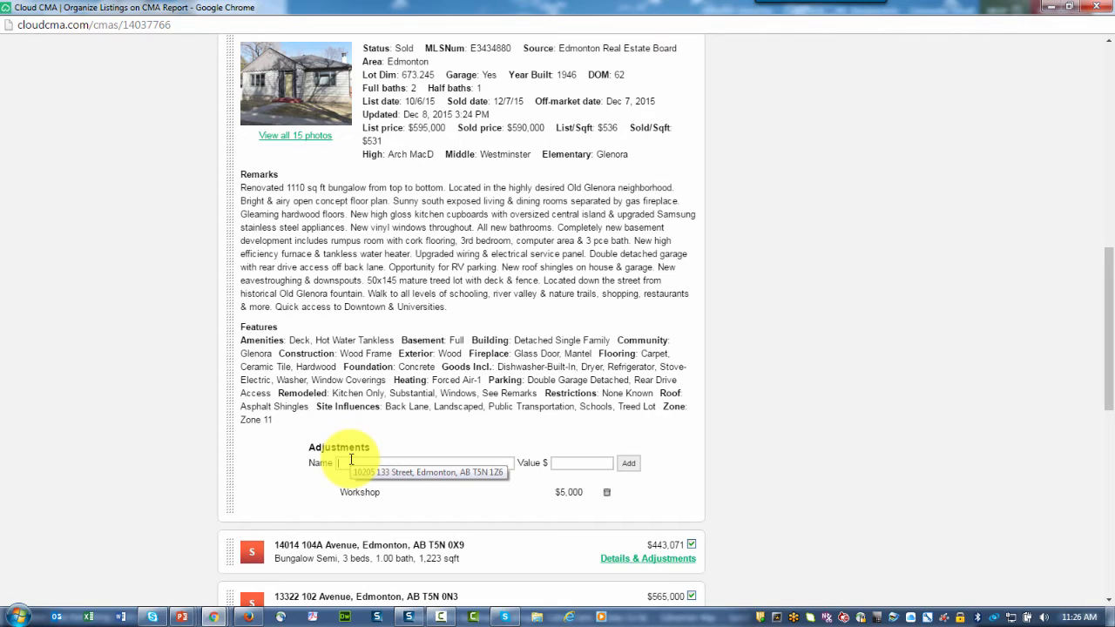
pyautogui.scroll(-3)
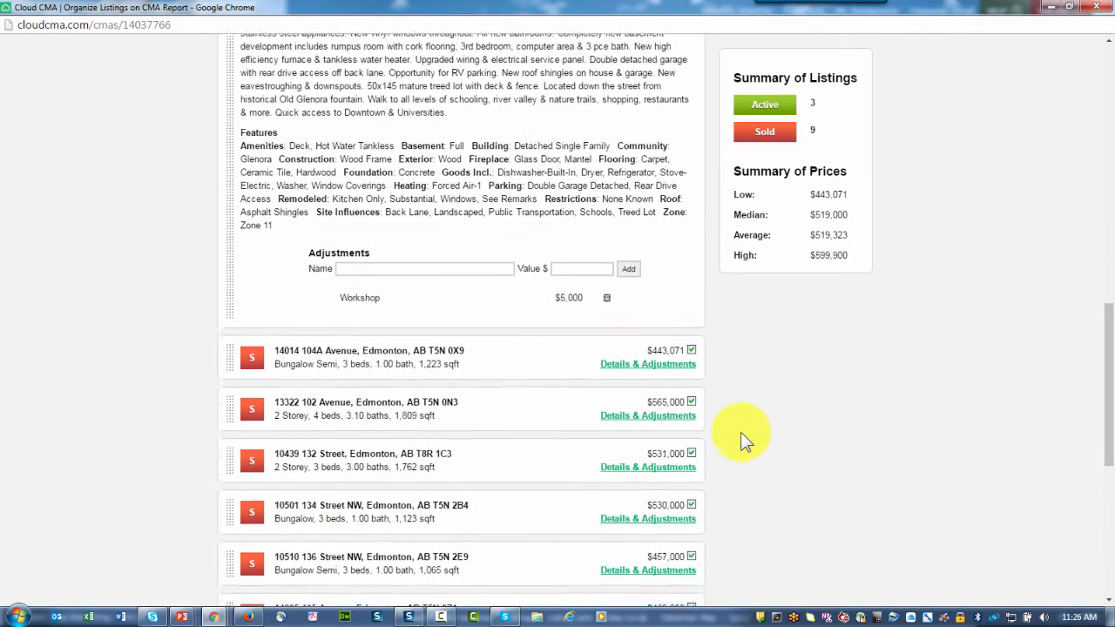
pyautogui.scroll(-3)
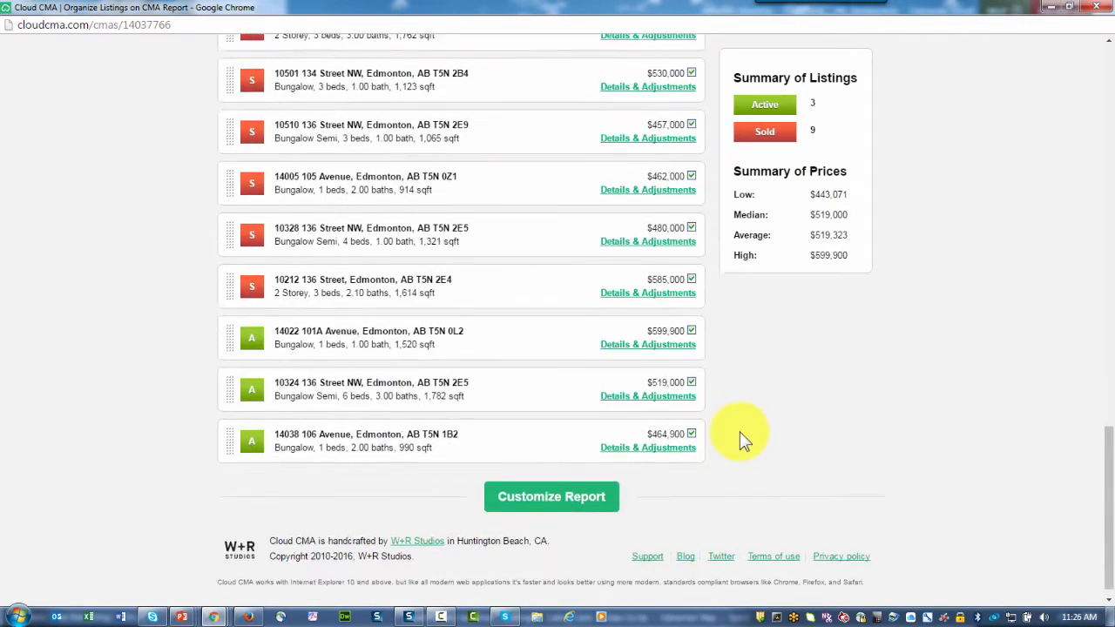
pyautogui.scroll(-3)
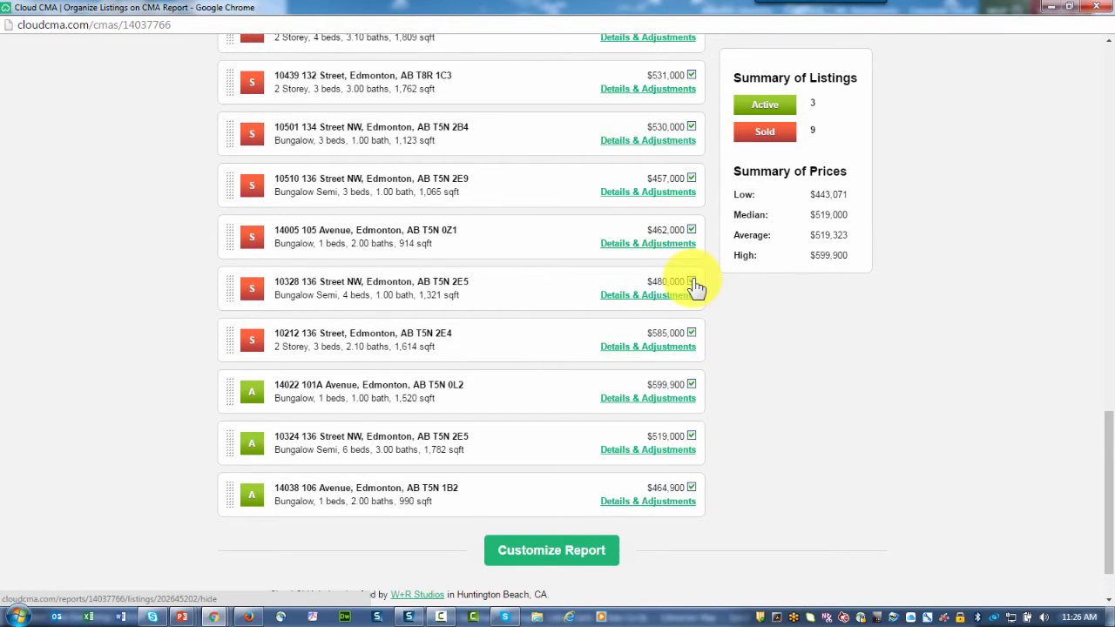
pyautogui.click(691, 280)
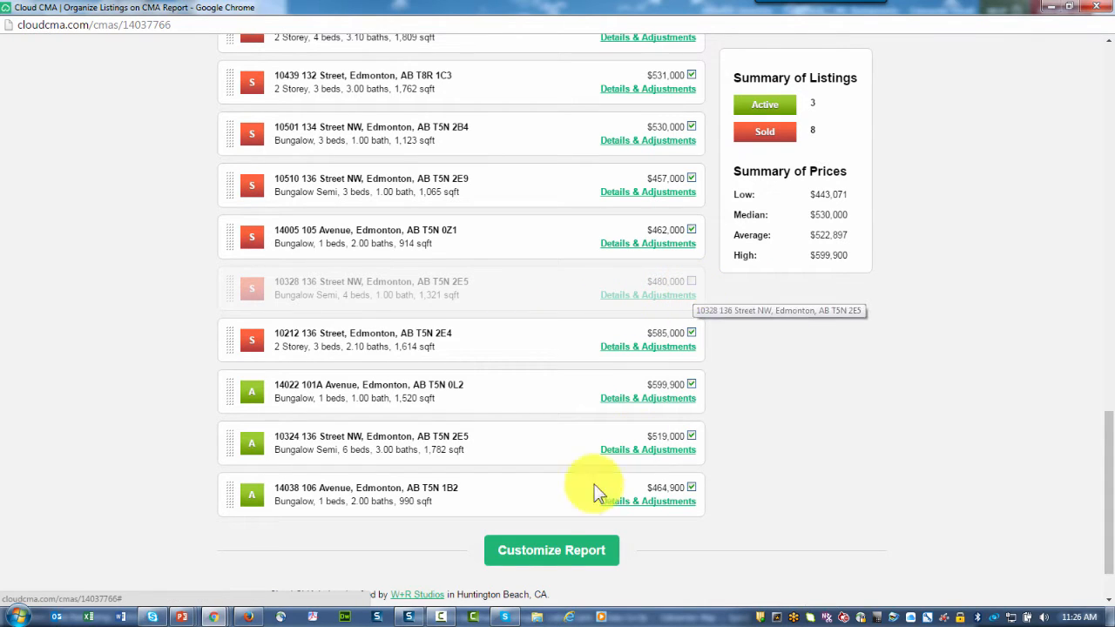
# Customize the report and expand the Introduction, Guidance and User Custom Pages sections.
pyautogui.click(551, 549)
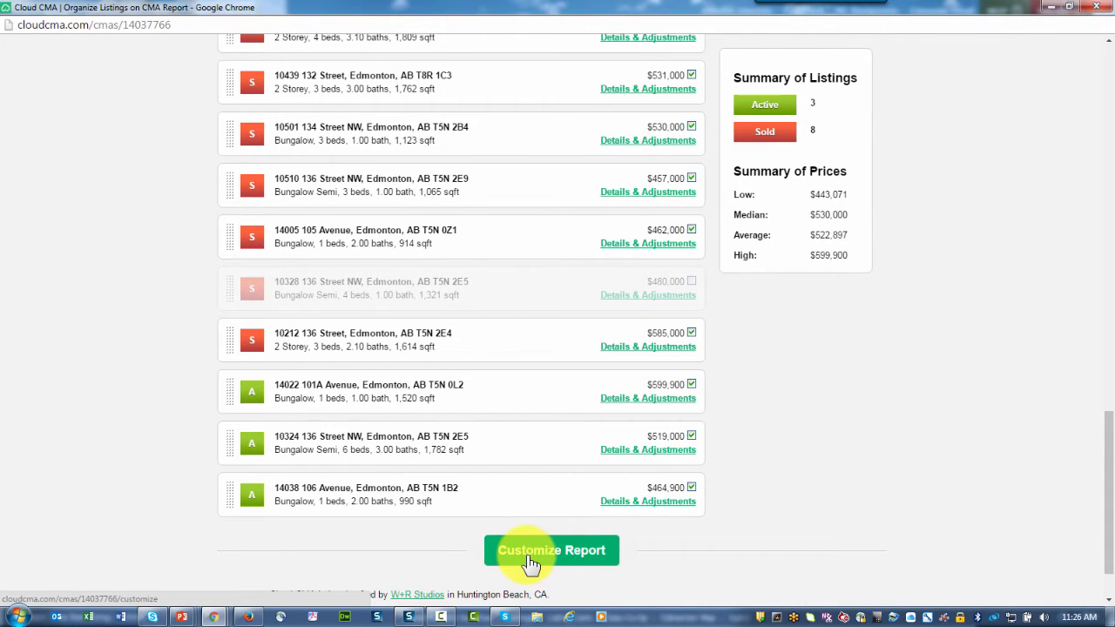
pyautogui.click(550, 549)
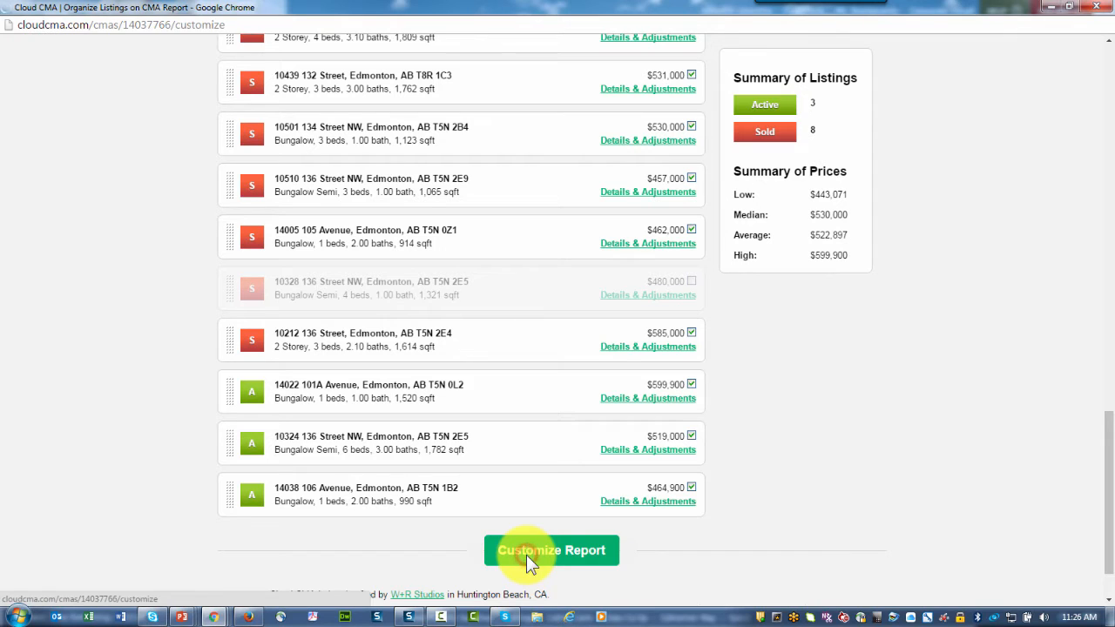
pyautogui.click(550, 549)
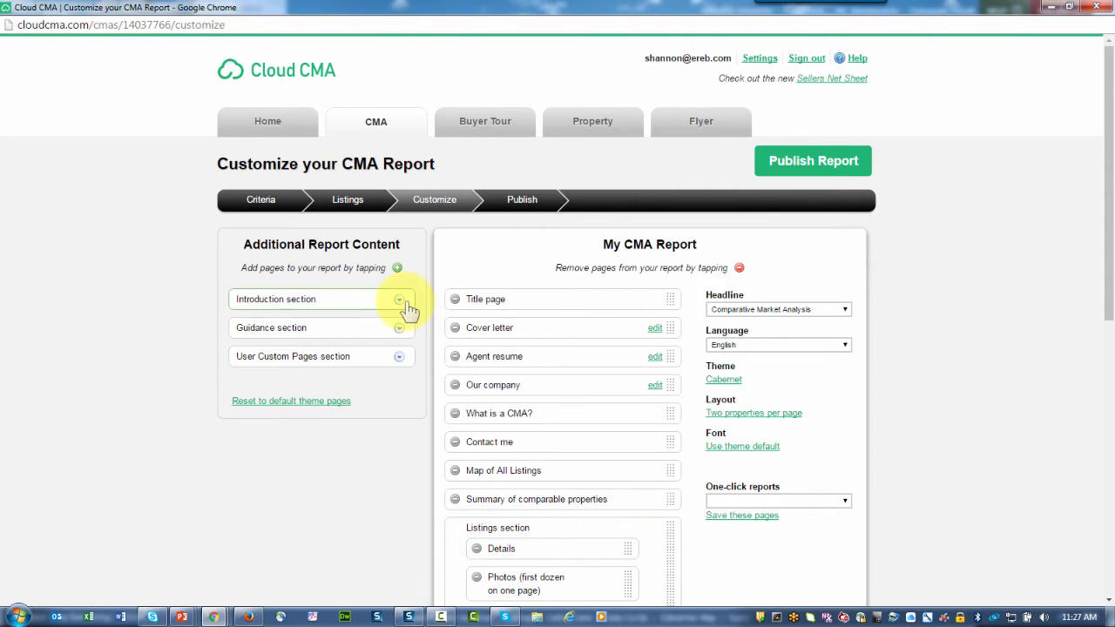
pyautogui.click(398, 298)
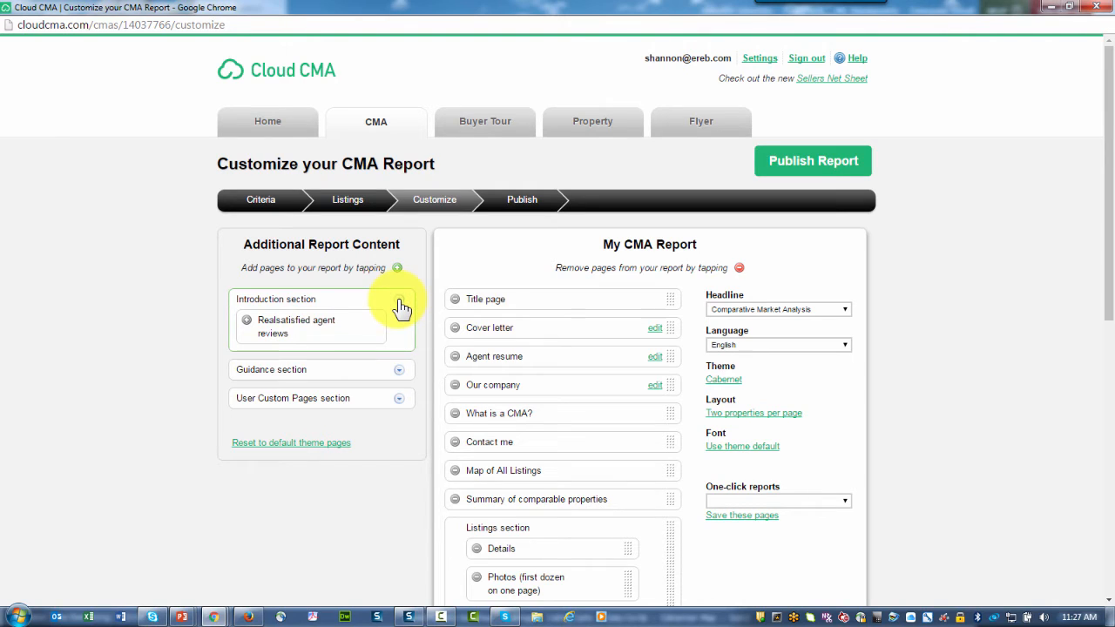
pyautogui.click(398, 299)
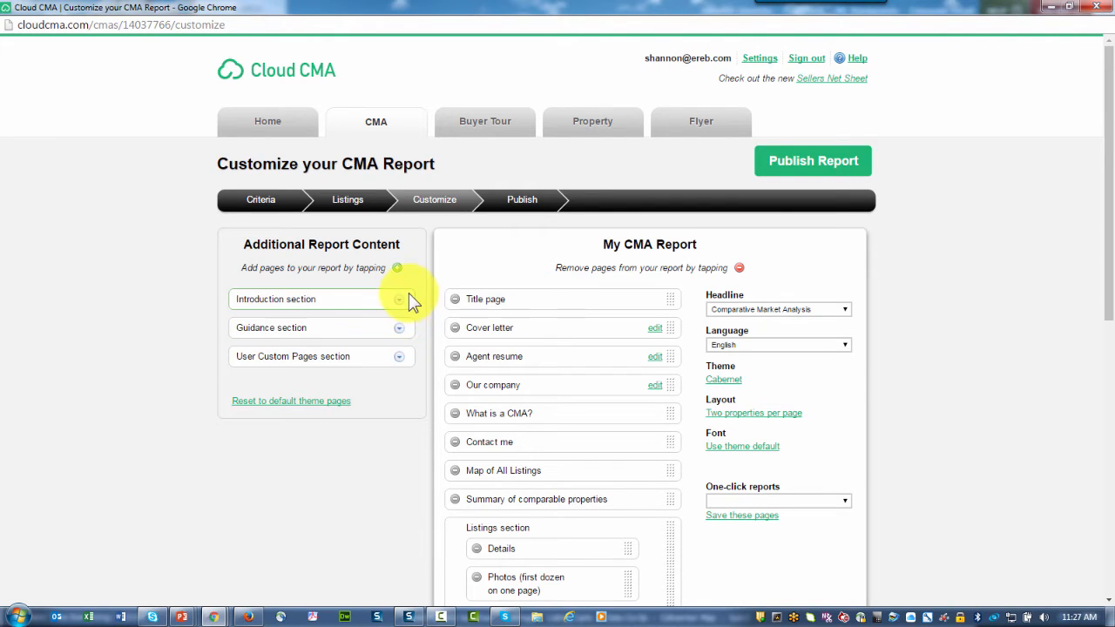
pyautogui.click(399, 298)
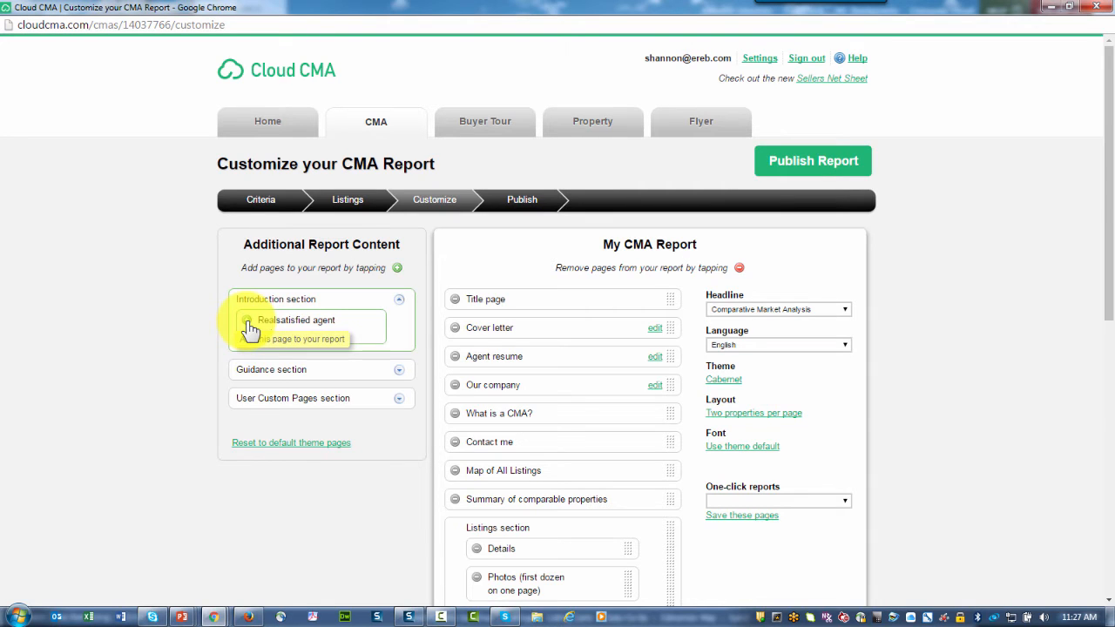
pyautogui.click(399, 369)
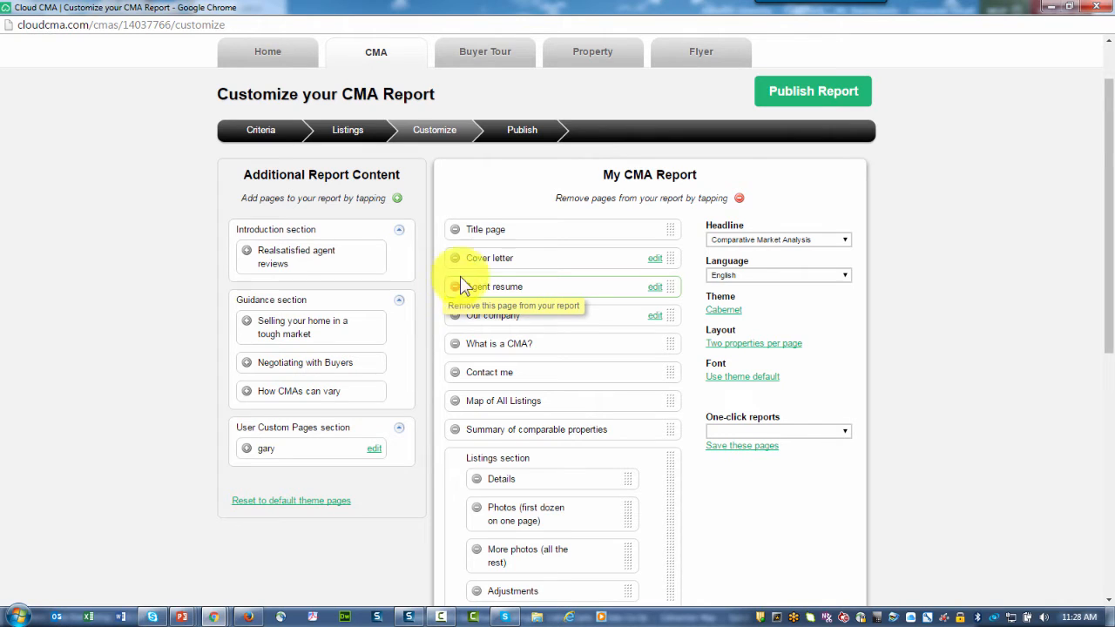
pyautogui.moveTo(671, 233)
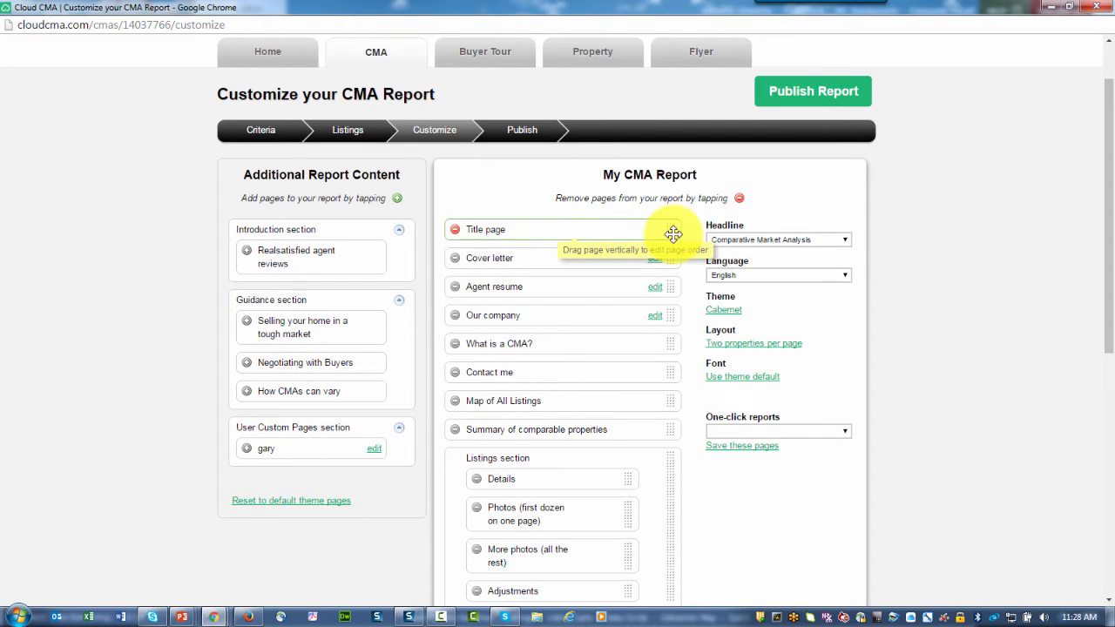
pyautogui.moveTo(670, 229); pyautogui.dragTo(666, 423)
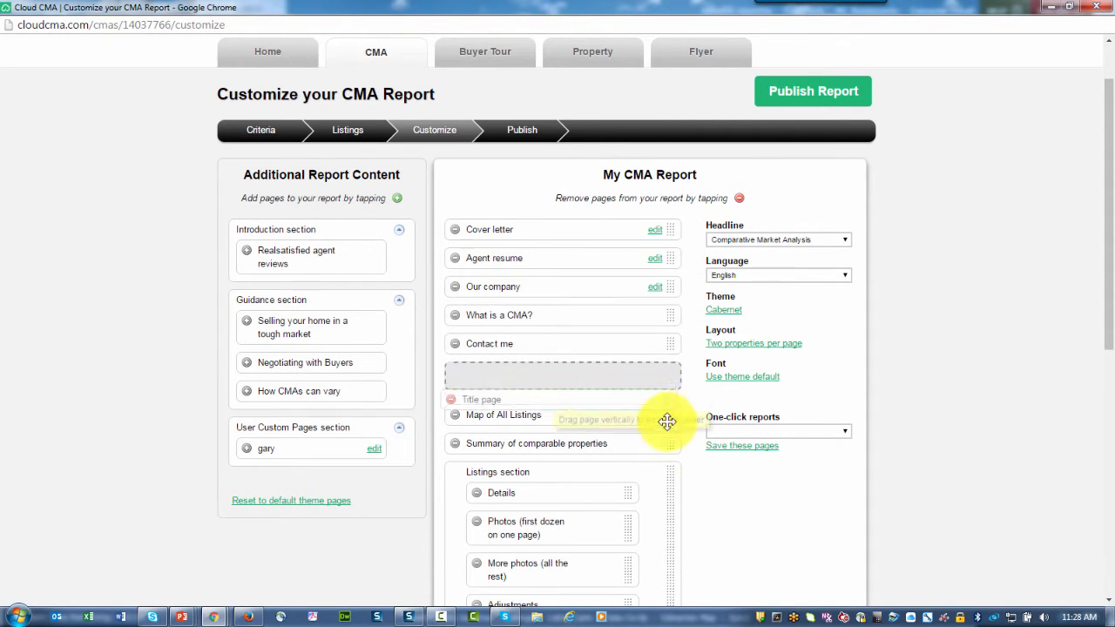
pyautogui.moveTo(666, 423); pyautogui.dragTo(666, 215)
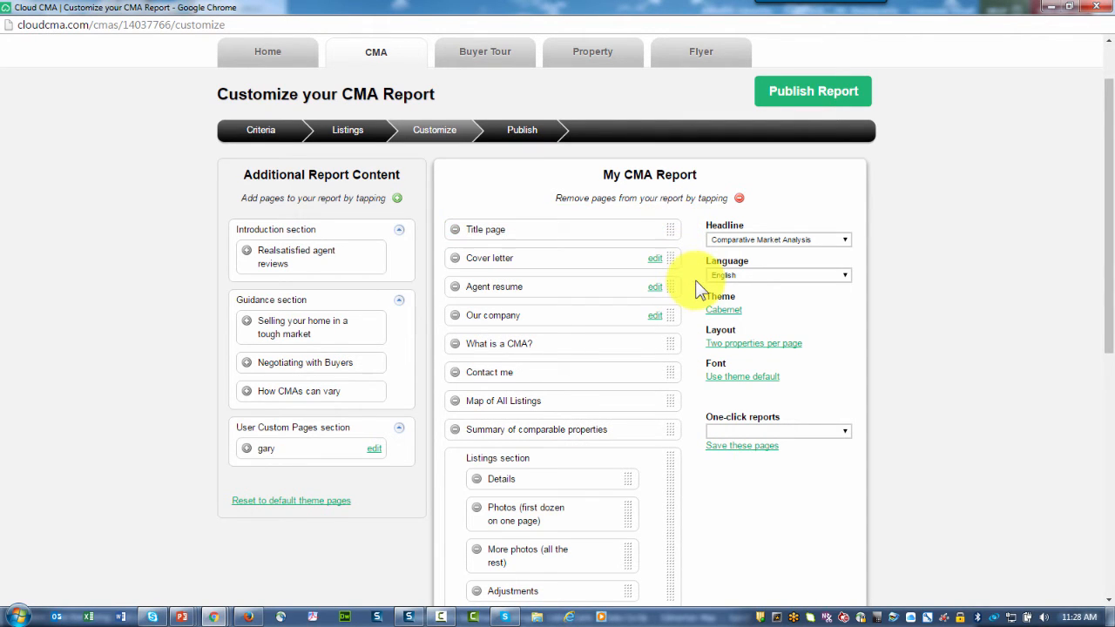
pyautogui.moveTo(509, 259)
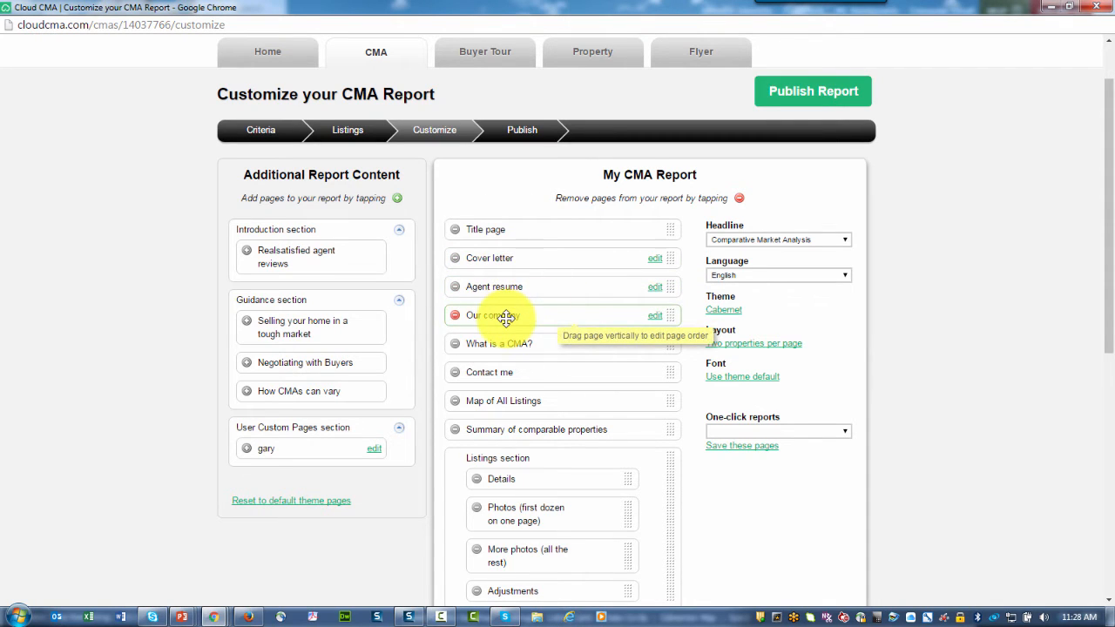
# Edit the Agent resume page in the Page Contents editor and save it.
pyautogui.click(759, 23)
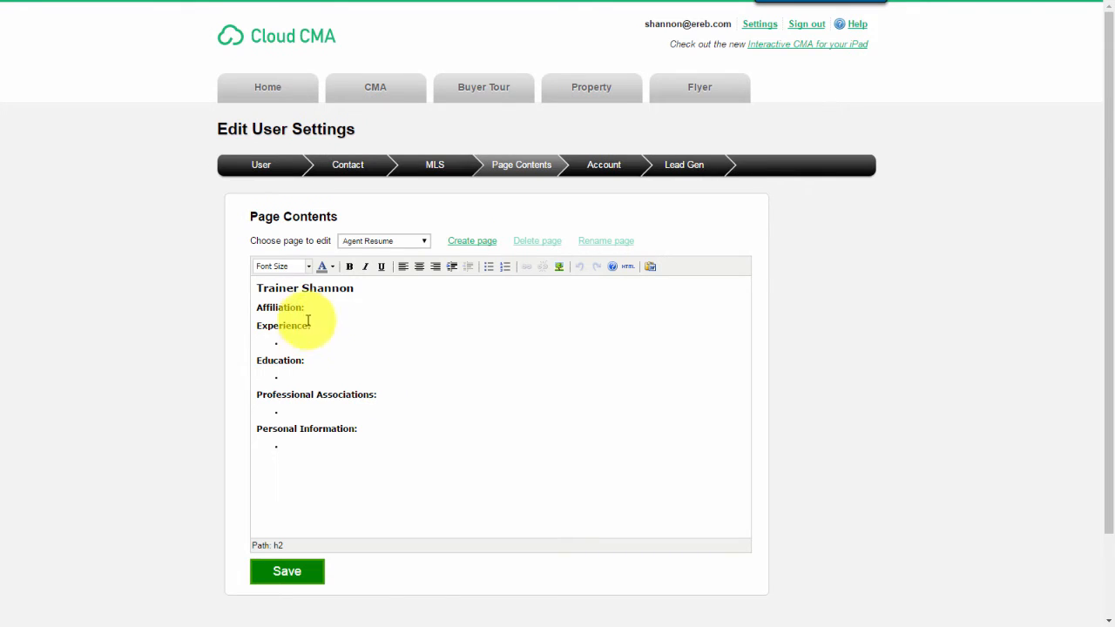
pyautogui.moveTo(451, 348)
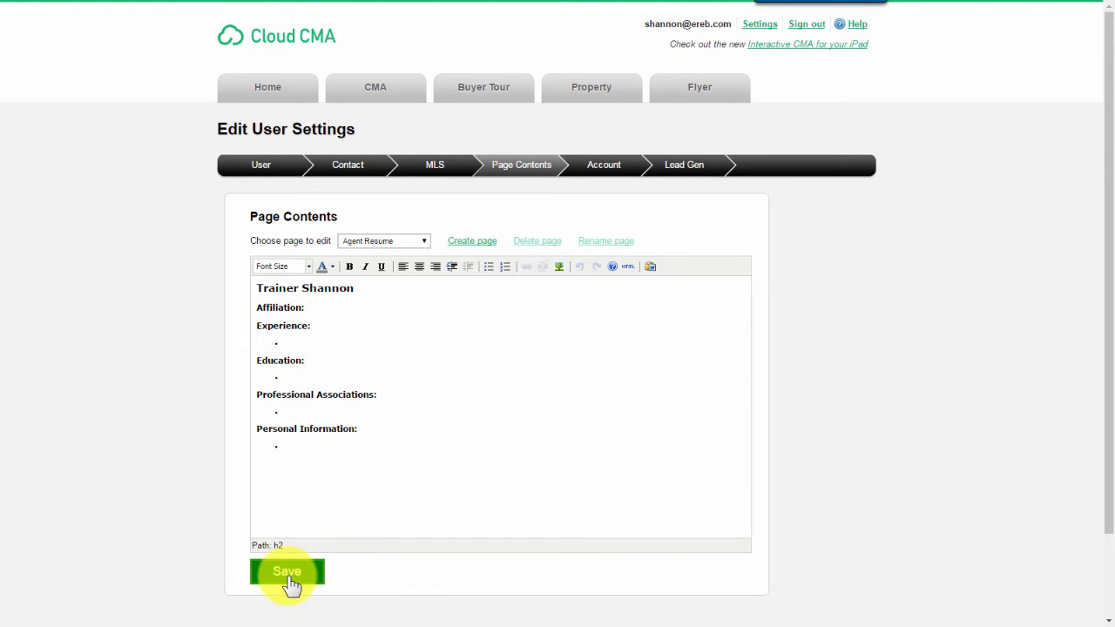
pyautogui.click(287, 571)
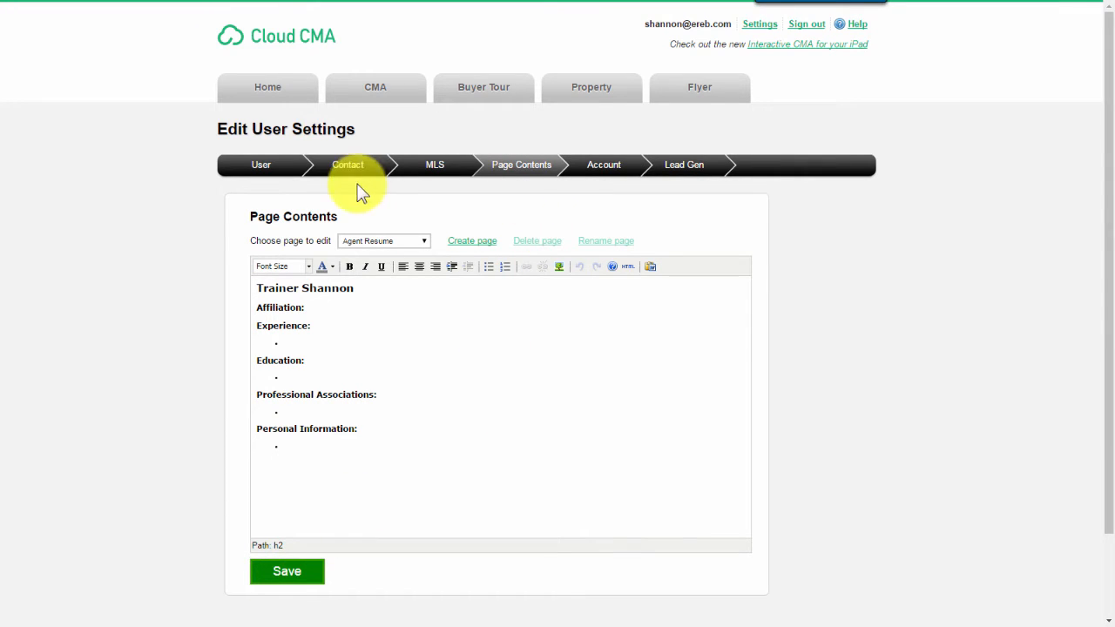
pyautogui.moveTo(375, 92)
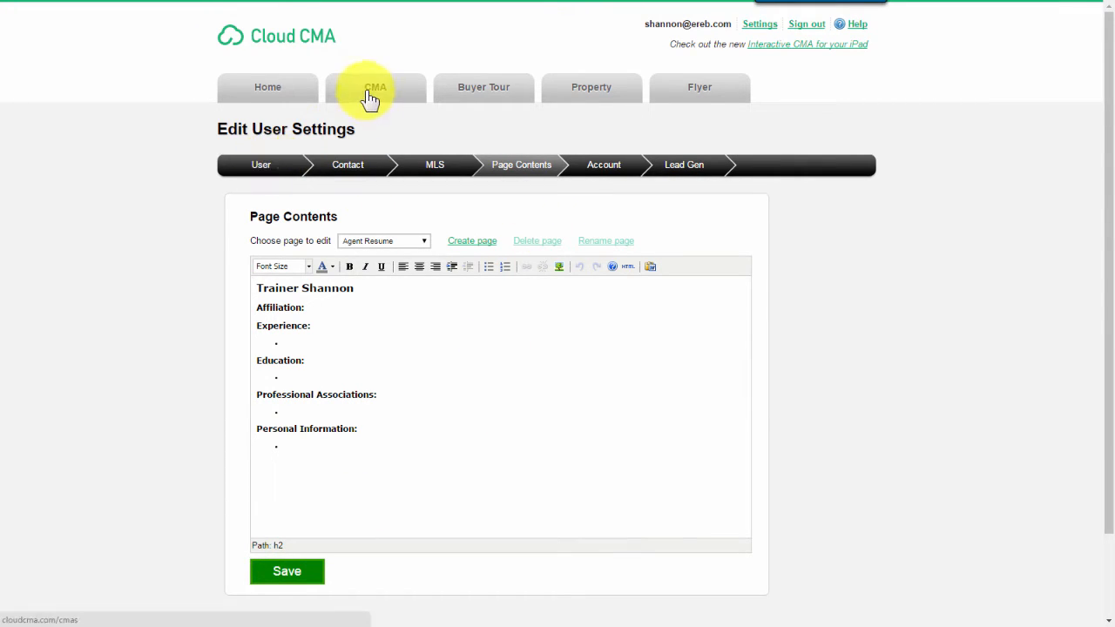
# Return to the CMA tab and scroll through the My CMA Report page list.
pyautogui.click(375, 87)
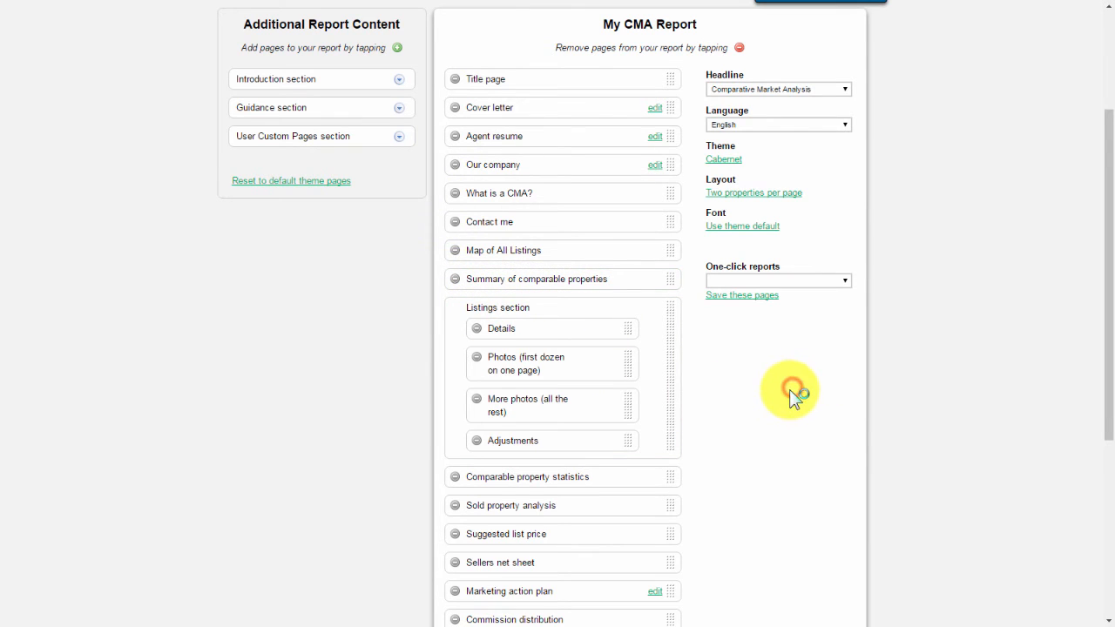
pyautogui.scroll(-3)
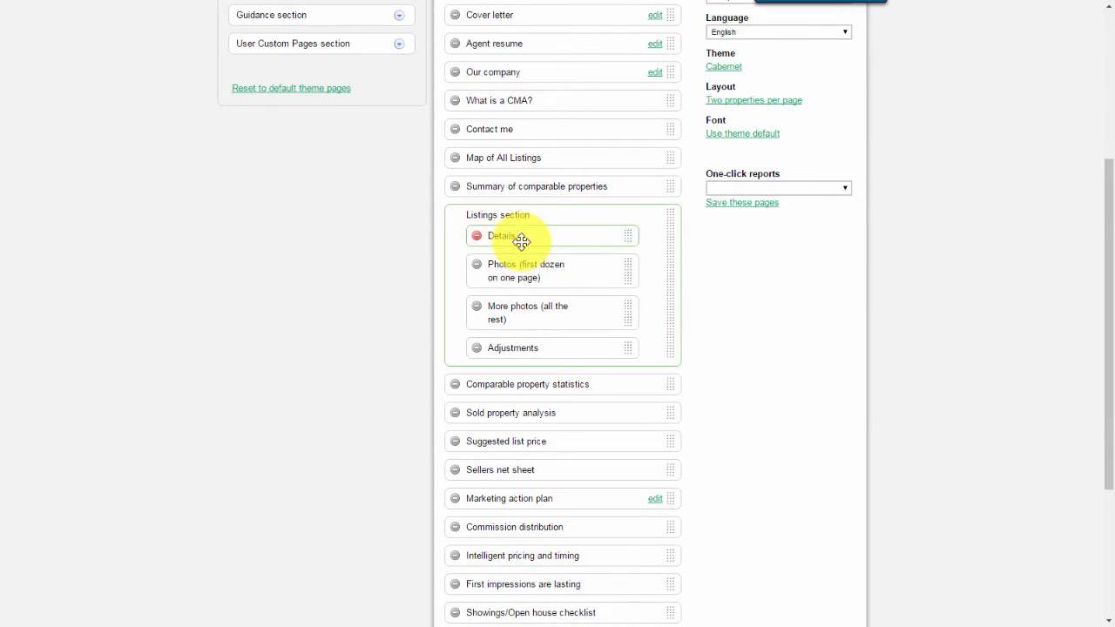
pyautogui.moveTo(520, 236)
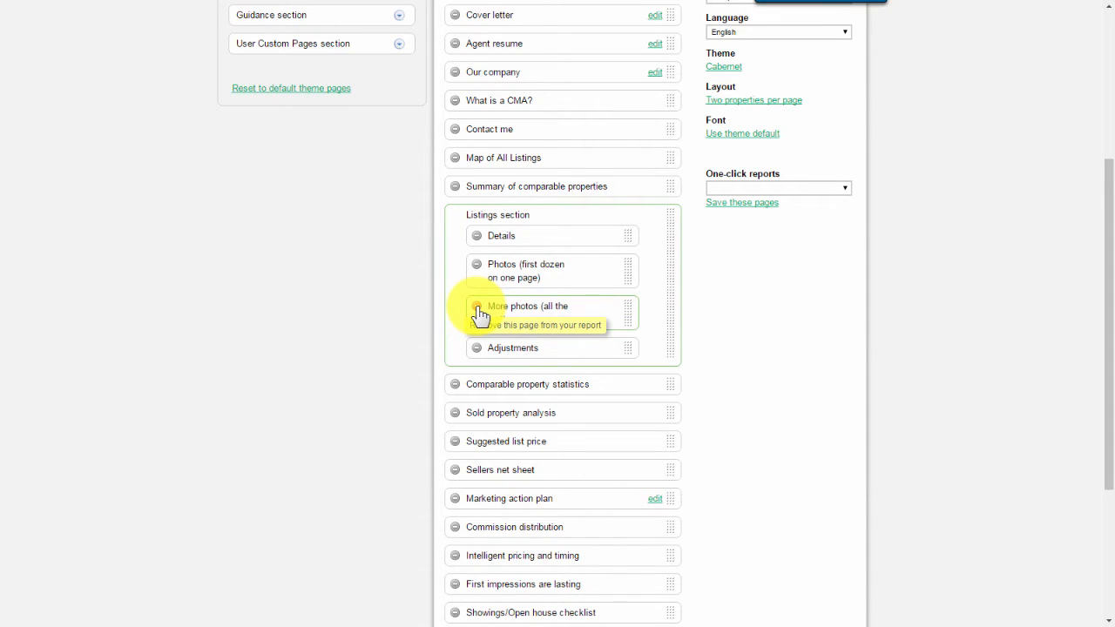
pyautogui.moveTo(801, 307)
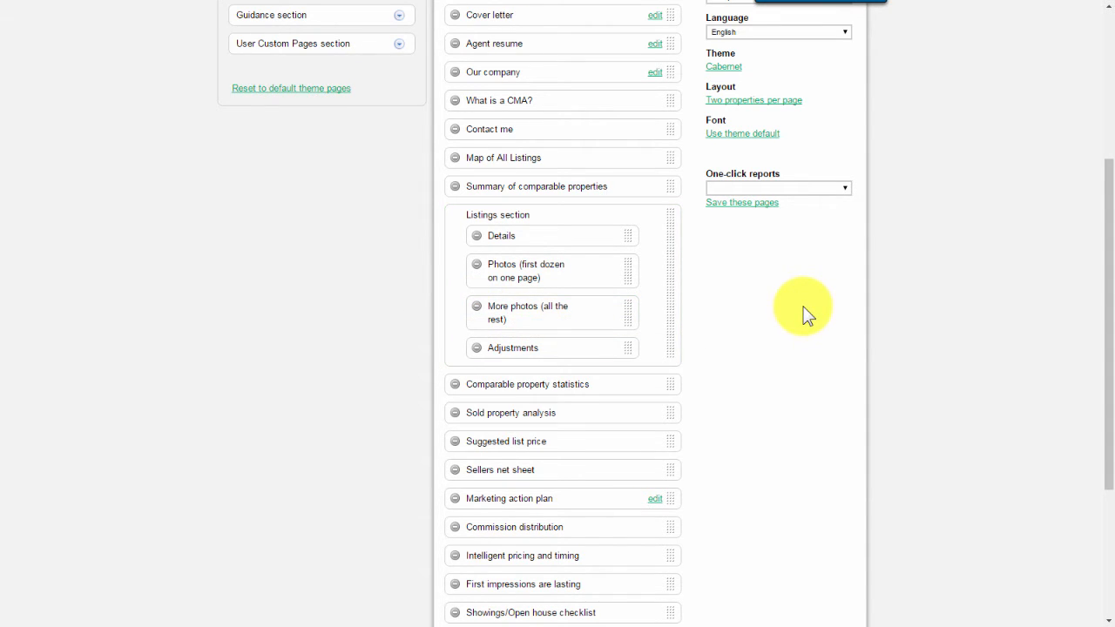
pyautogui.moveTo(797, 305)
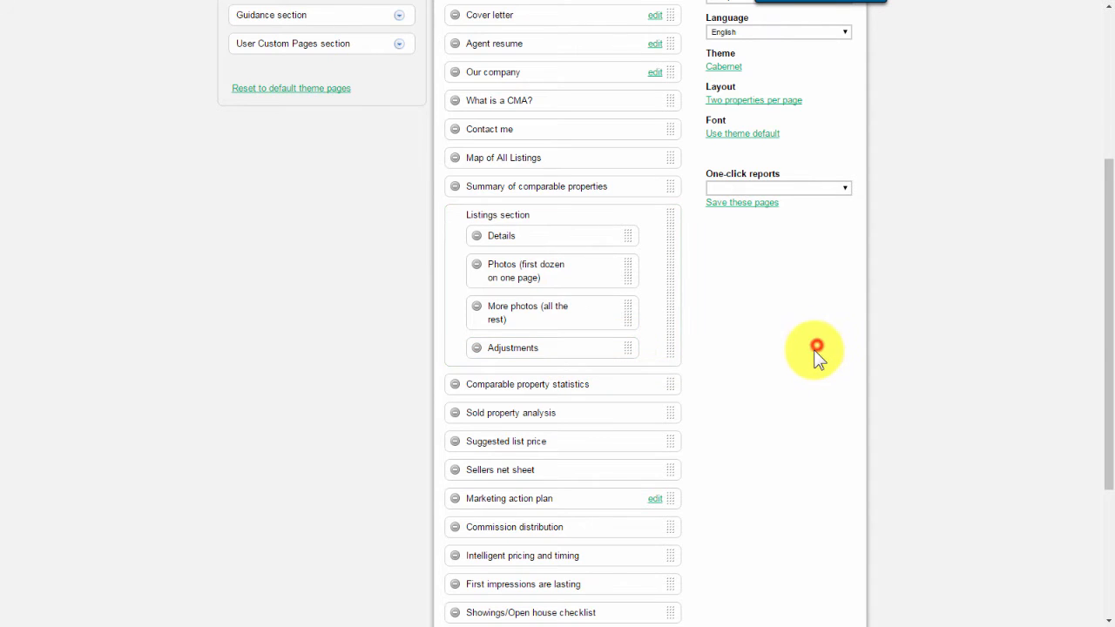
pyautogui.scroll(-3)
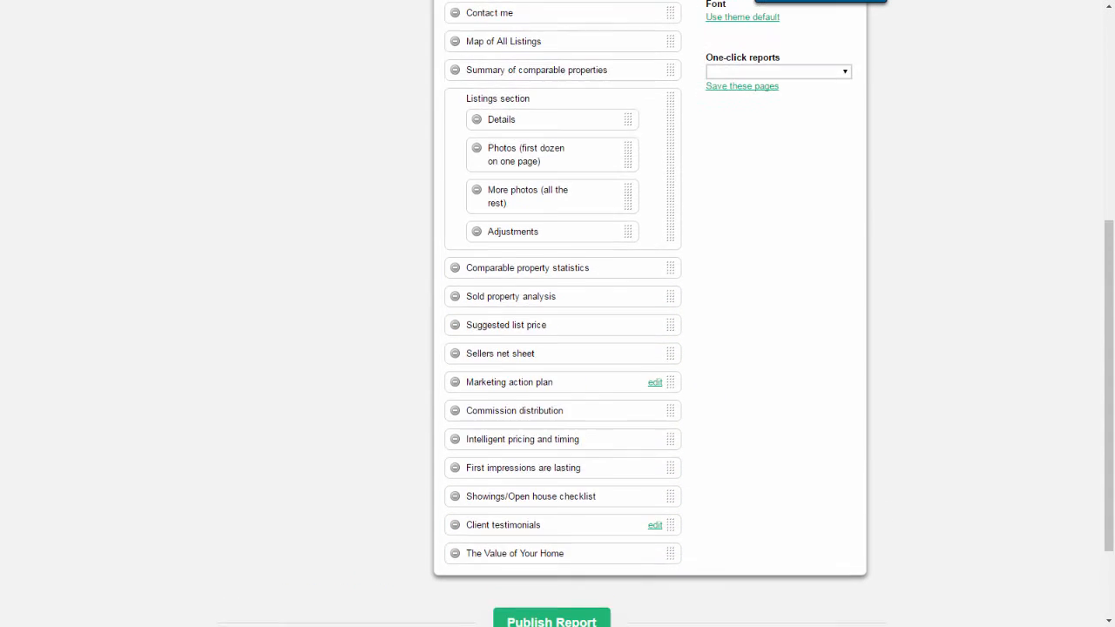
pyautogui.scroll(3)
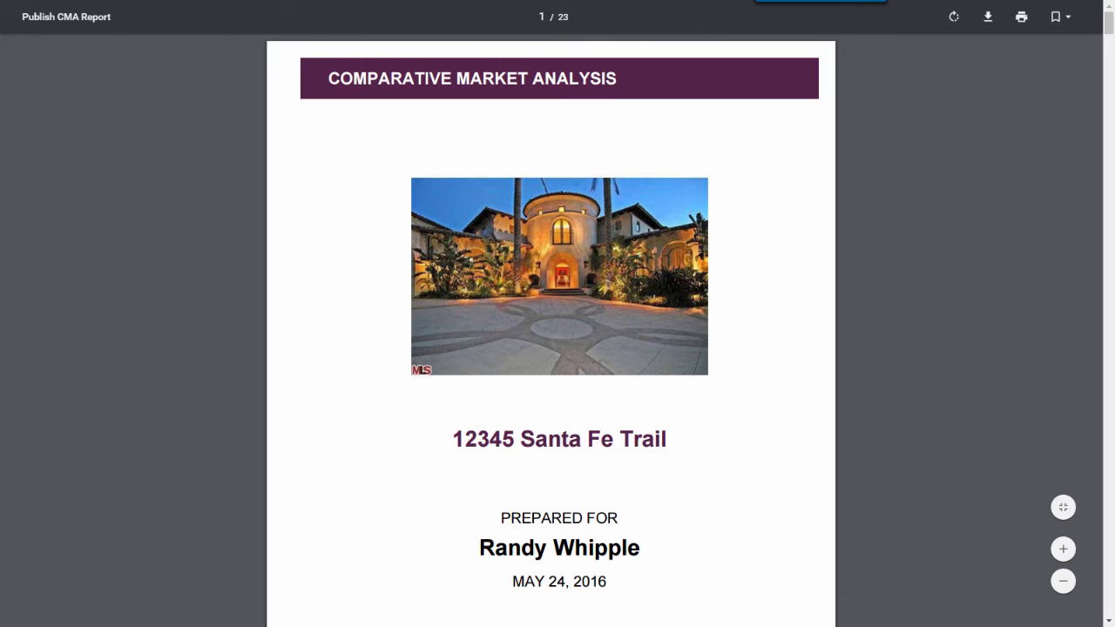
# Scroll past the Resume, Our Company, What Is a CMA? and Contact Me pages to Map of All Listings.
pyautogui.scroll(-3)
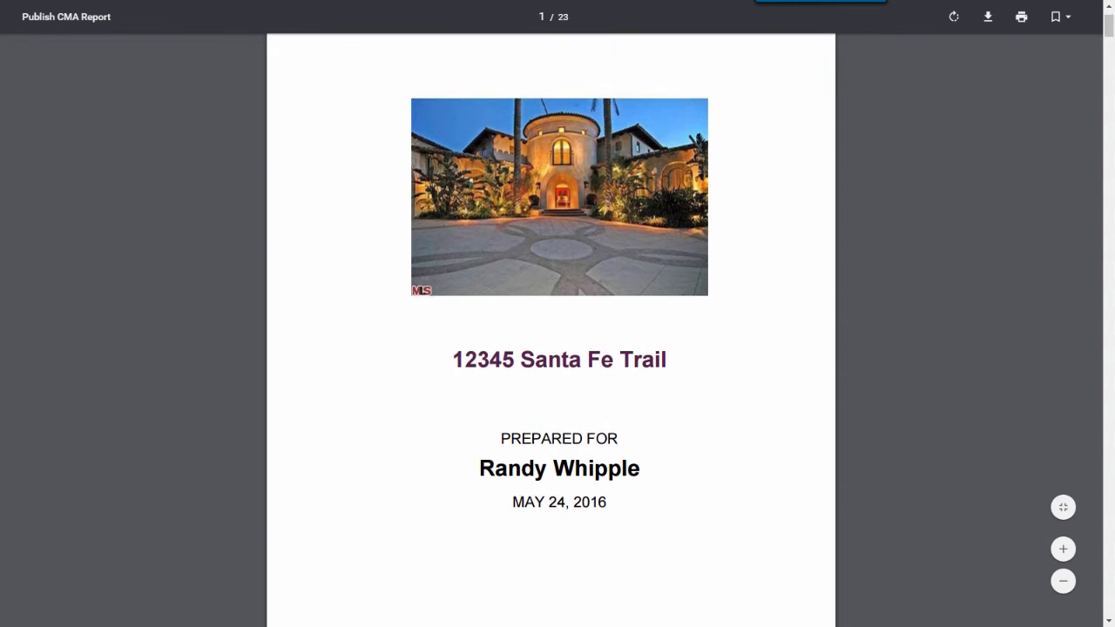
pyautogui.scroll(-3)
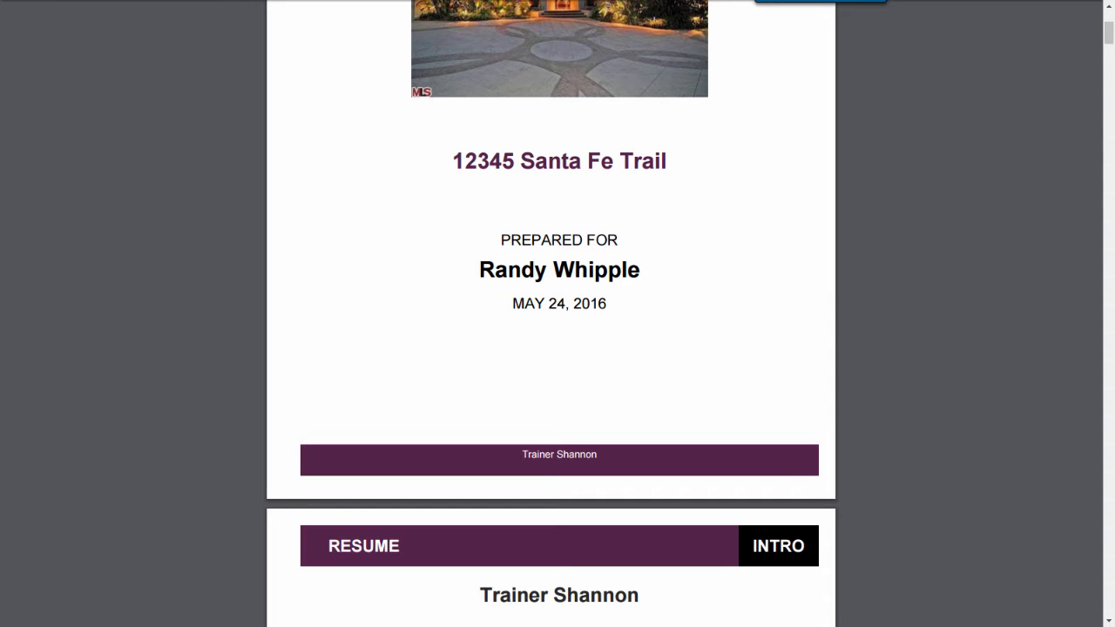
pyautogui.scroll(-3)
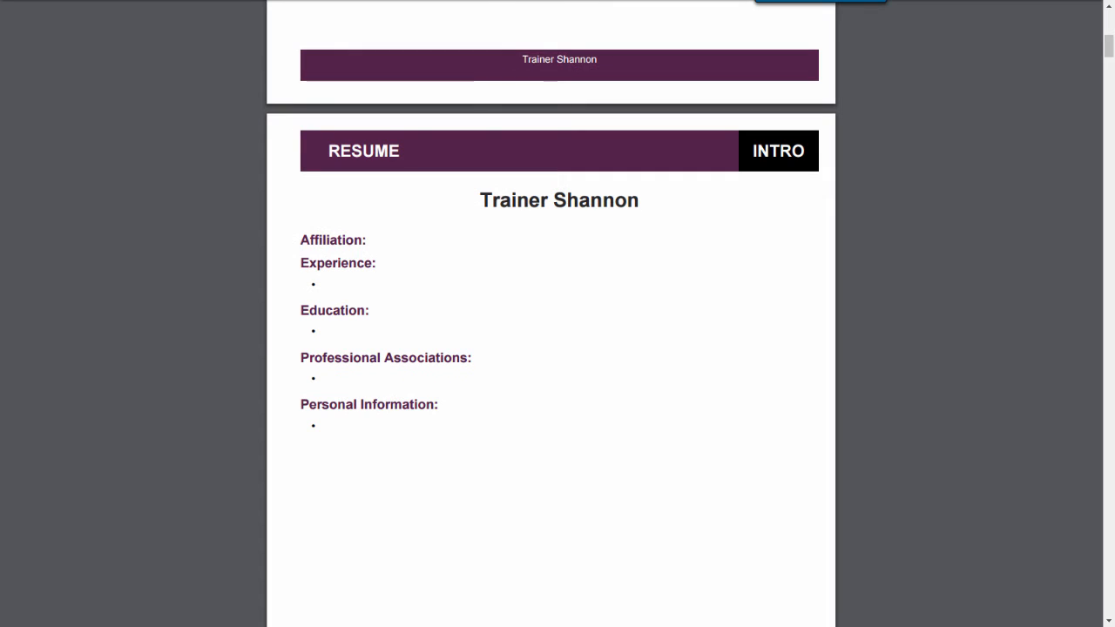
pyautogui.scroll(-3)
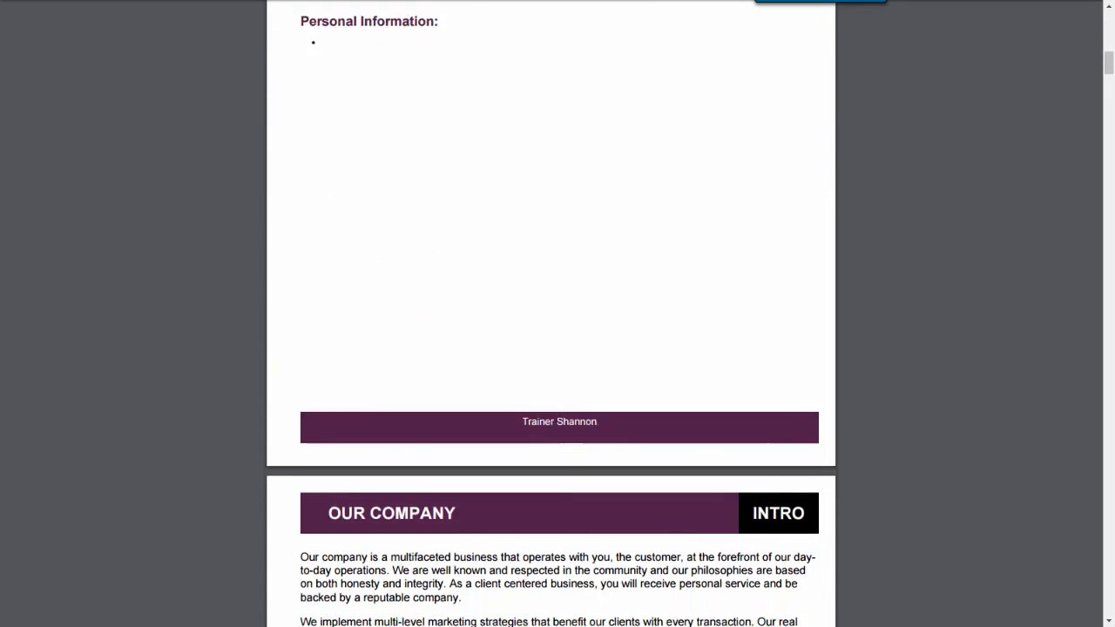
pyautogui.scroll(-3)
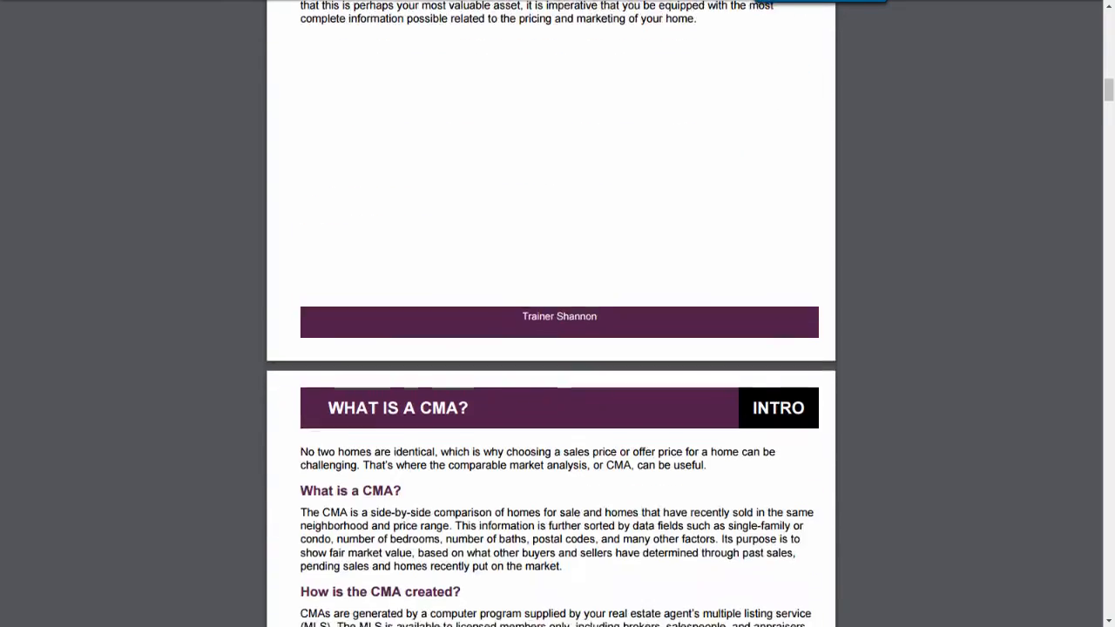
pyautogui.scroll(-3)
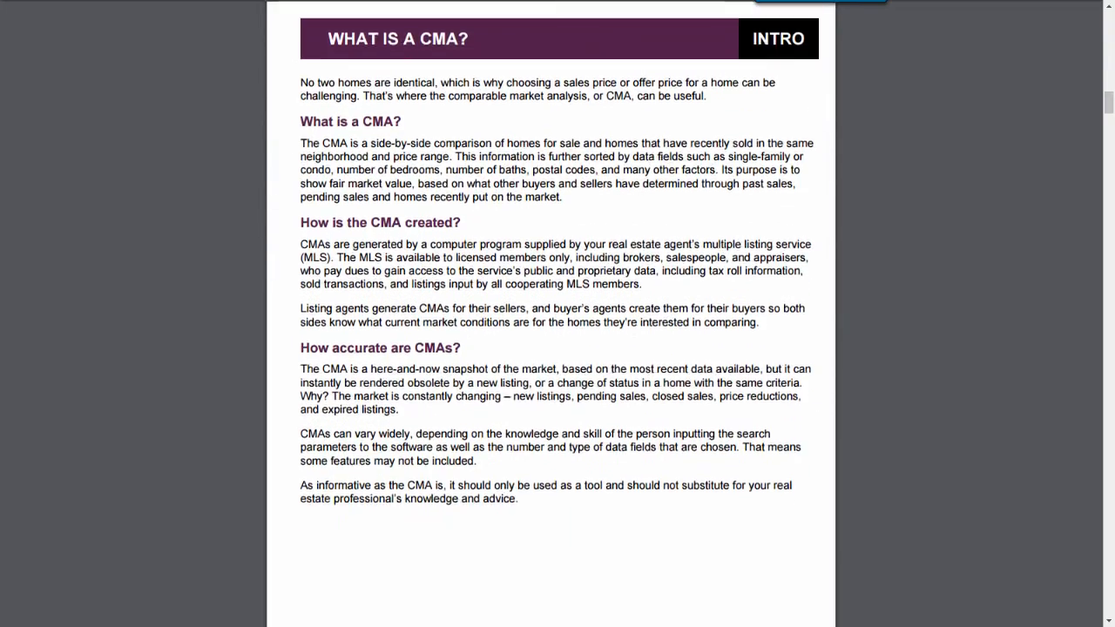
pyautogui.scroll(-3)
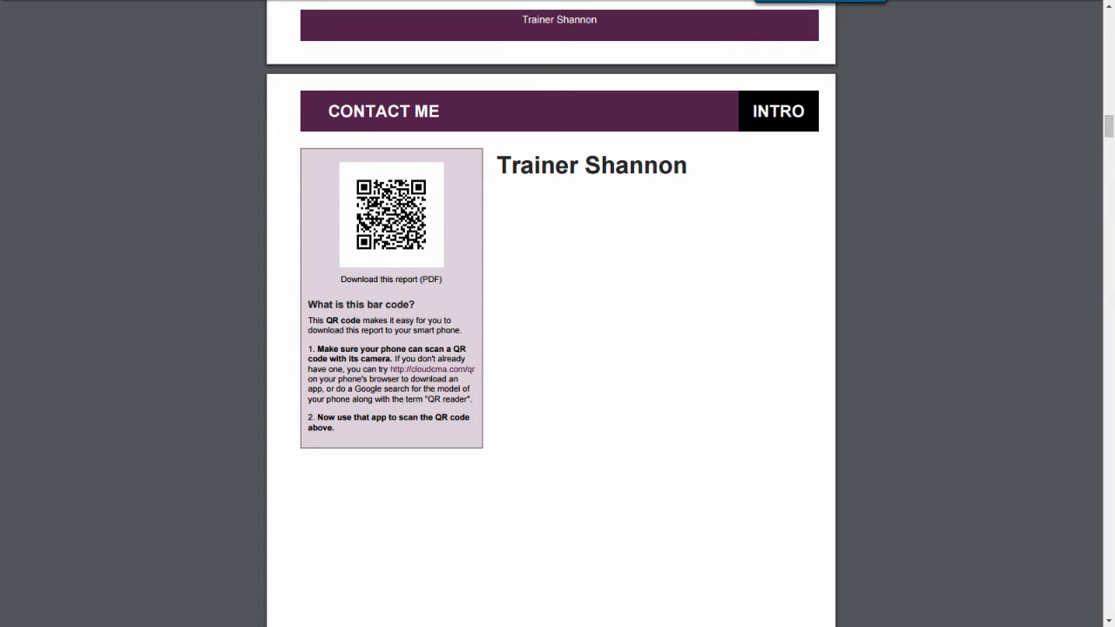
pyautogui.scroll(-3)
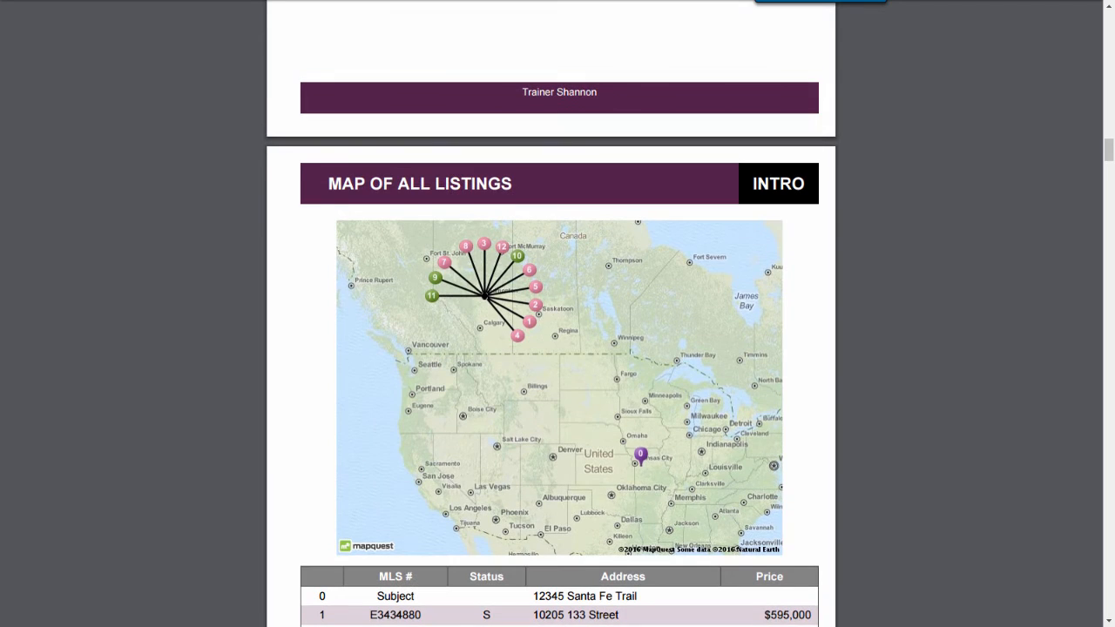
# Scroll through report pages 6–15: listings table, comparables summary and sold and active property pages.
pyautogui.scroll(-3)
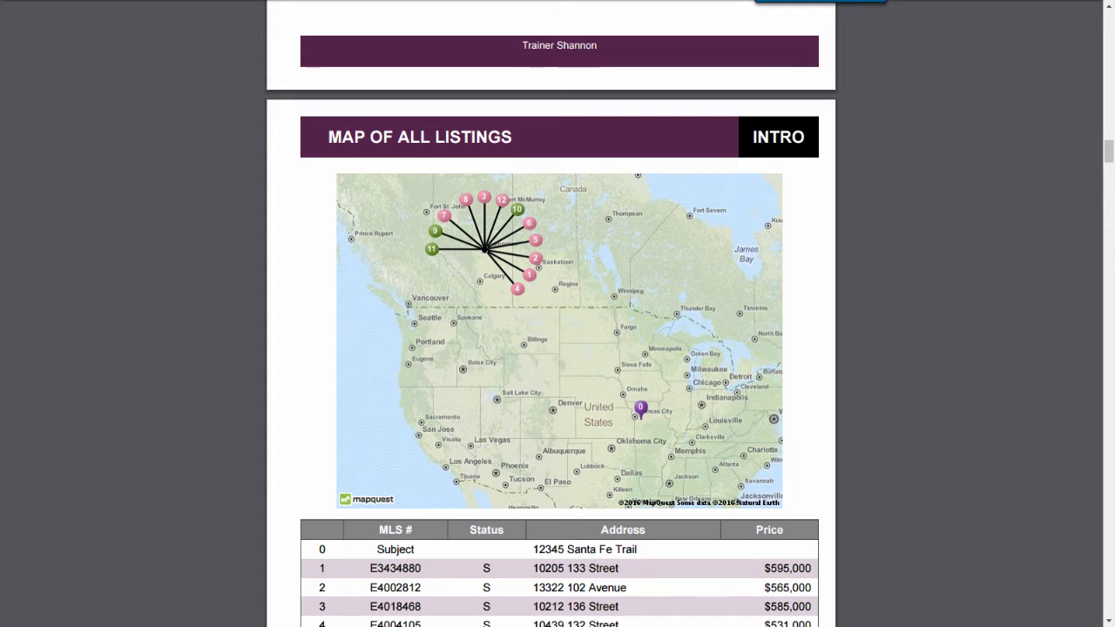
pyautogui.scroll(-3)
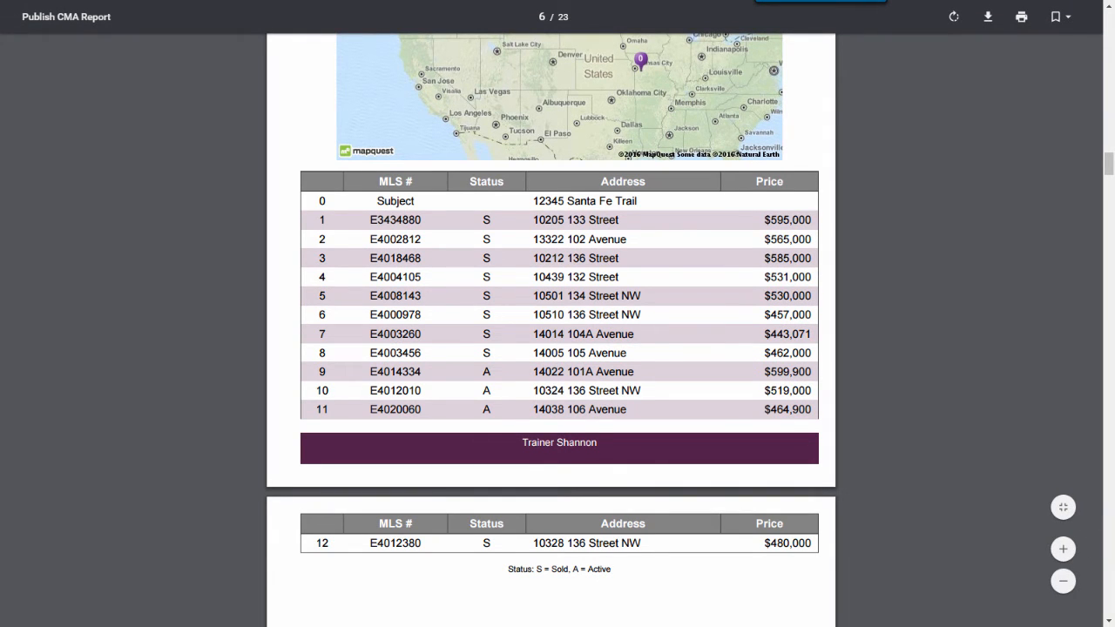
pyautogui.scroll(-3)
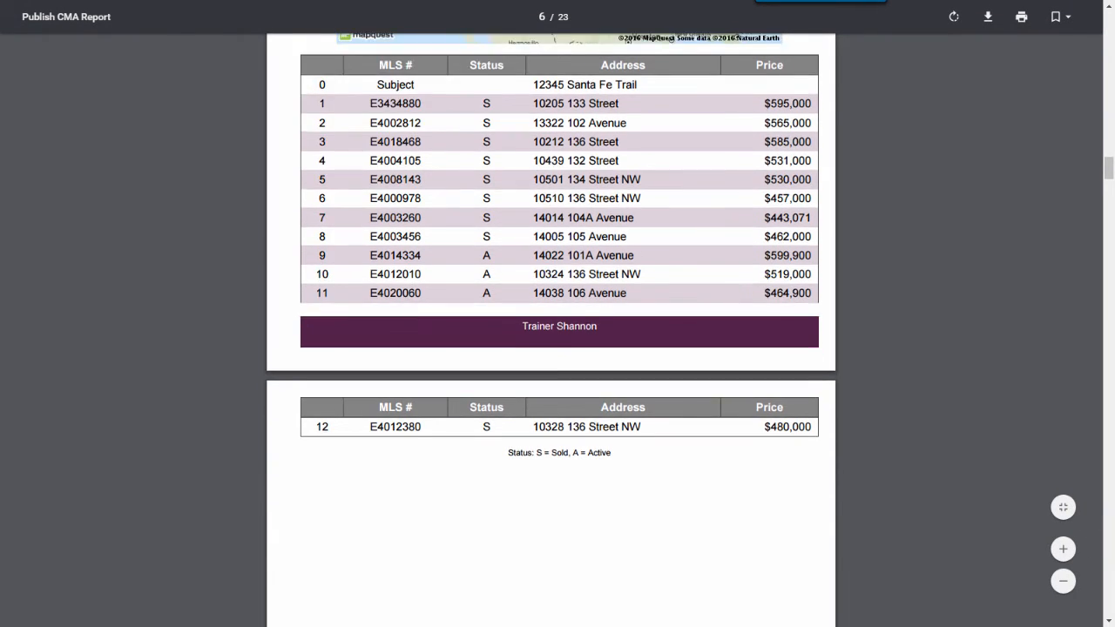
pyautogui.scroll(-3)
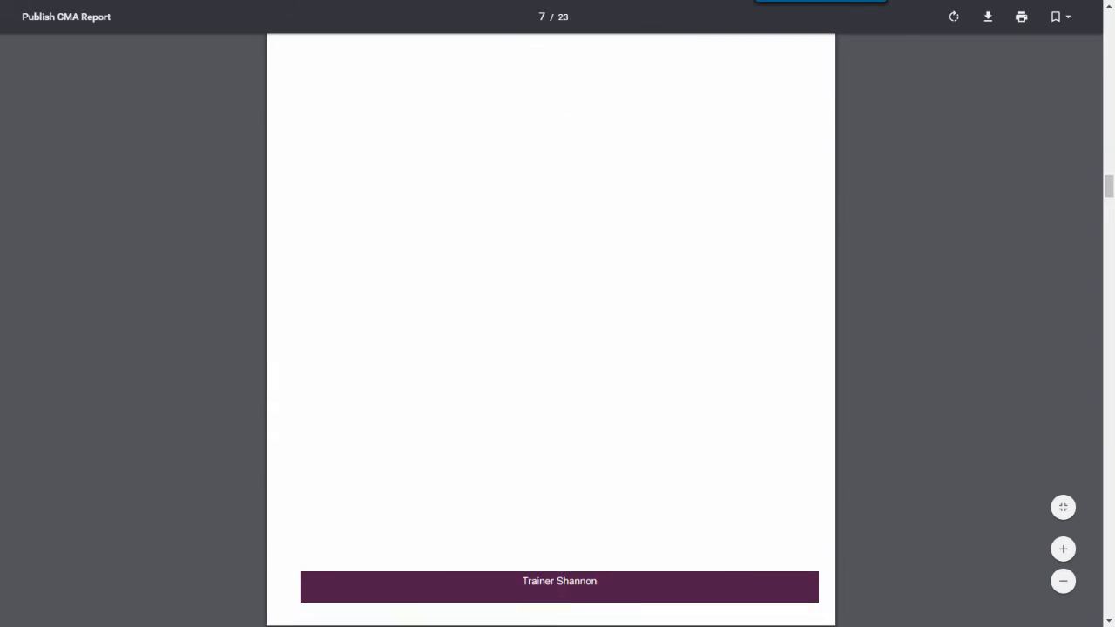
pyautogui.scroll(-3)
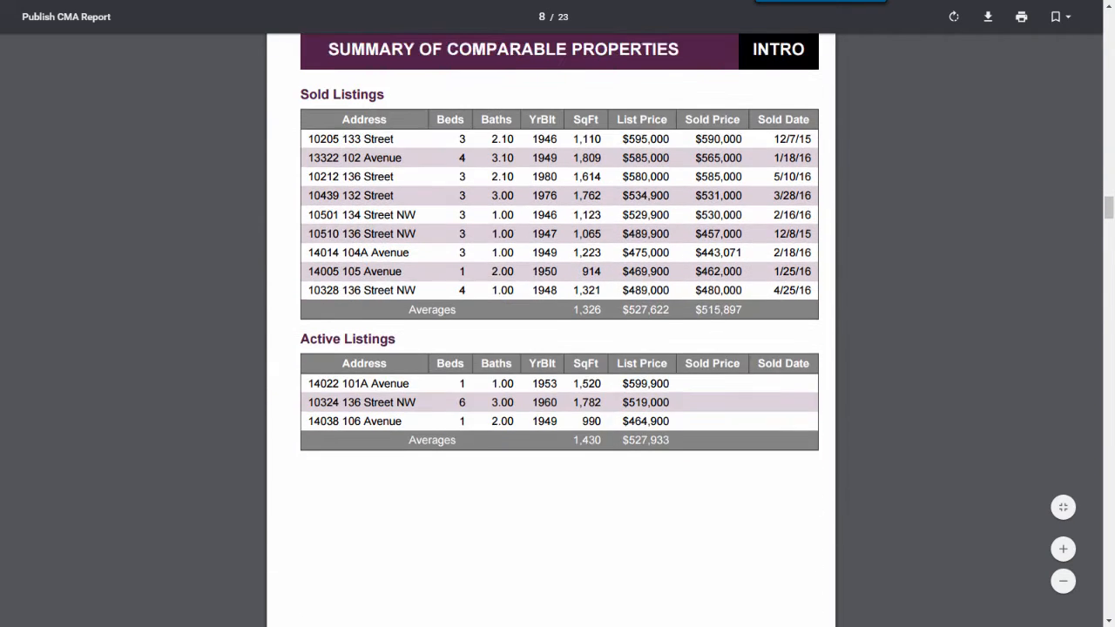
pyautogui.scroll(-3)
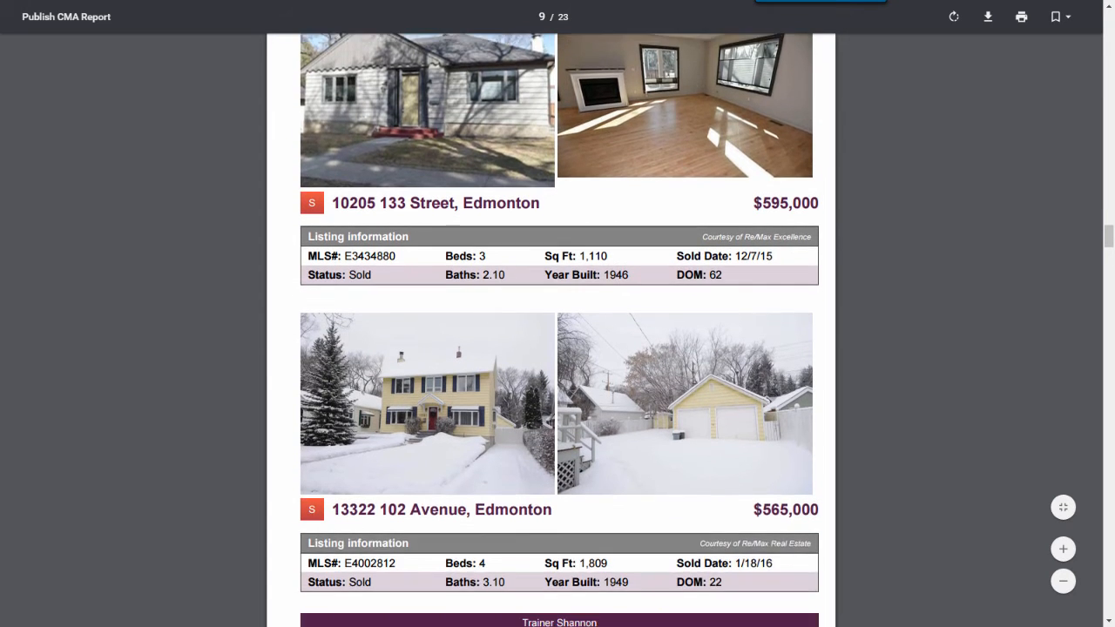
pyautogui.scroll(-3)
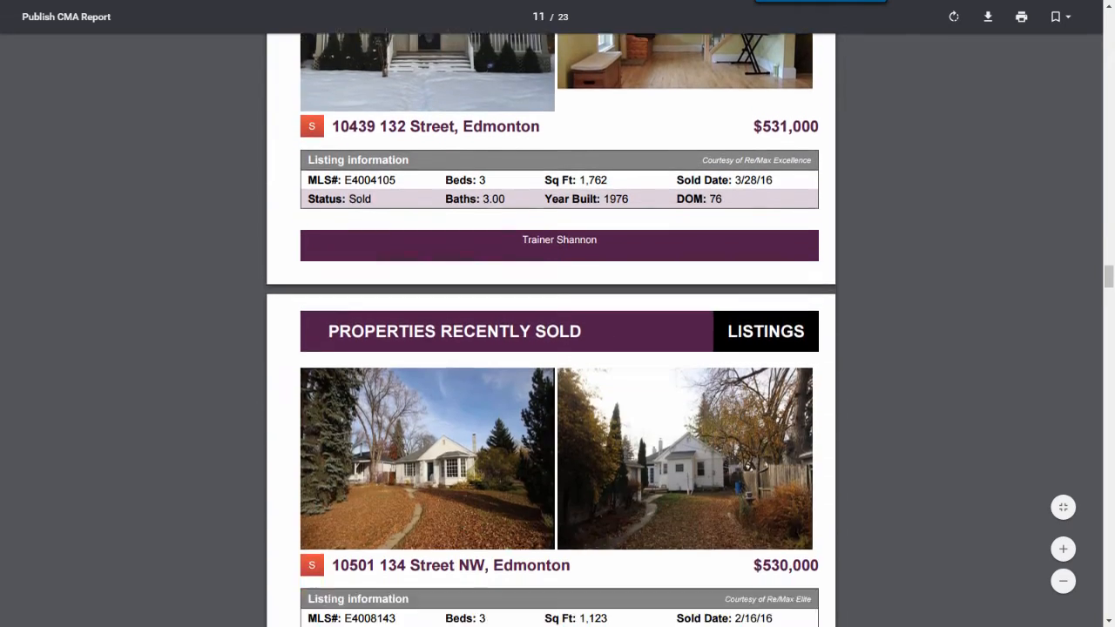
pyautogui.scroll(-3)
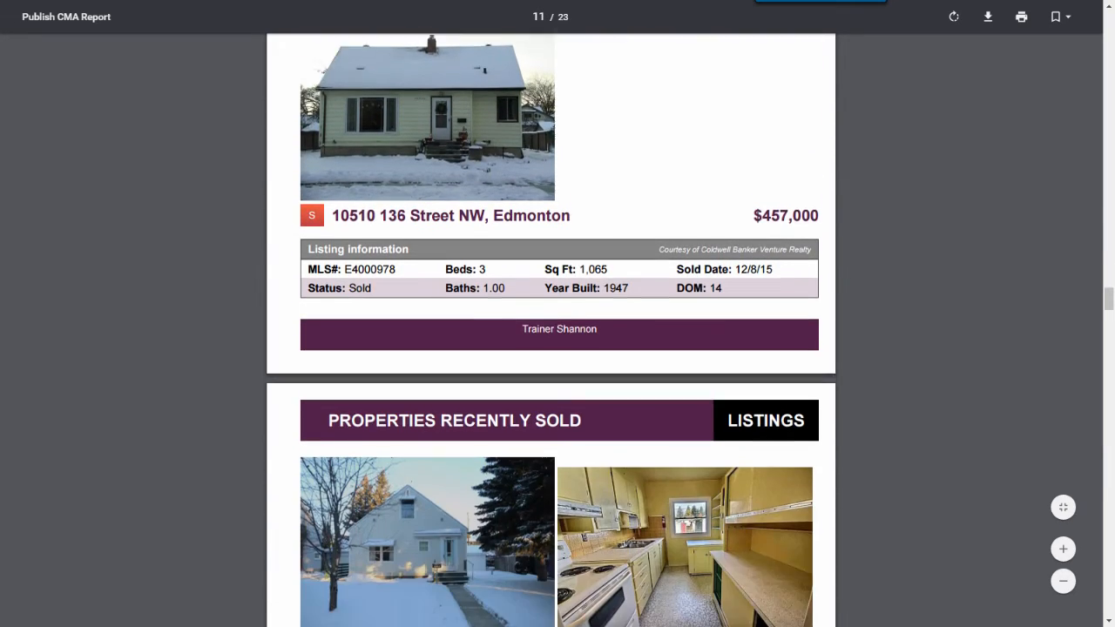
pyautogui.scroll(-3)
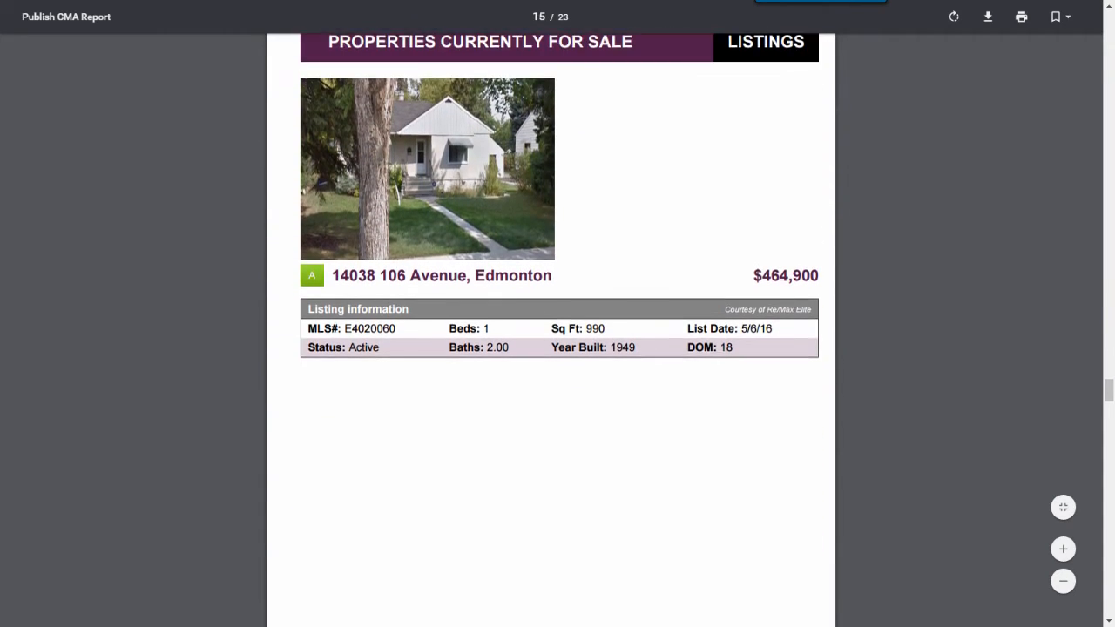
pyautogui.scroll(-3)
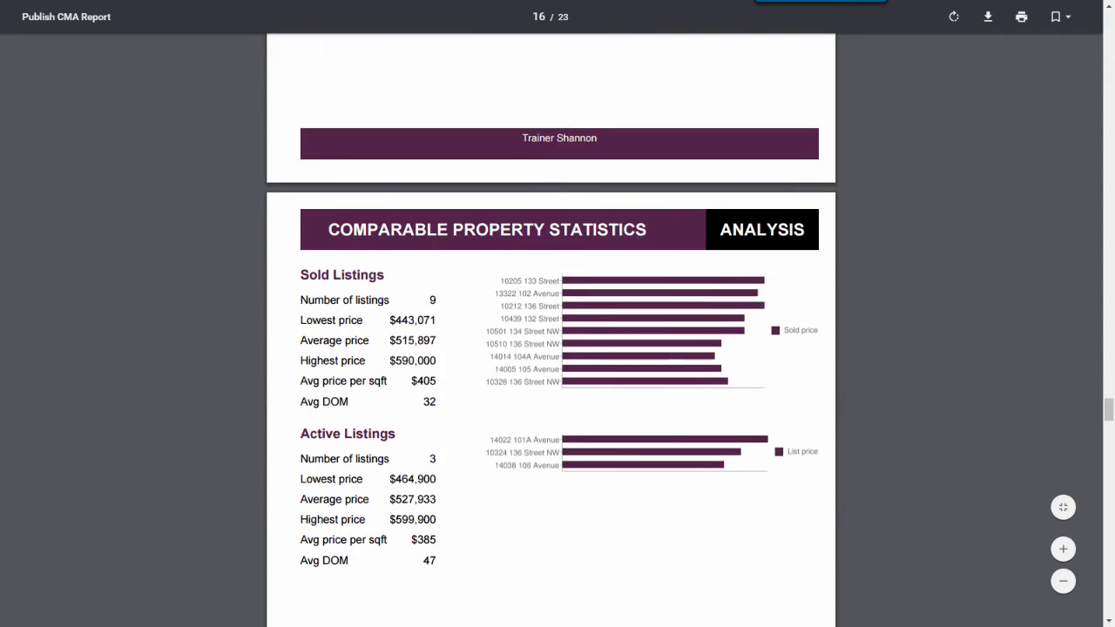
# Scroll past the Sold Property Analysis table and chart to the Commission Distribution page.
pyautogui.scroll(-3)
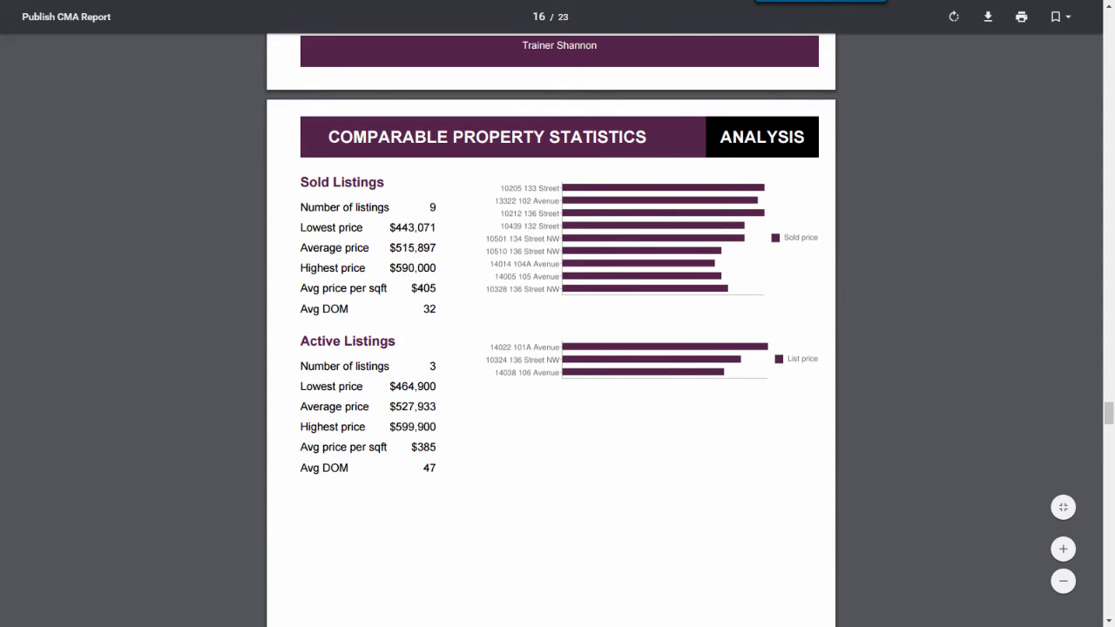
pyautogui.scroll(-3)
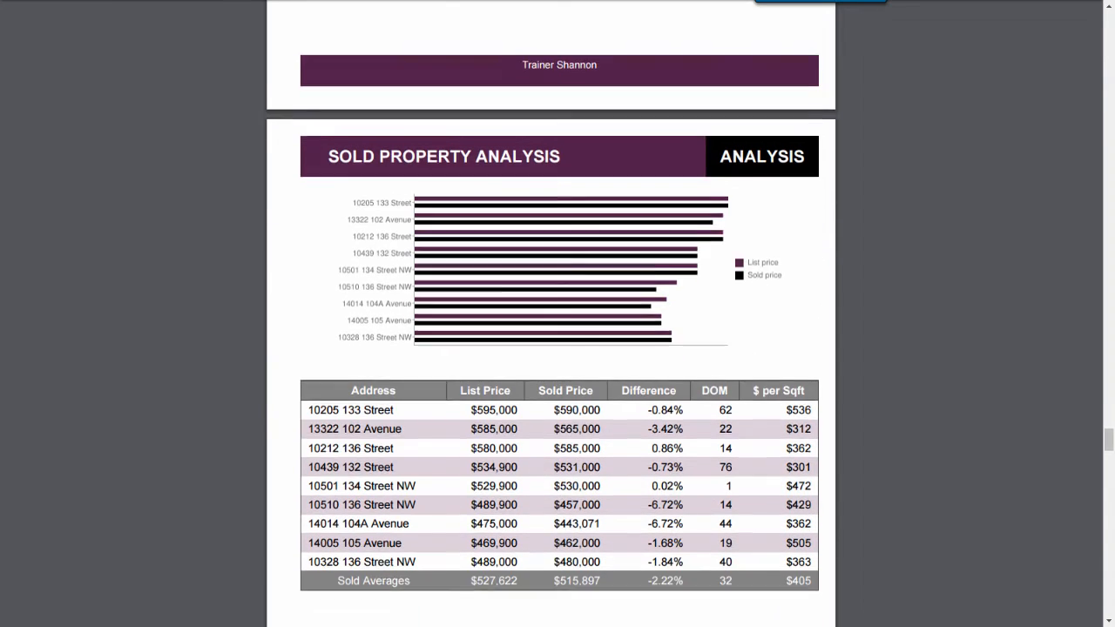
pyautogui.scroll(-3)
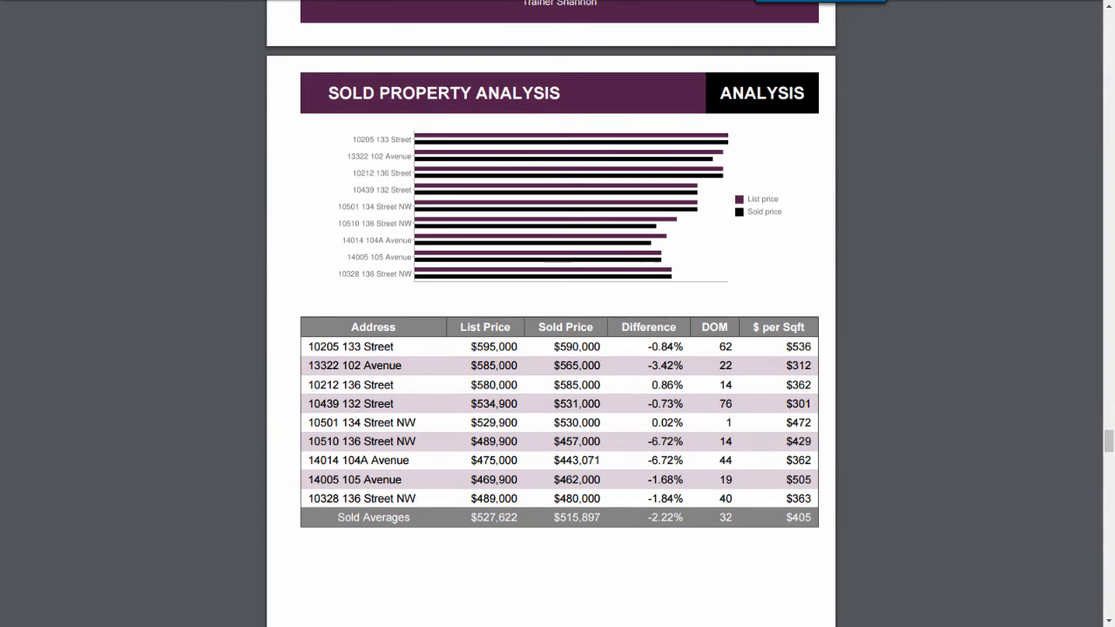
pyautogui.scroll(-3)
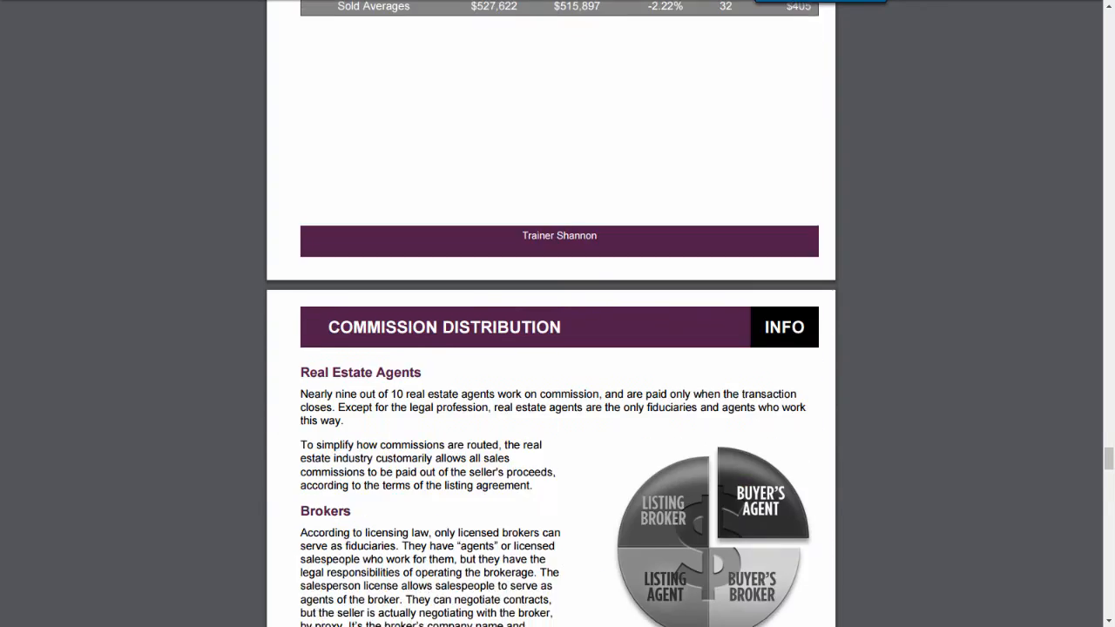
# Scroll the PDF through 'The Value of Your Home' intro and its value-factor list.
pyautogui.scroll(-3)
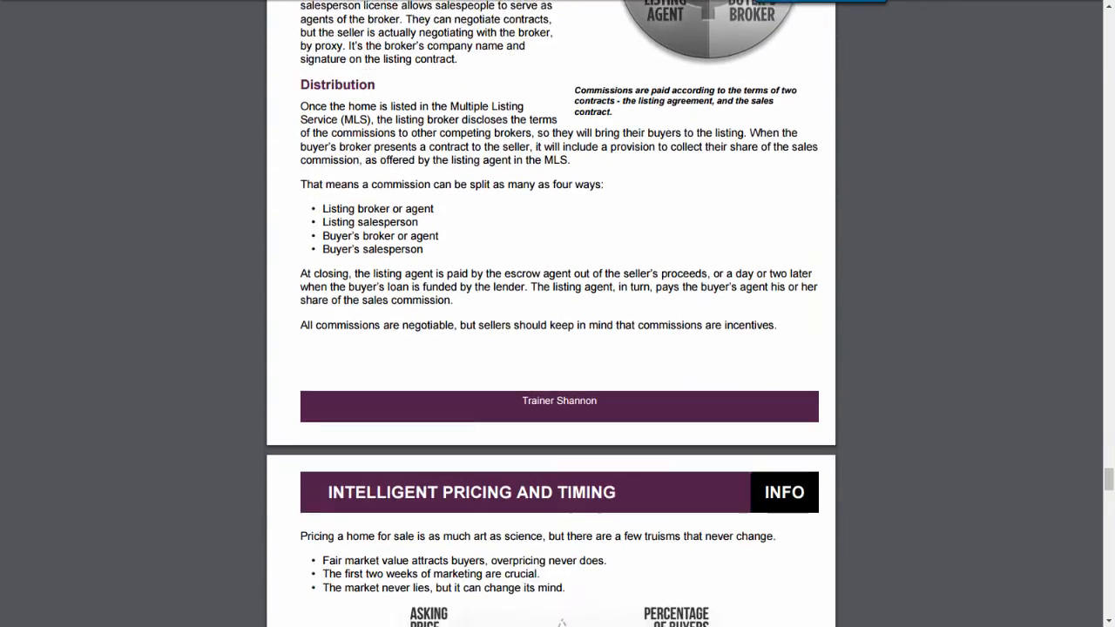
pyautogui.scroll(-3)
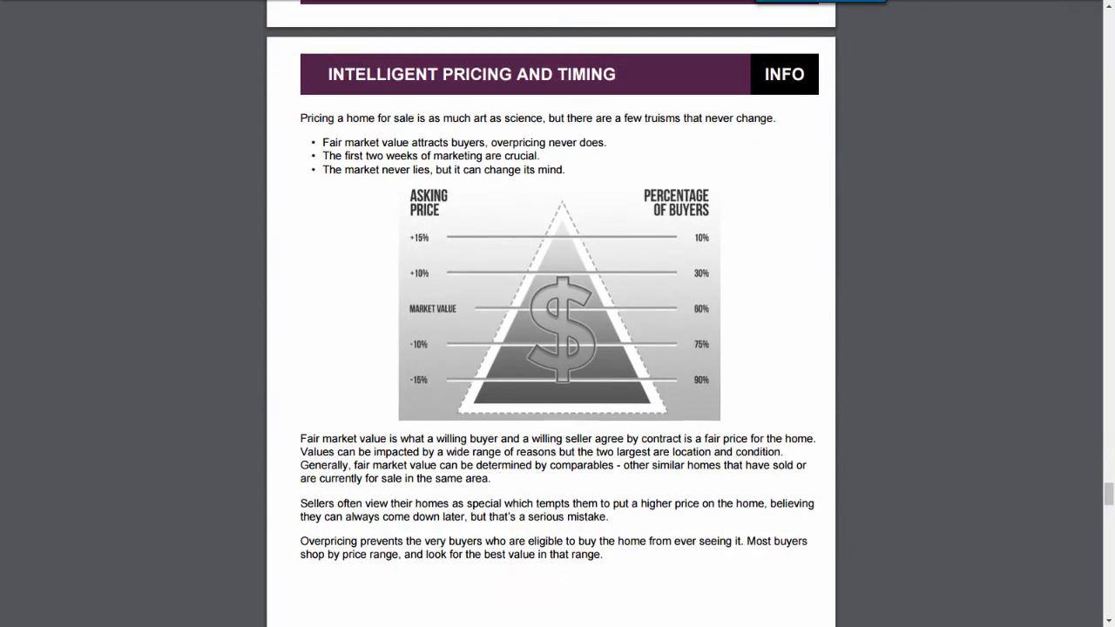
pyautogui.scroll(-3)
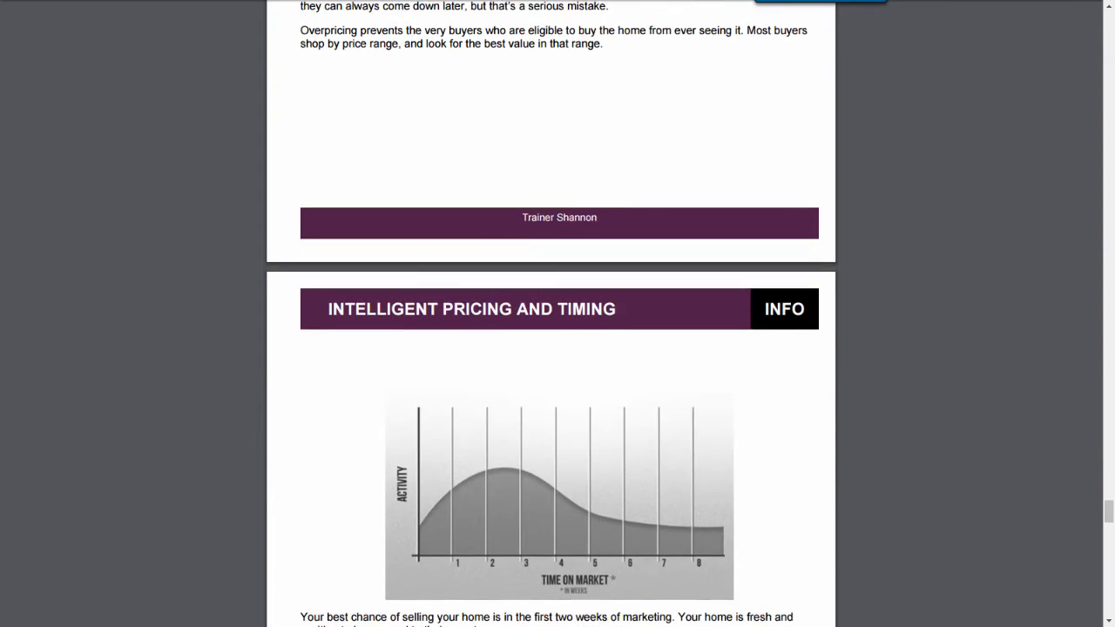
pyautogui.scroll(-3)
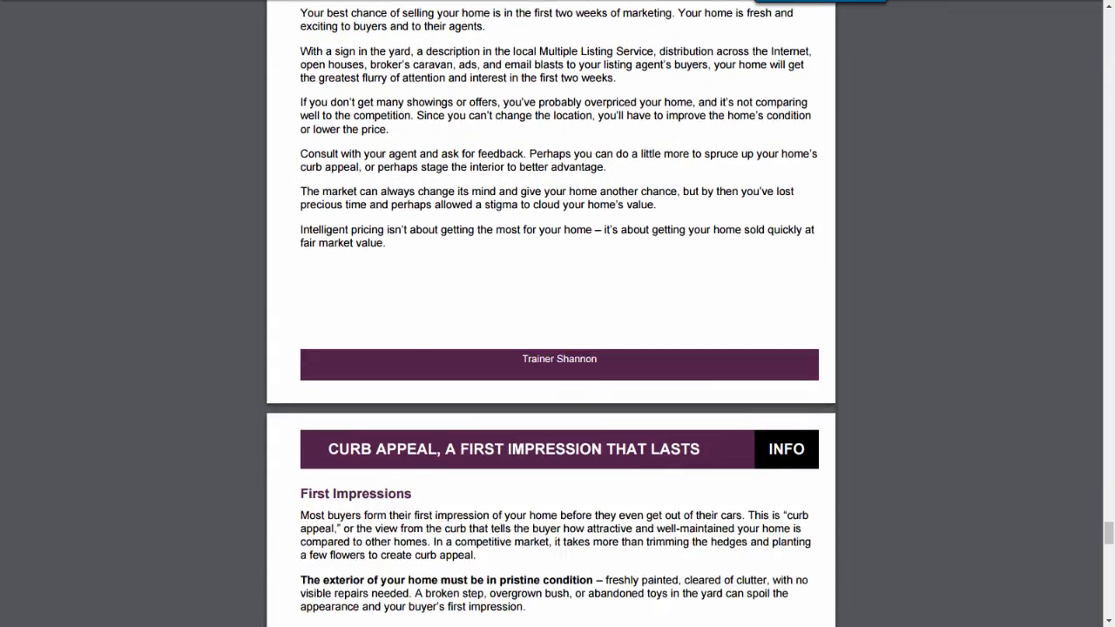
pyautogui.scroll(-3)
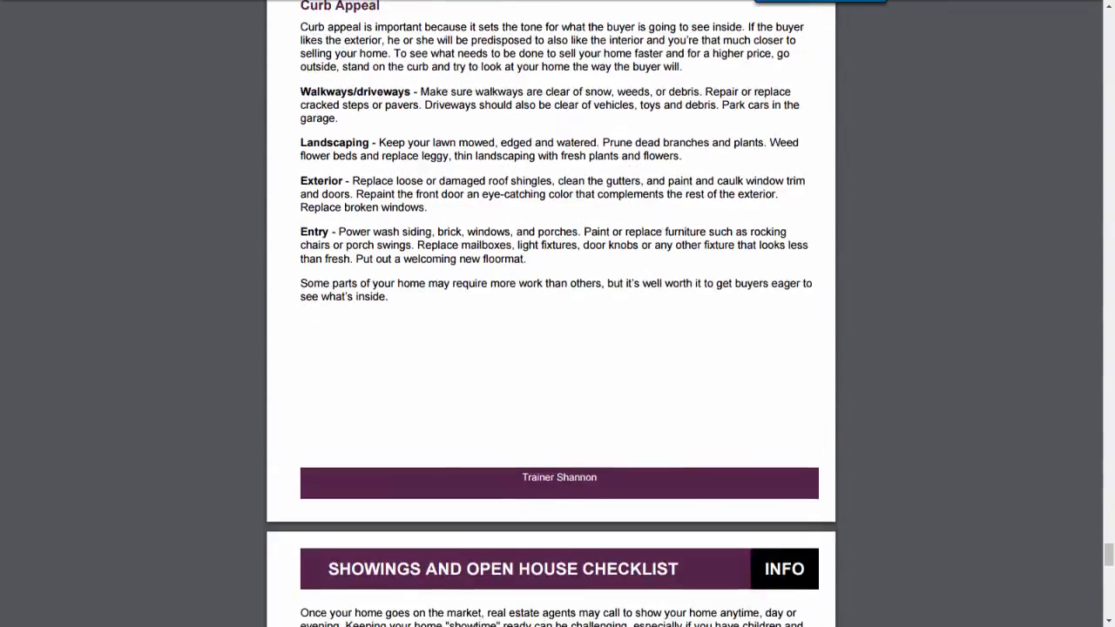
pyautogui.scroll(-3)
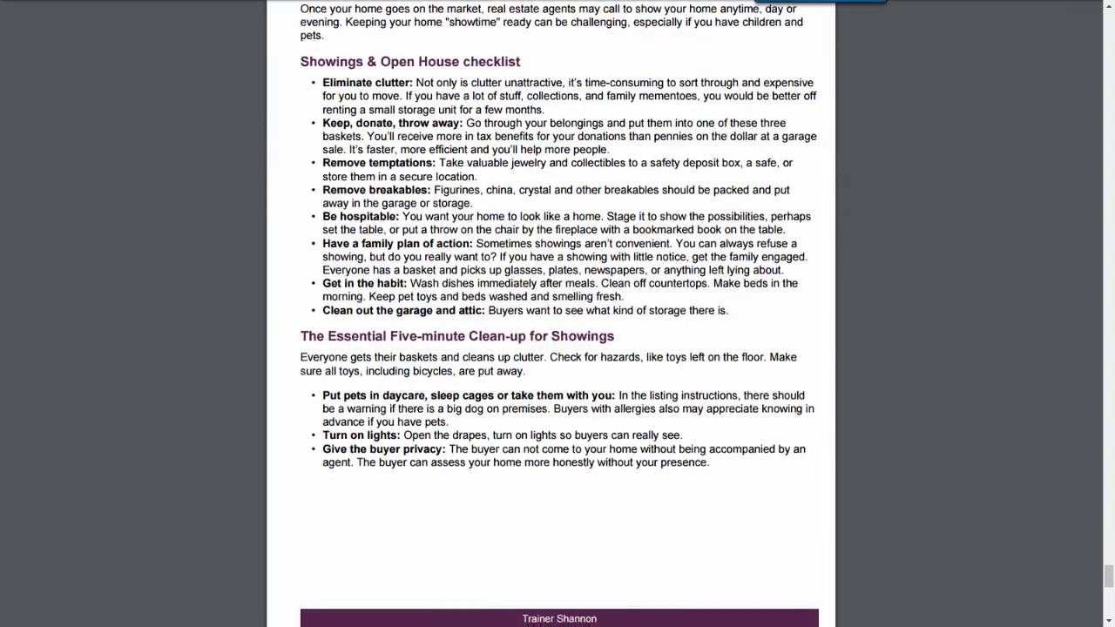
pyautogui.scroll(-3)
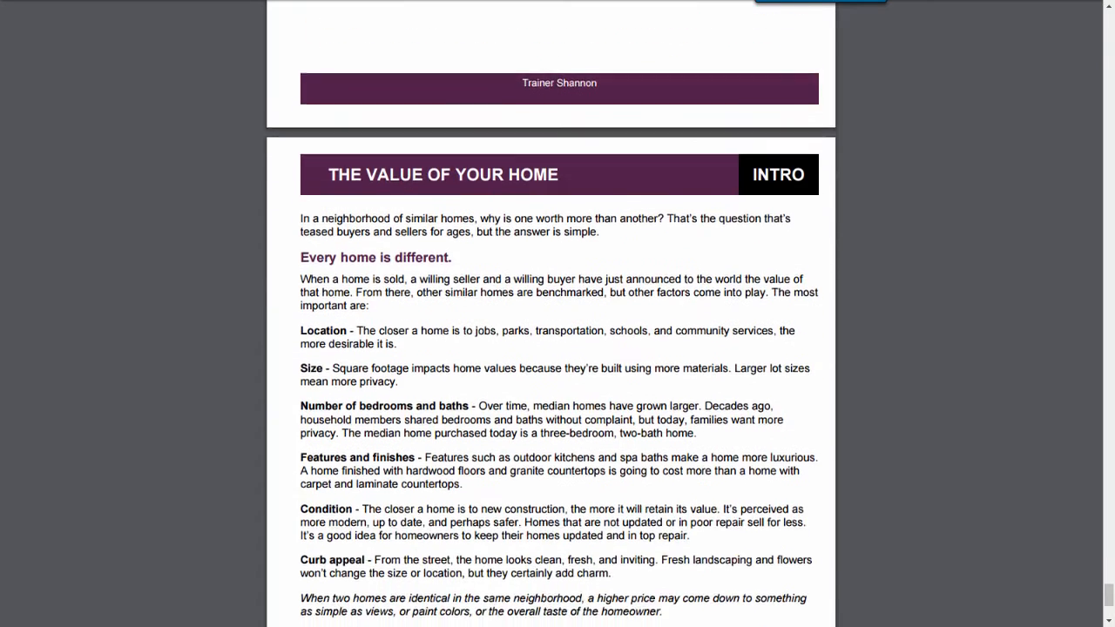
pyautogui.scroll(-3)
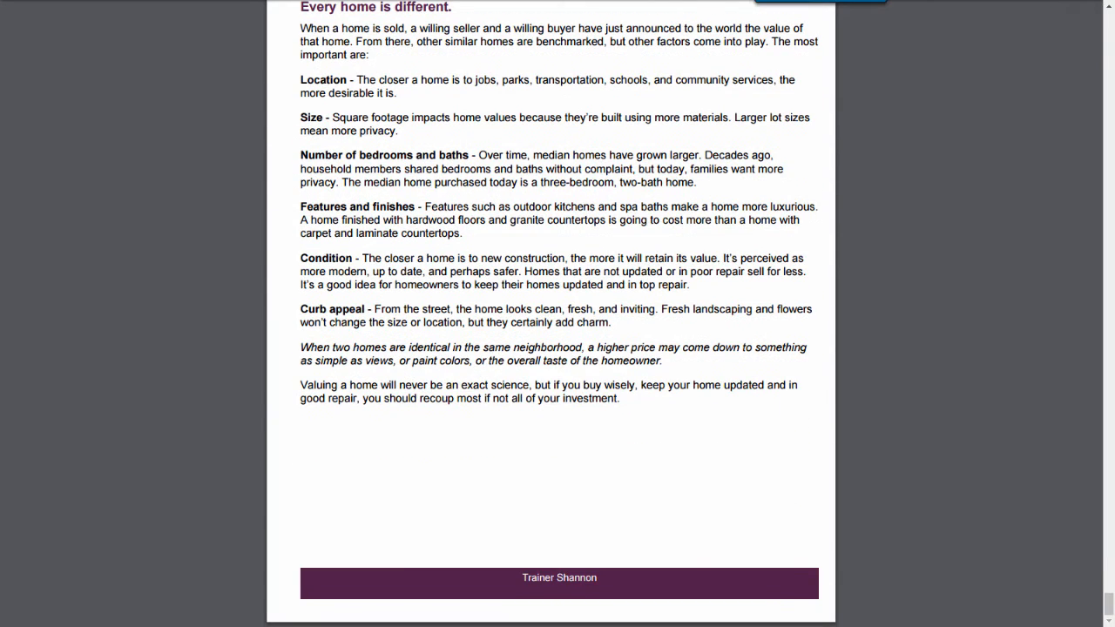
pyautogui.scroll(3)
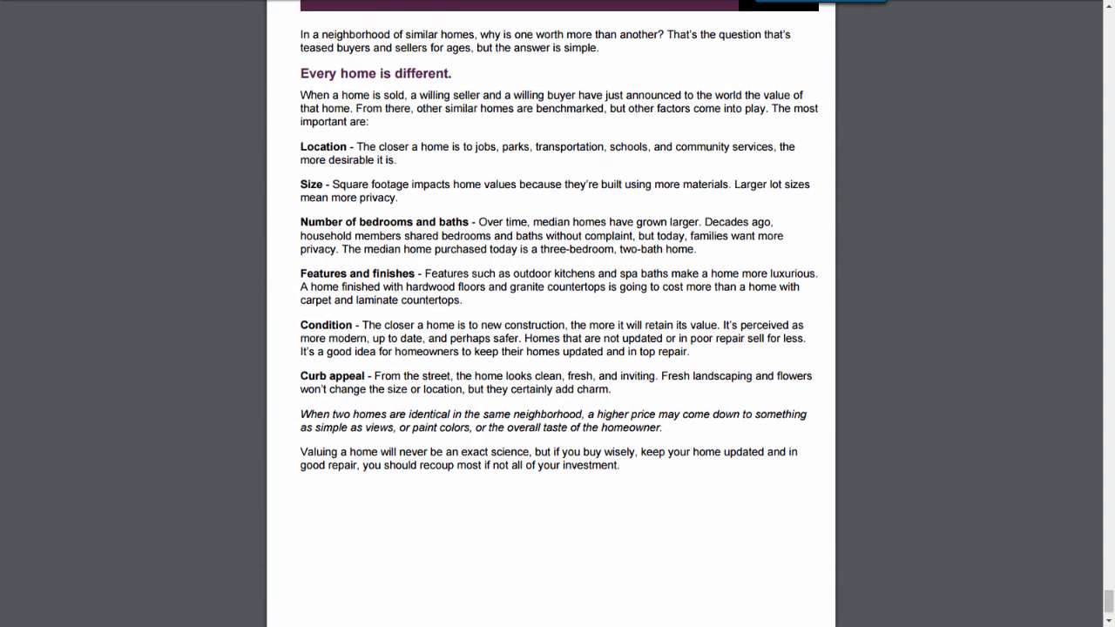
pyautogui.scroll(-3)
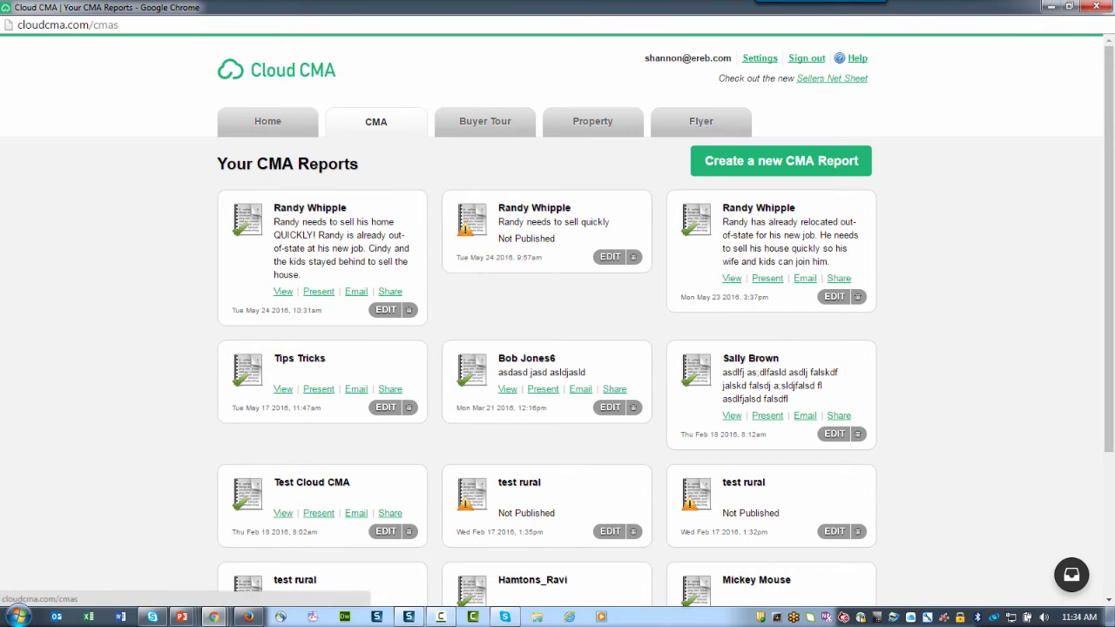
# Return to the CMA tab and scroll the Your CMA Reports list.
pyautogui.click(376, 121)
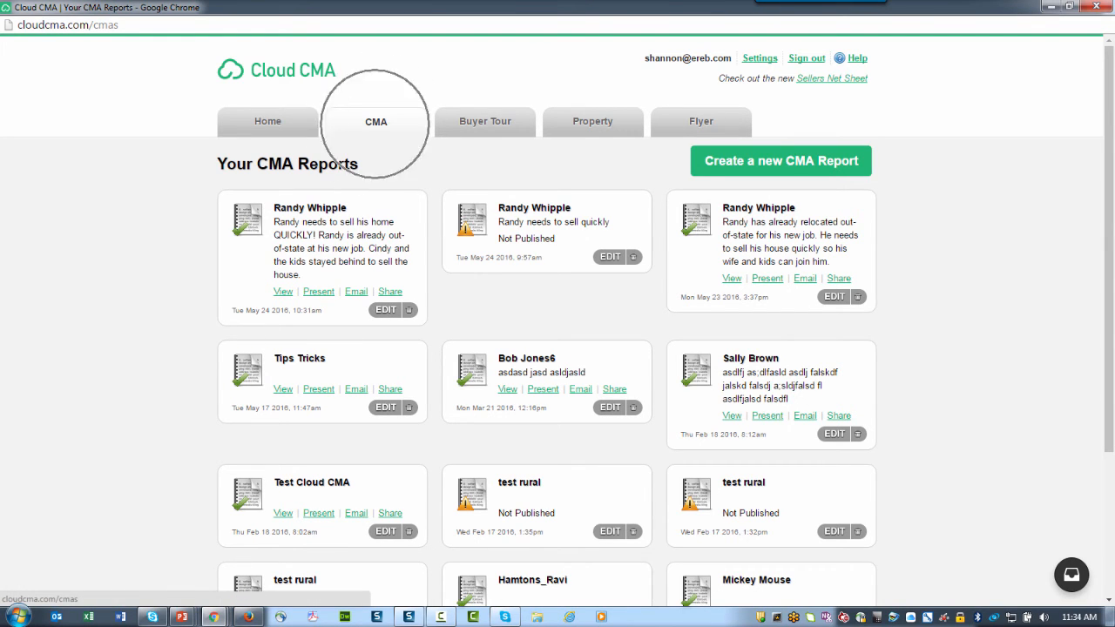
pyautogui.scroll(-3)
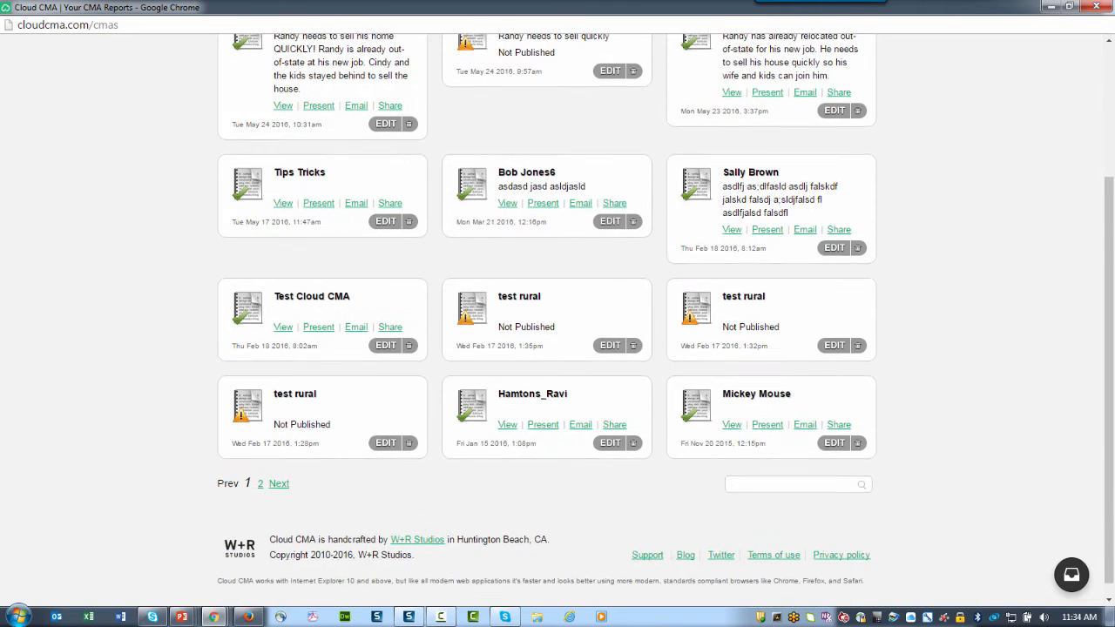
pyautogui.scroll(-3)
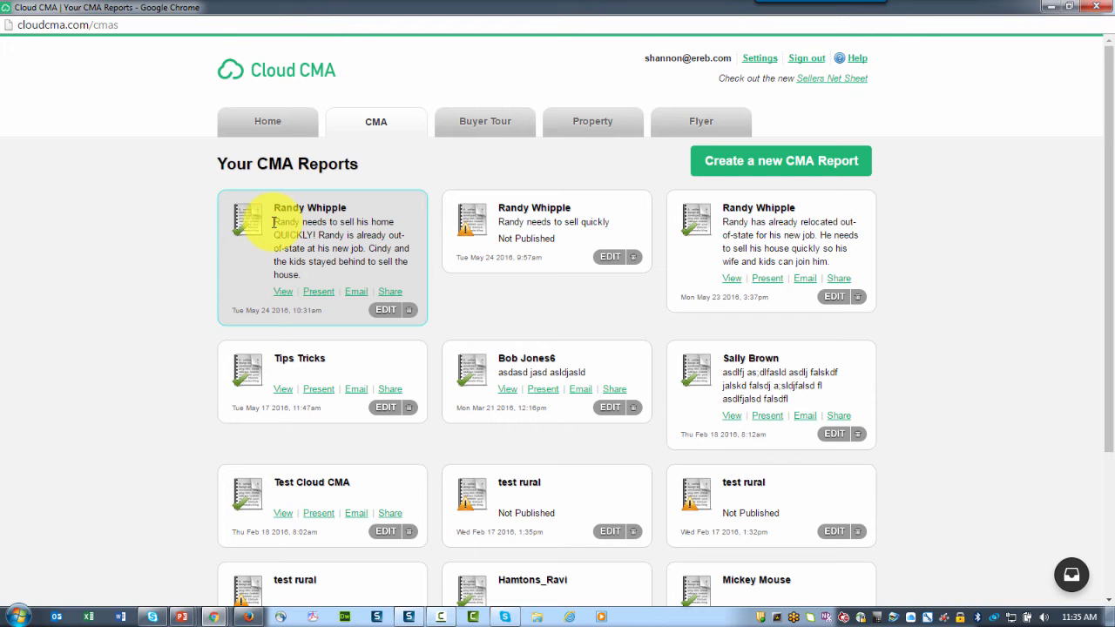
pyautogui.scroll(-3)
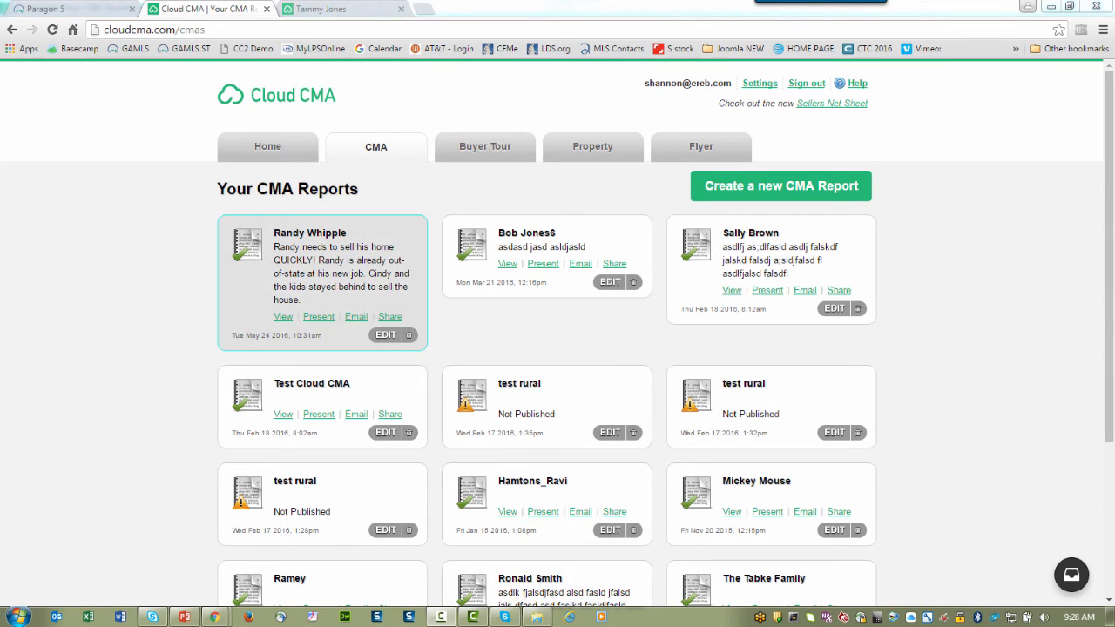
# Present the 12345 Santa Fe Trail report from the top report card.
pyautogui.click(282, 316)
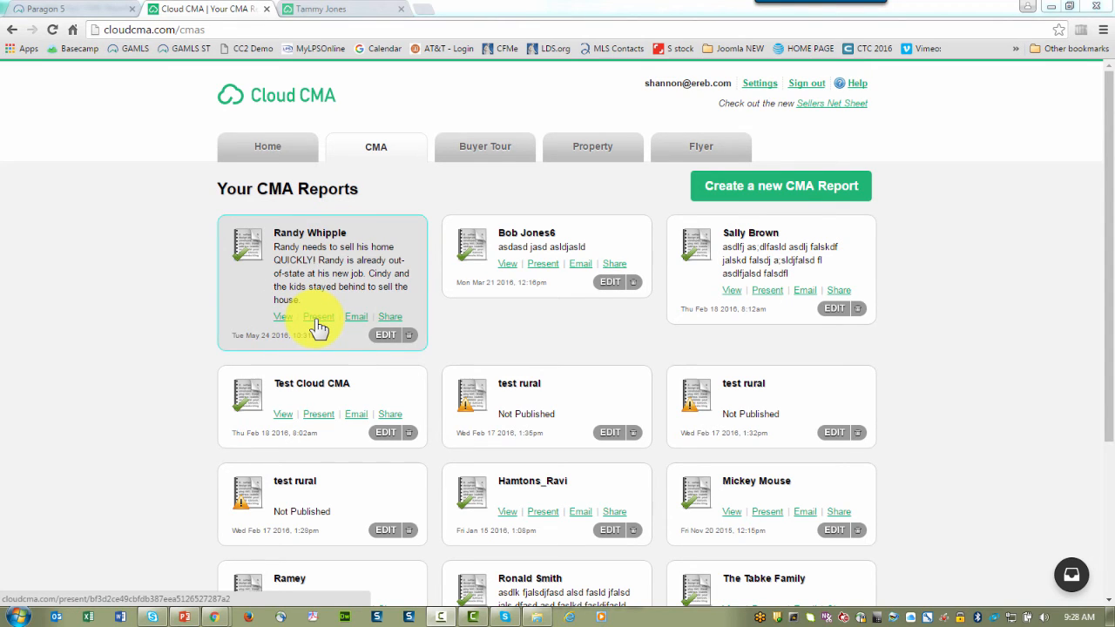
pyautogui.click(318, 316)
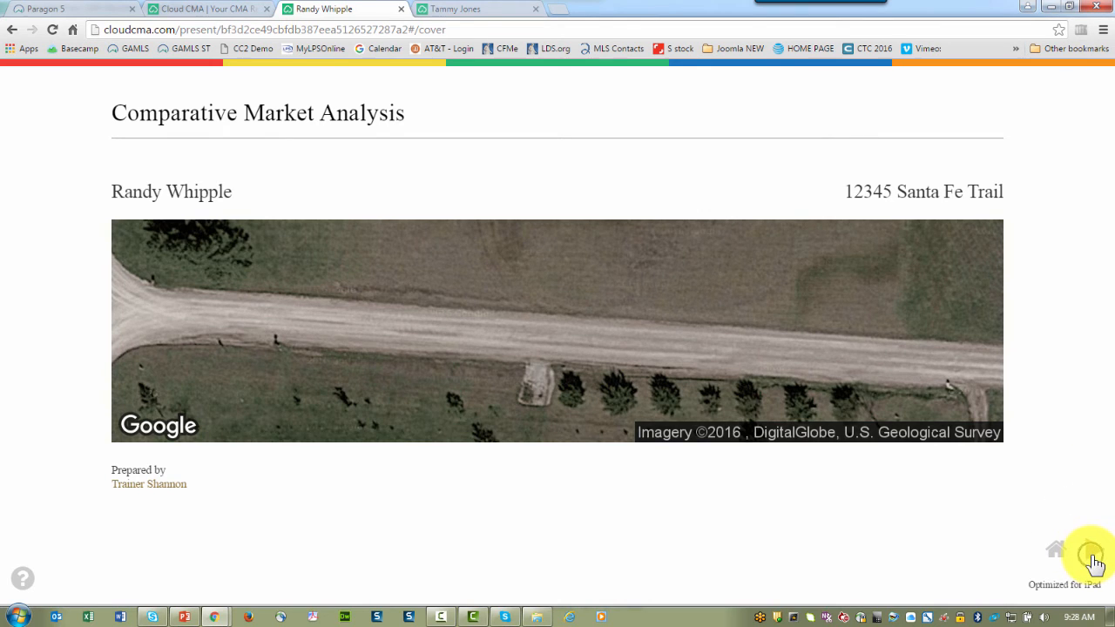
# Advance past the cover to the map of subject, sold and active listings.
pyautogui.click(1091, 555)
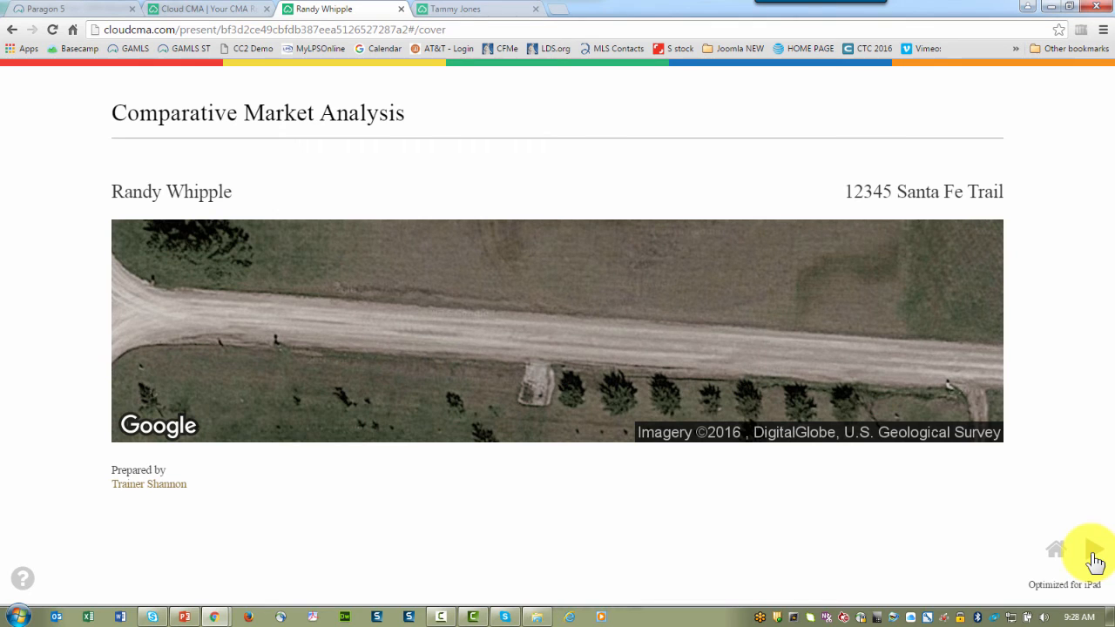
pyautogui.moveTo(1091, 557)
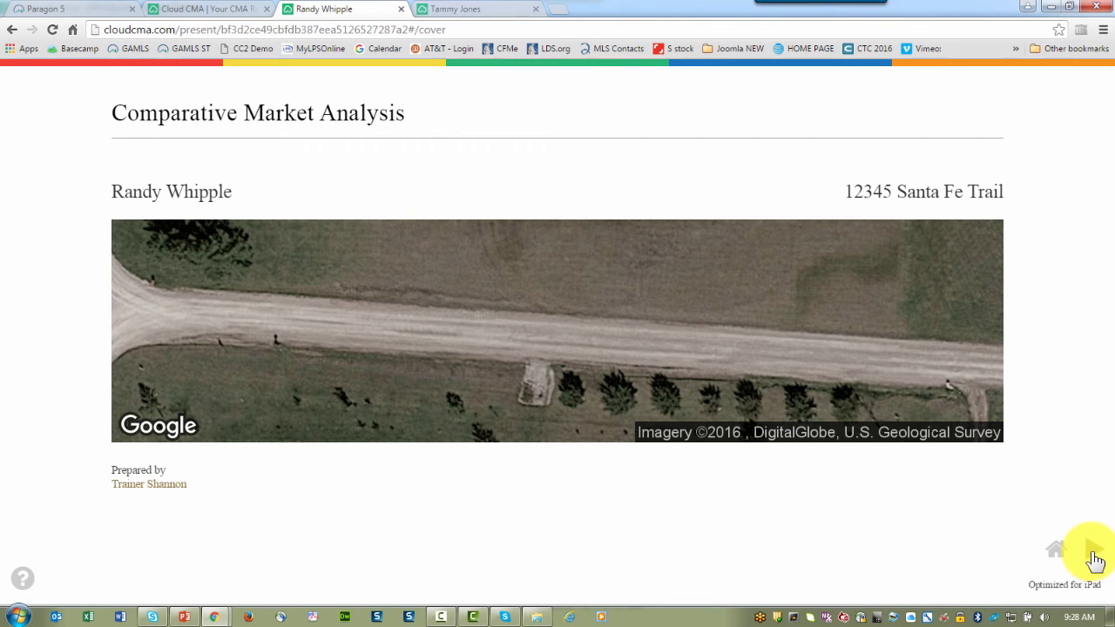
pyautogui.click(1093, 556)
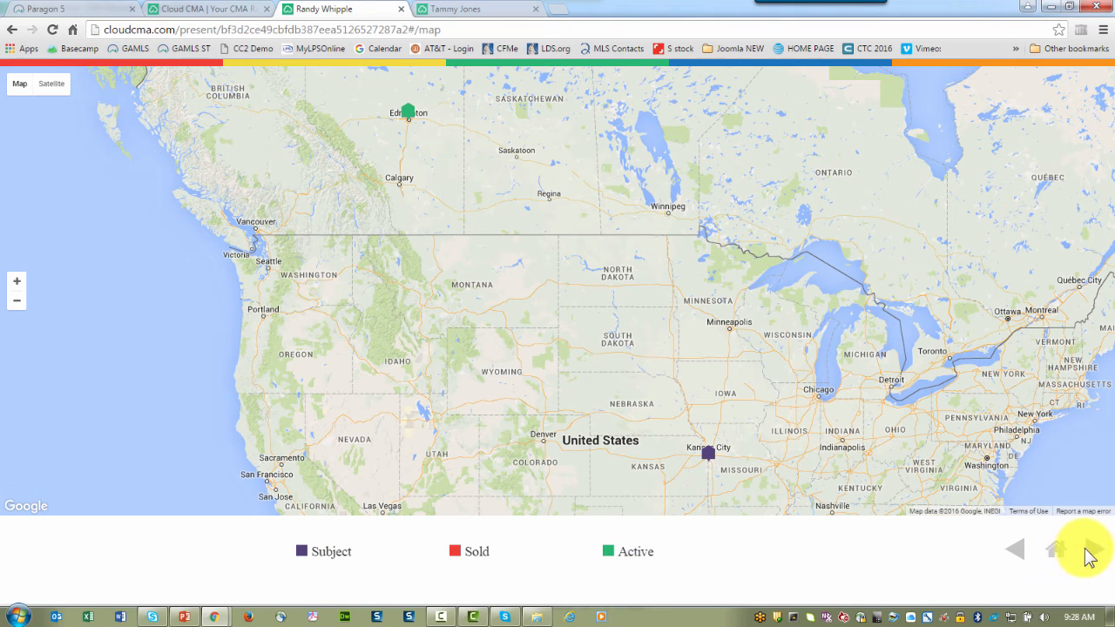
pyautogui.click(1052, 548)
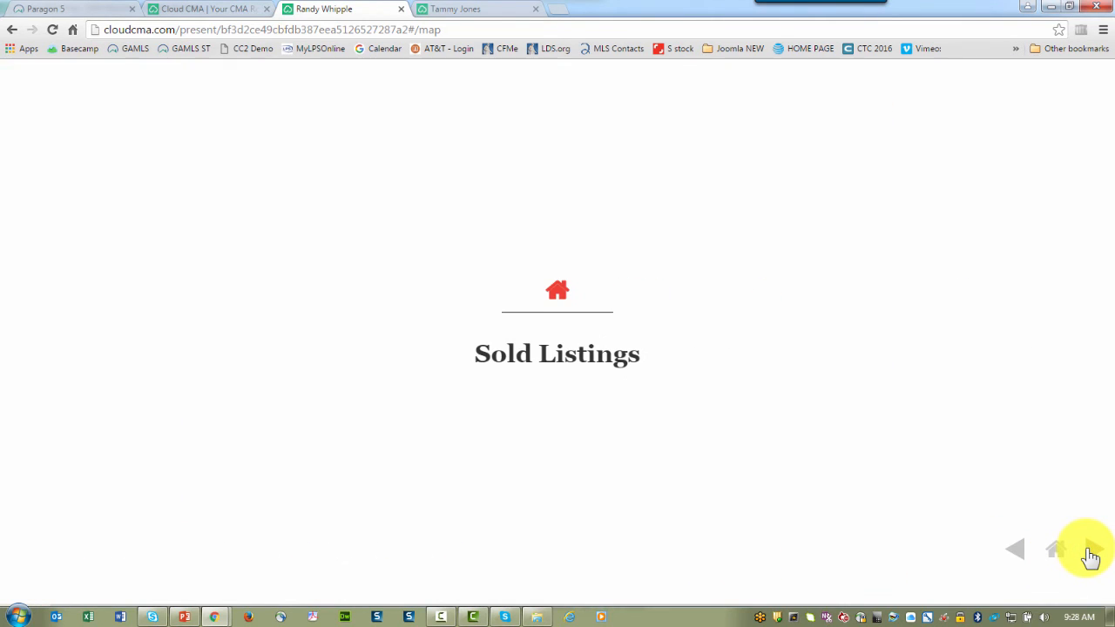
pyautogui.click(1052, 548)
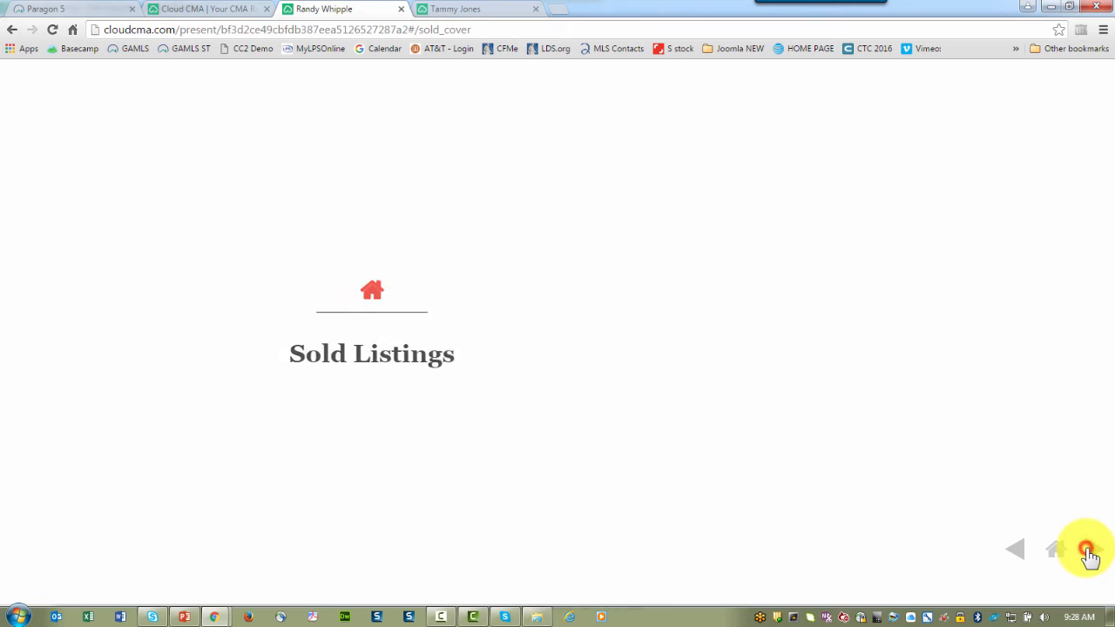
pyautogui.click(1087, 550)
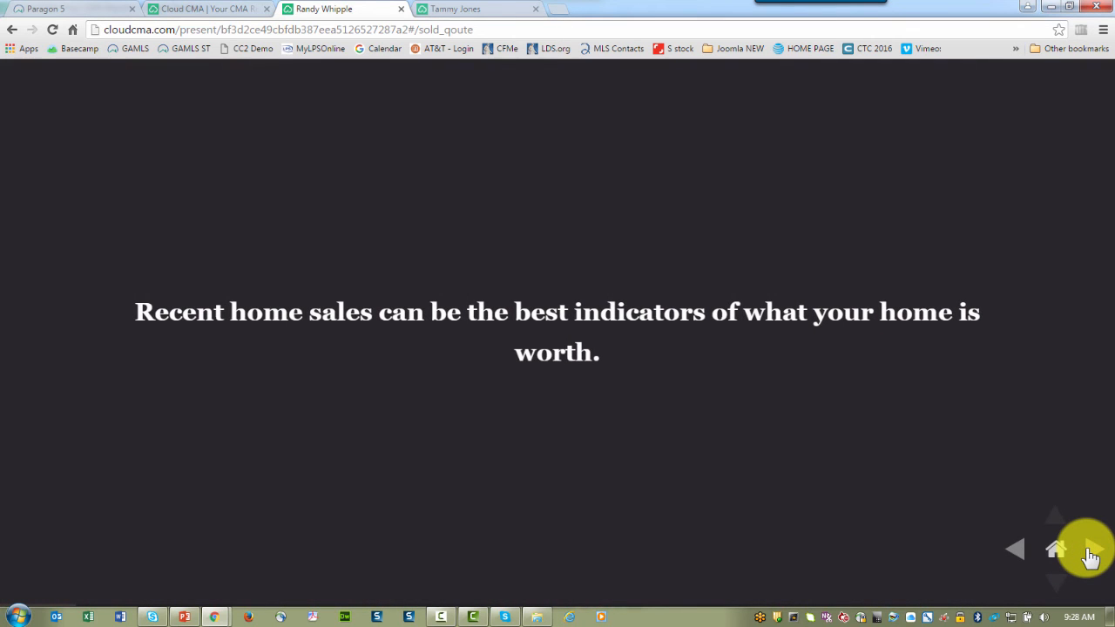
pyautogui.click(1091, 557)
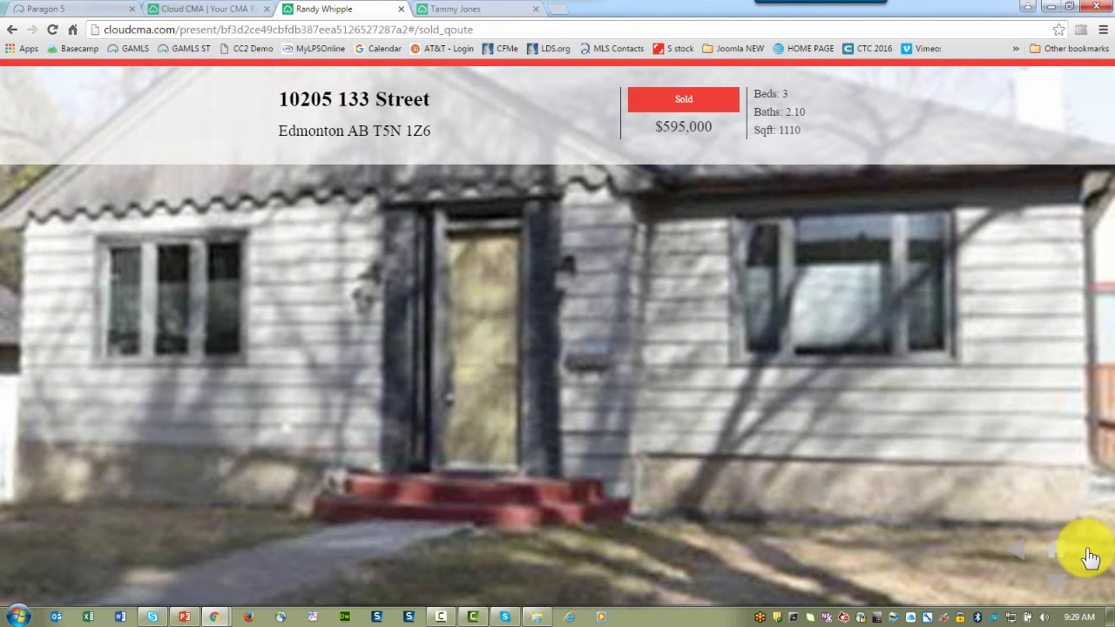
pyautogui.click(1091, 557)
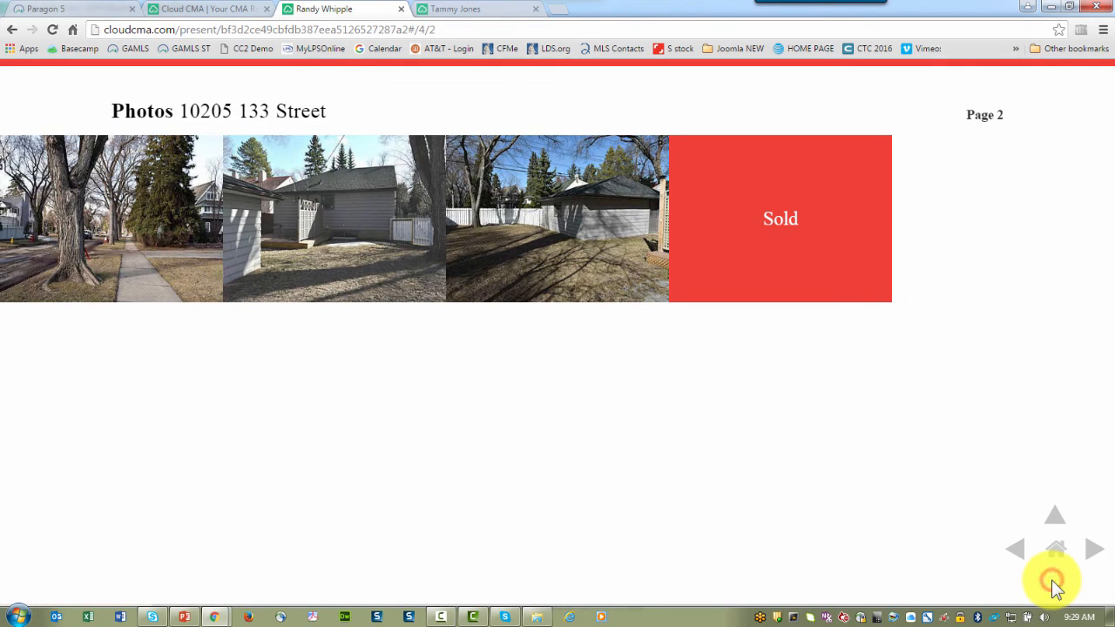
pyautogui.click(1055, 513)
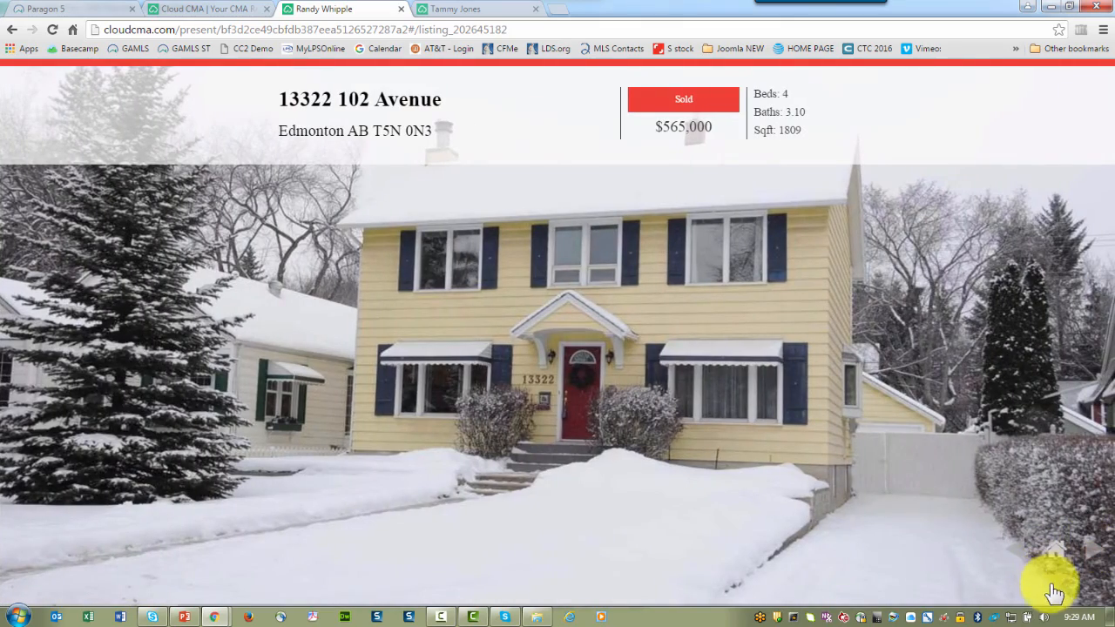
pyautogui.click(1054, 583)
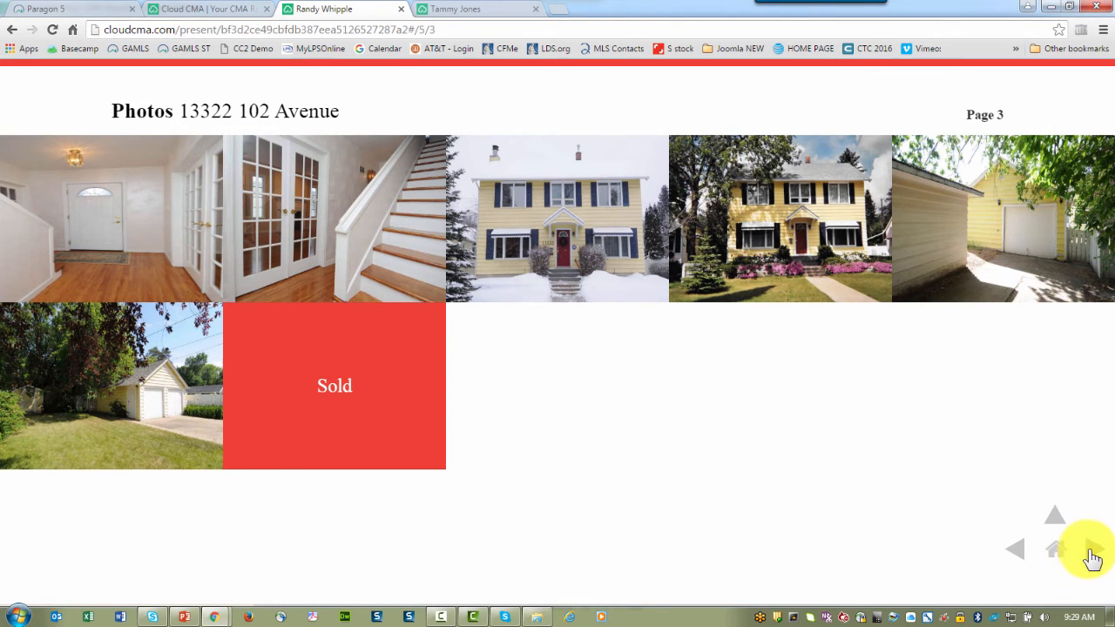
pyautogui.moveTo(1091, 557)
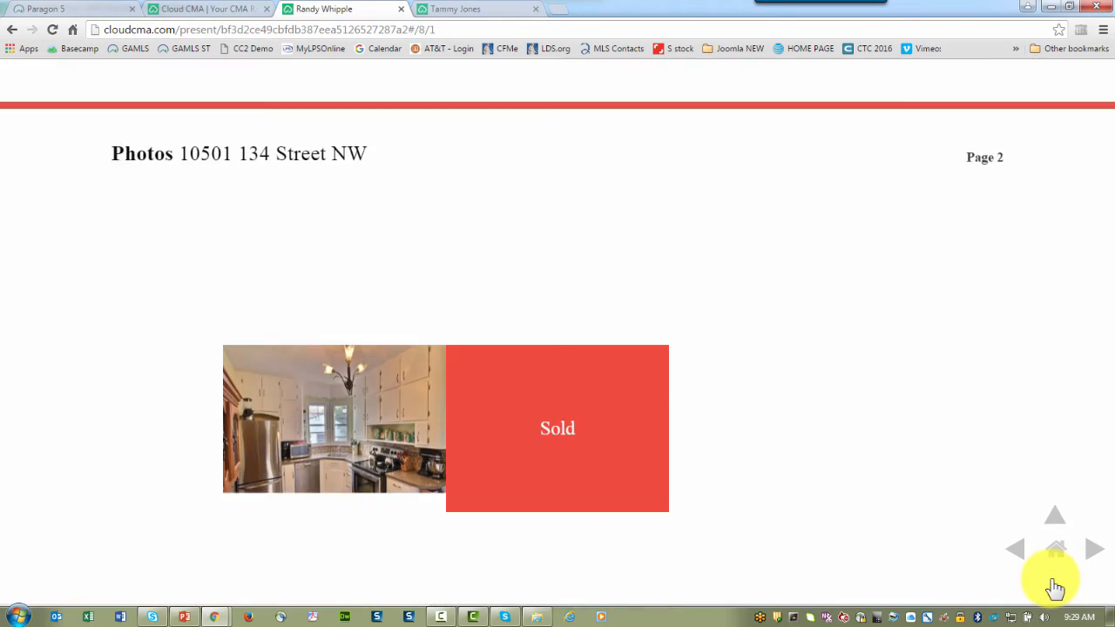
pyautogui.click(1094, 548)
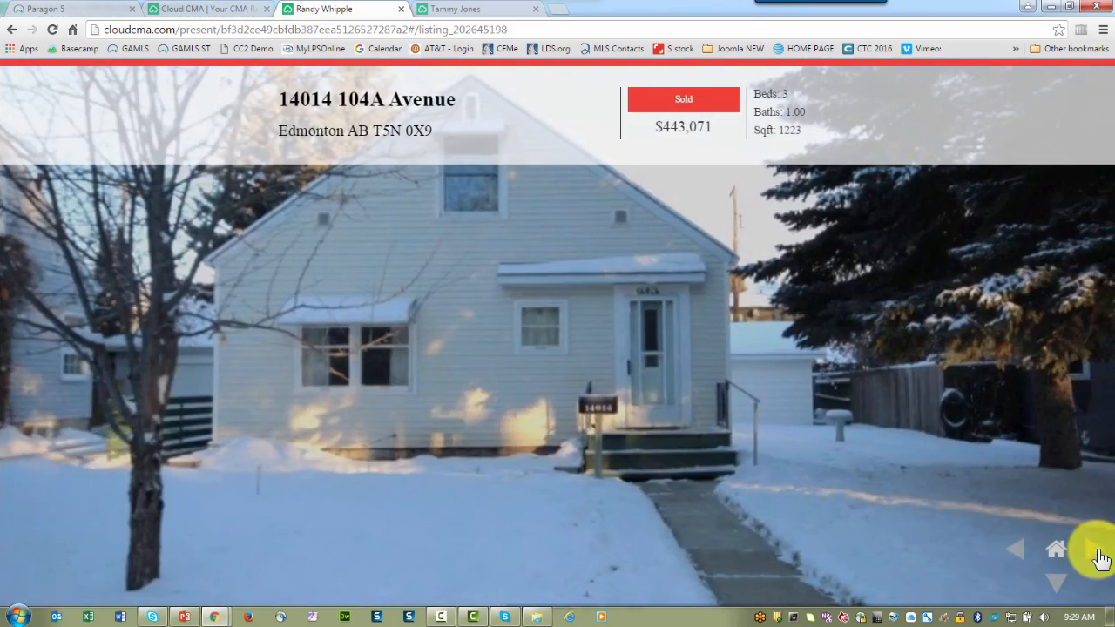
pyautogui.click(1098, 551)
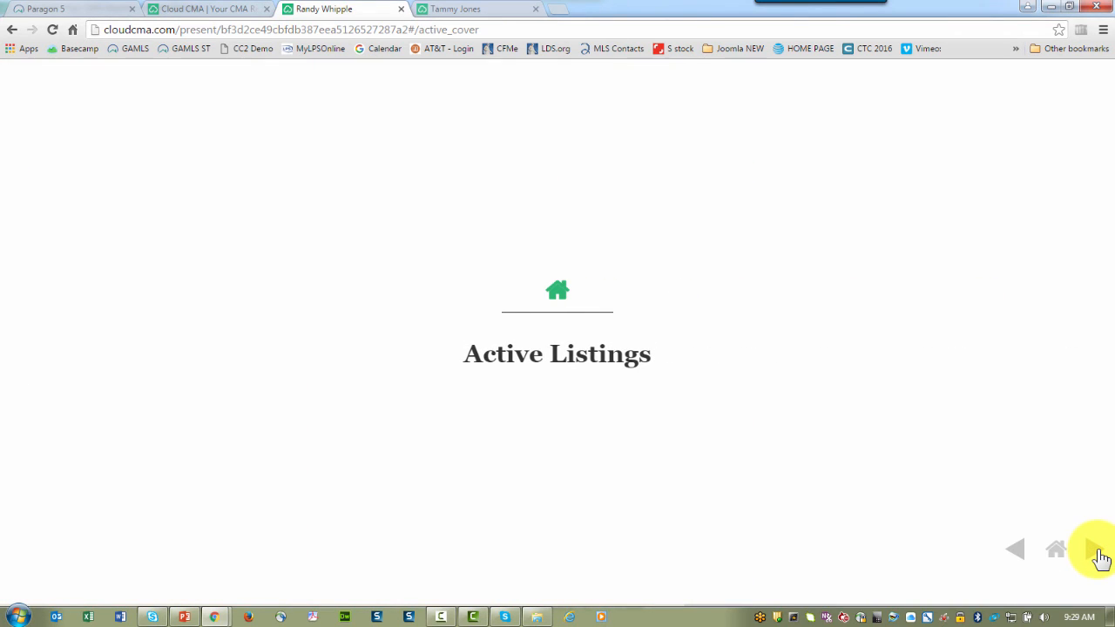
pyautogui.click(1096, 550)
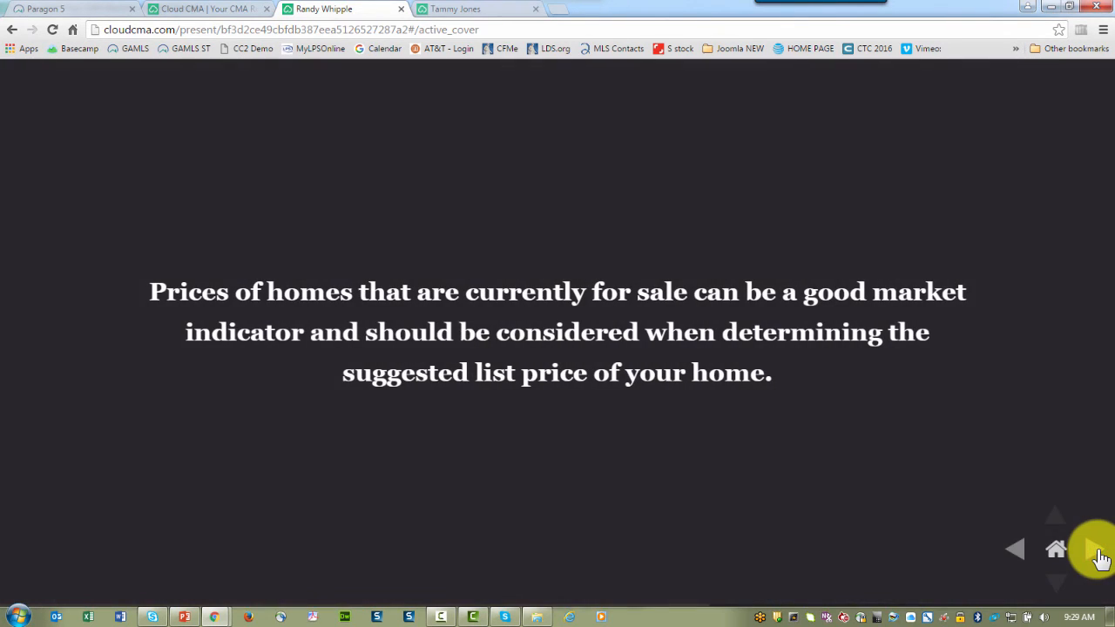
pyautogui.click(1097, 549)
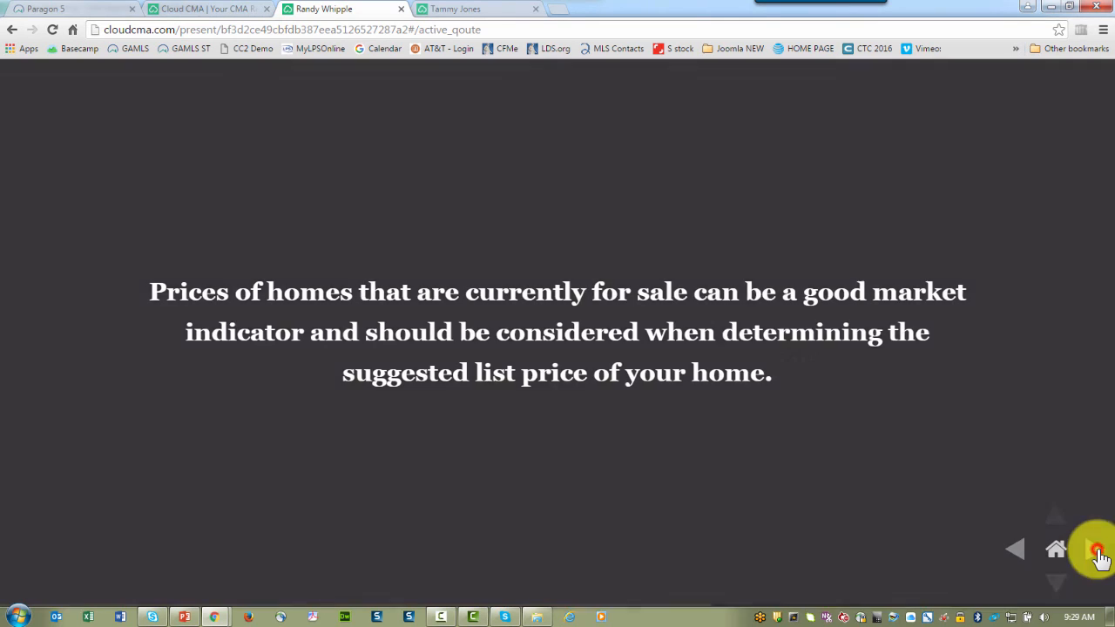
pyautogui.click(1099, 548)
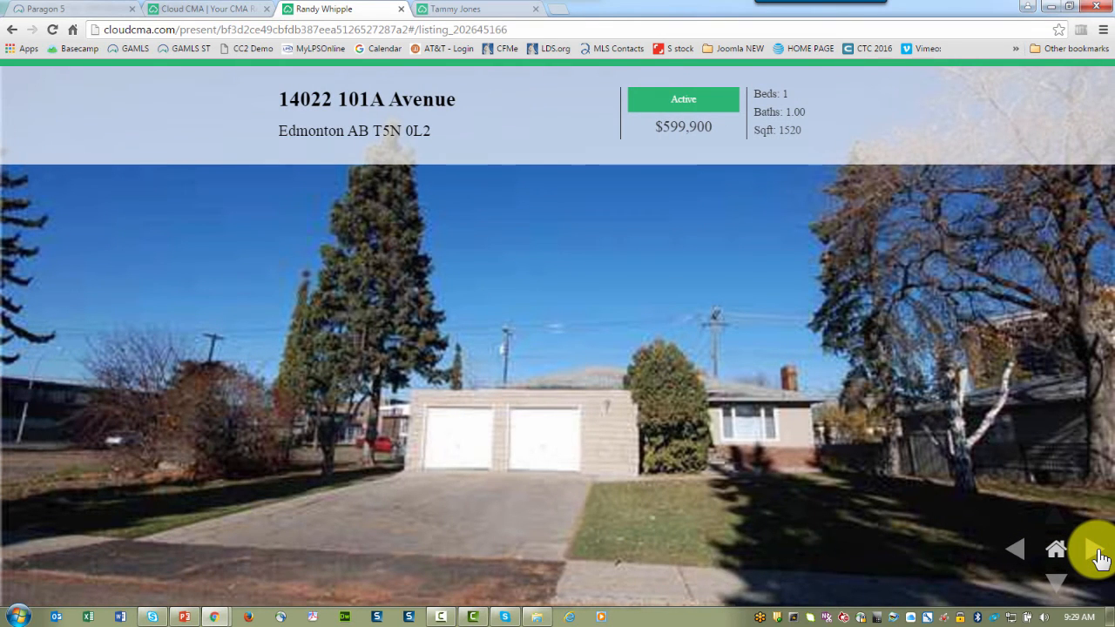
pyautogui.click(1100, 556)
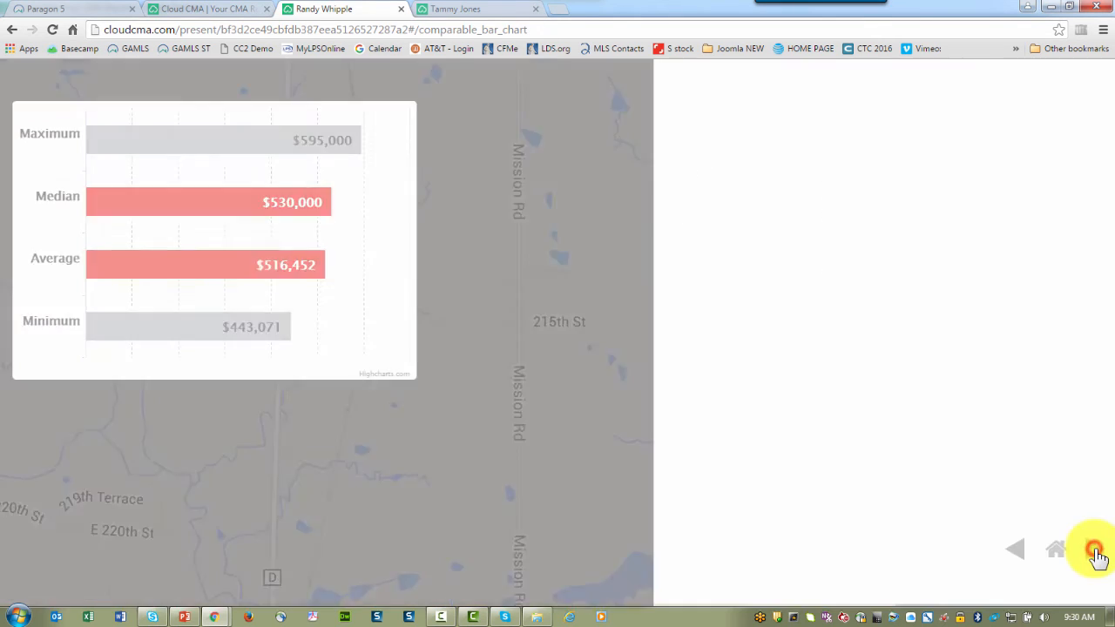
# Advance from the Zillow slide through Sold Property Analysis and the pricing factors slides.
pyautogui.click(1094, 549)
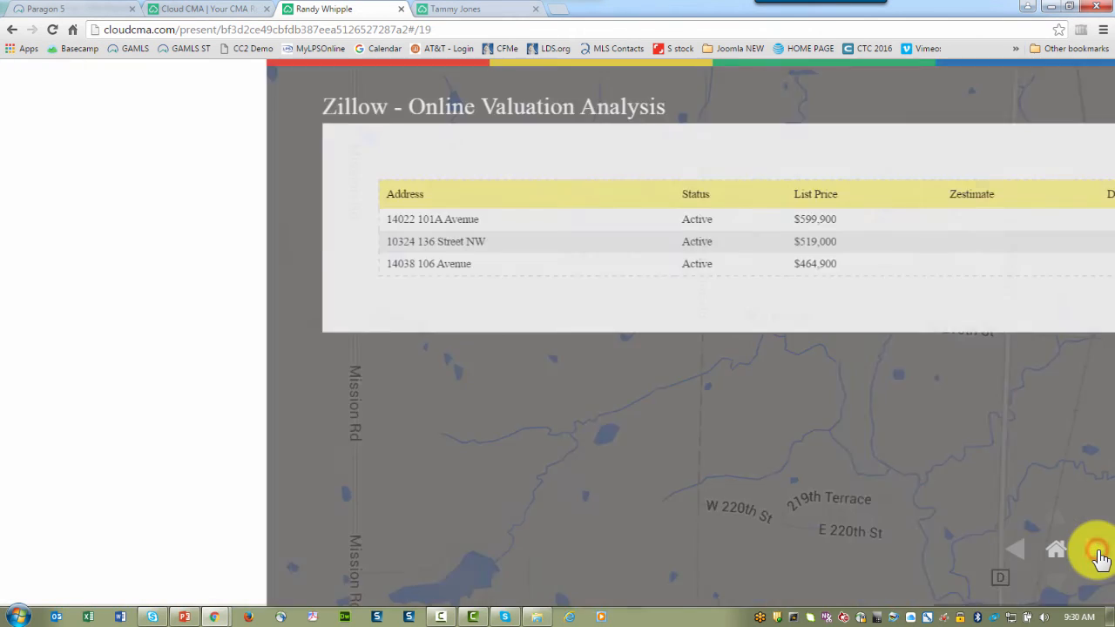
pyautogui.click(1100, 556)
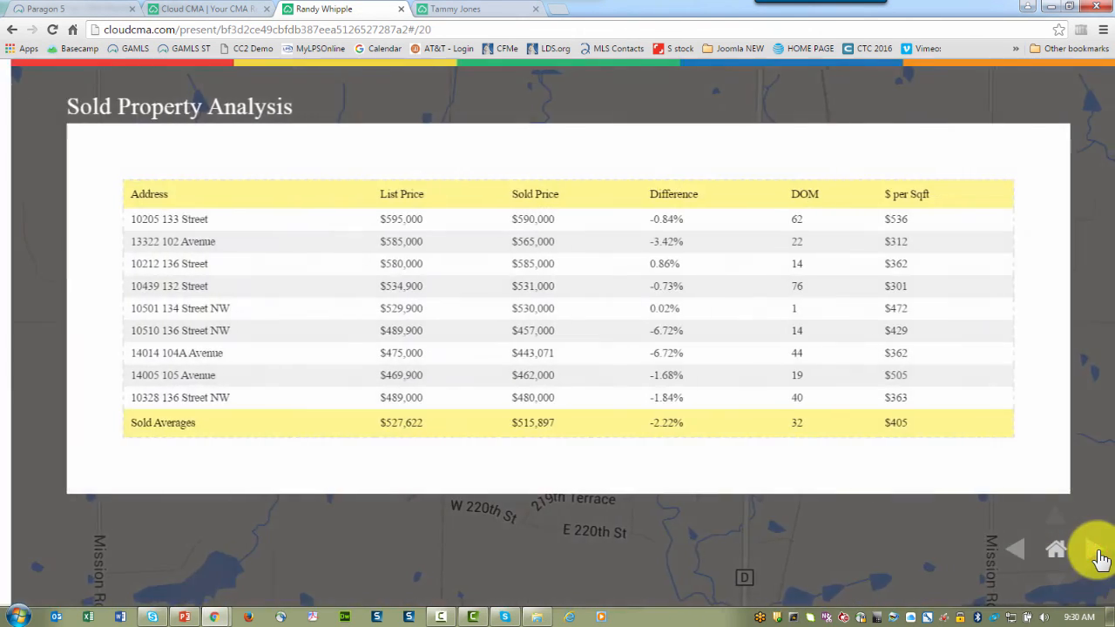
pyautogui.click(1094, 548)
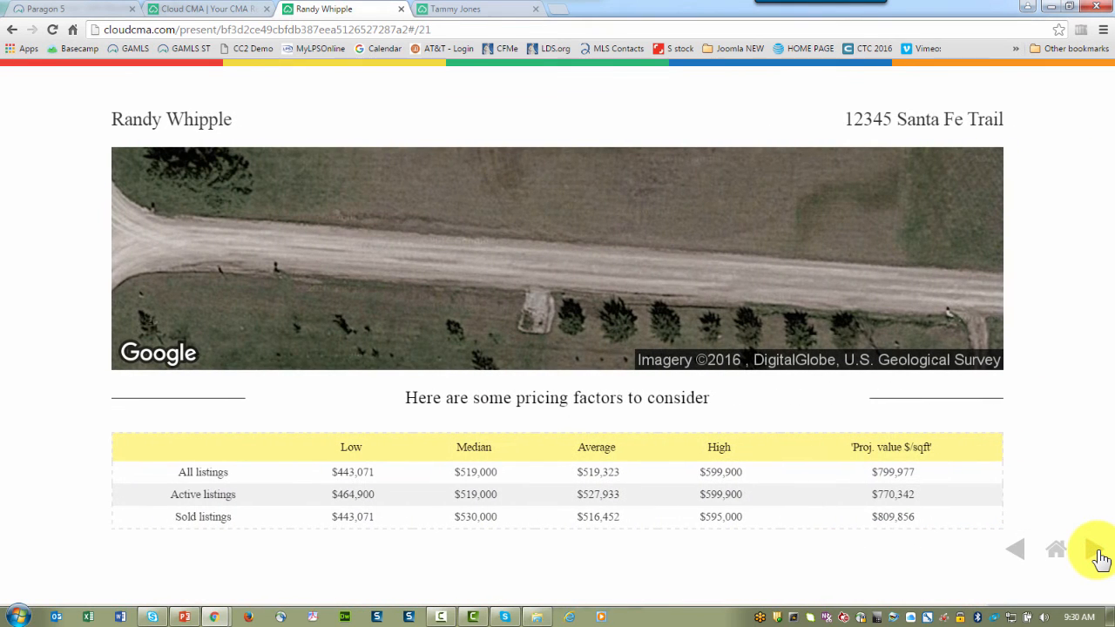
pyautogui.click(1101, 557)
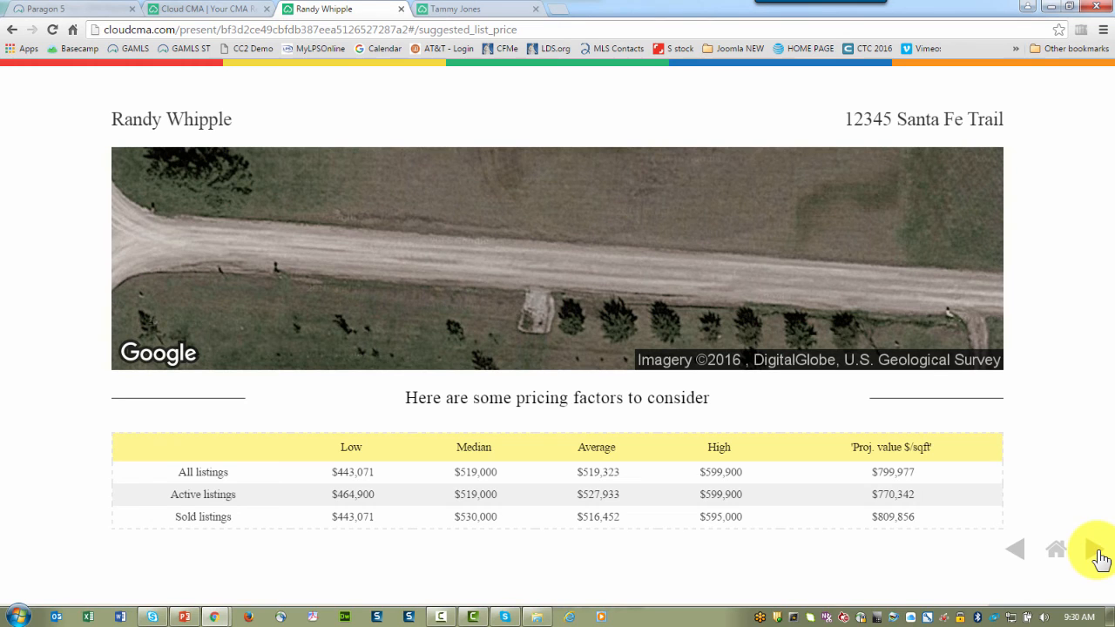
# Show the Next Steps, Commission Distribution and both Intelligent Pricing Timing slides.
pyautogui.click(1099, 548)
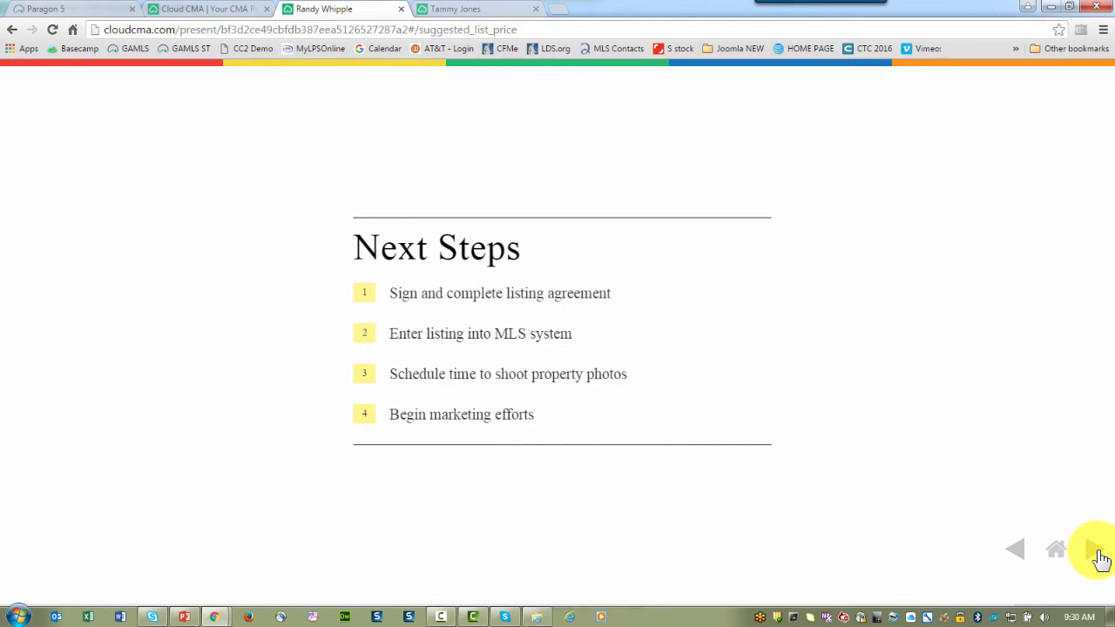
pyautogui.click(1101, 549)
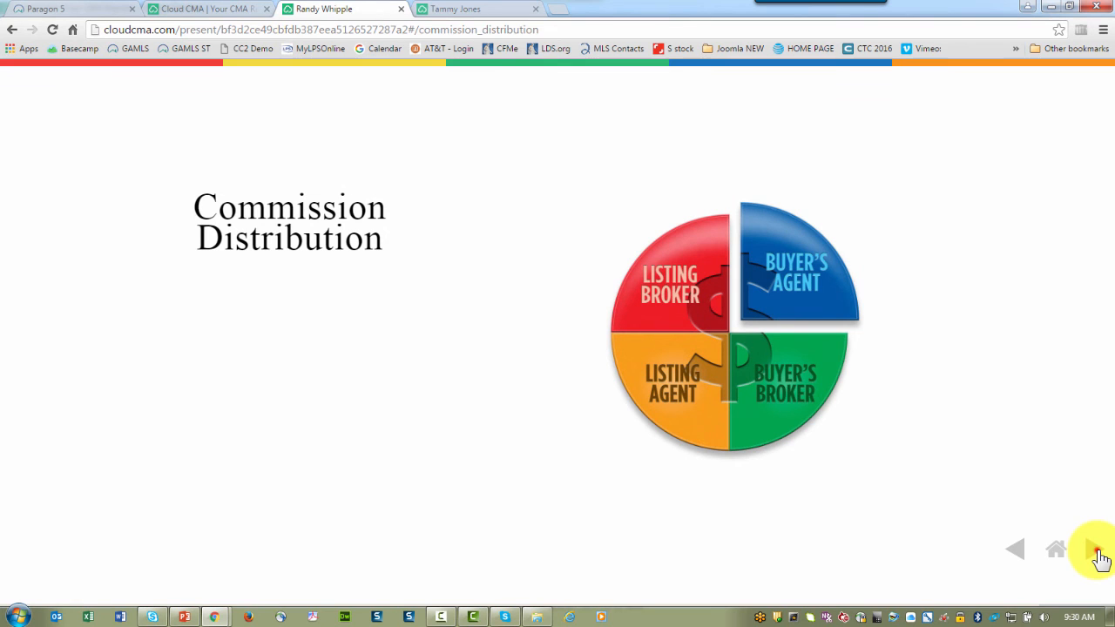
pyautogui.click(1101, 554)
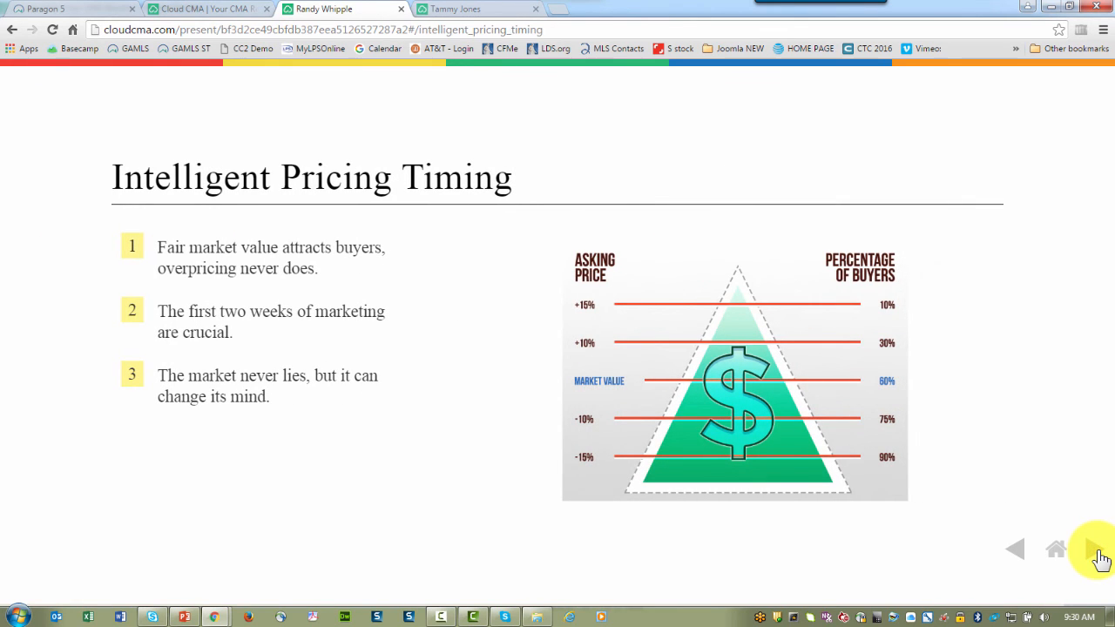
pyautogui.click(1101, 558)
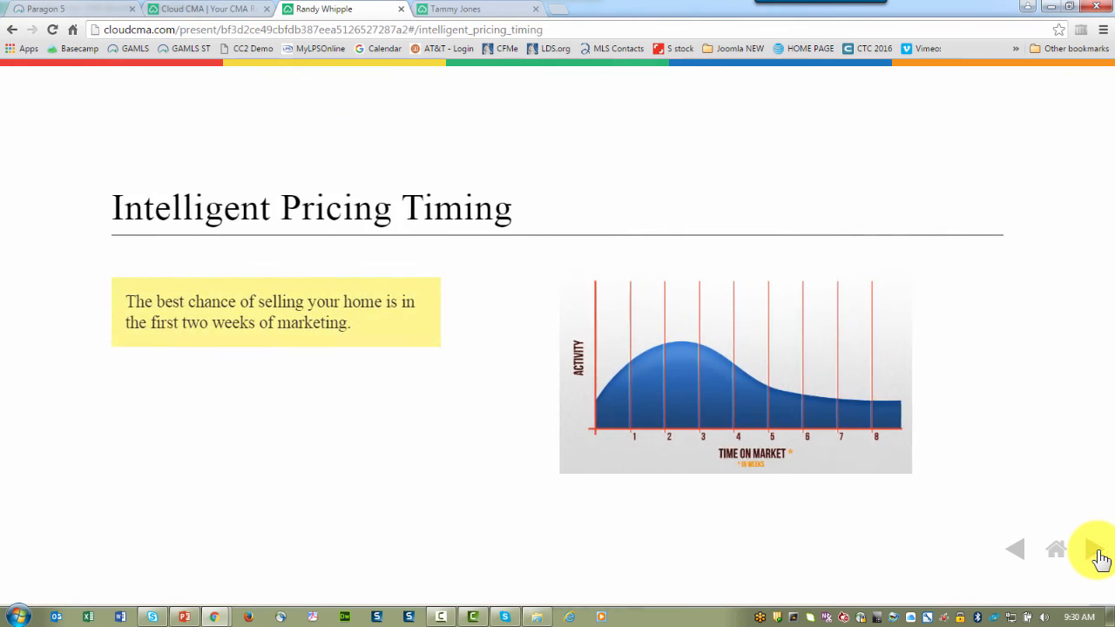
pyautogui.click(1100, 557)
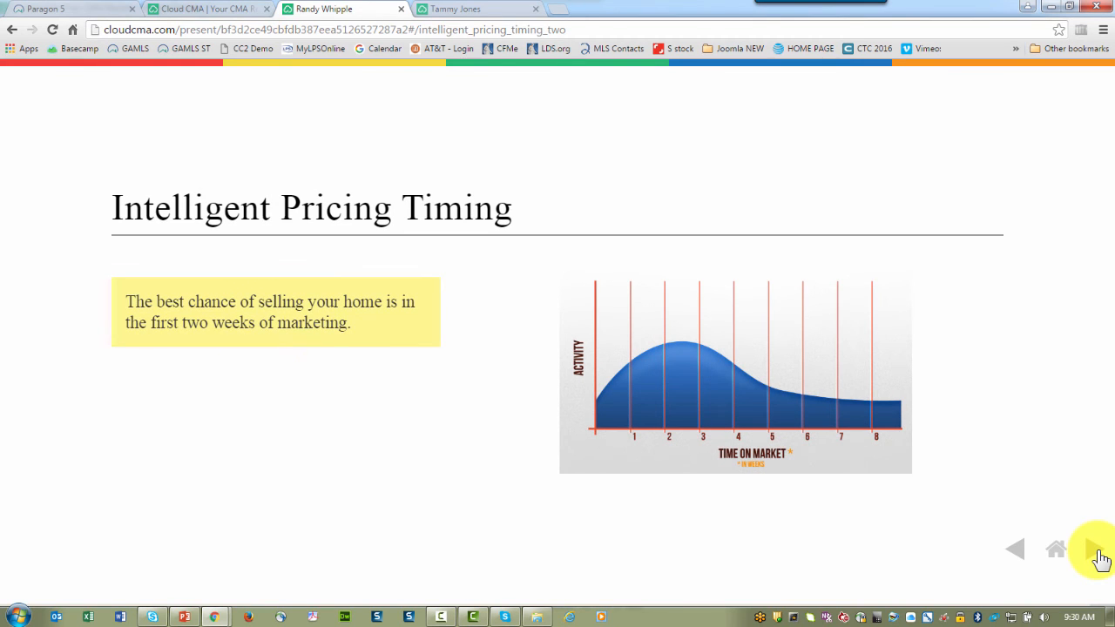
pyautogui.click(1099, 557)
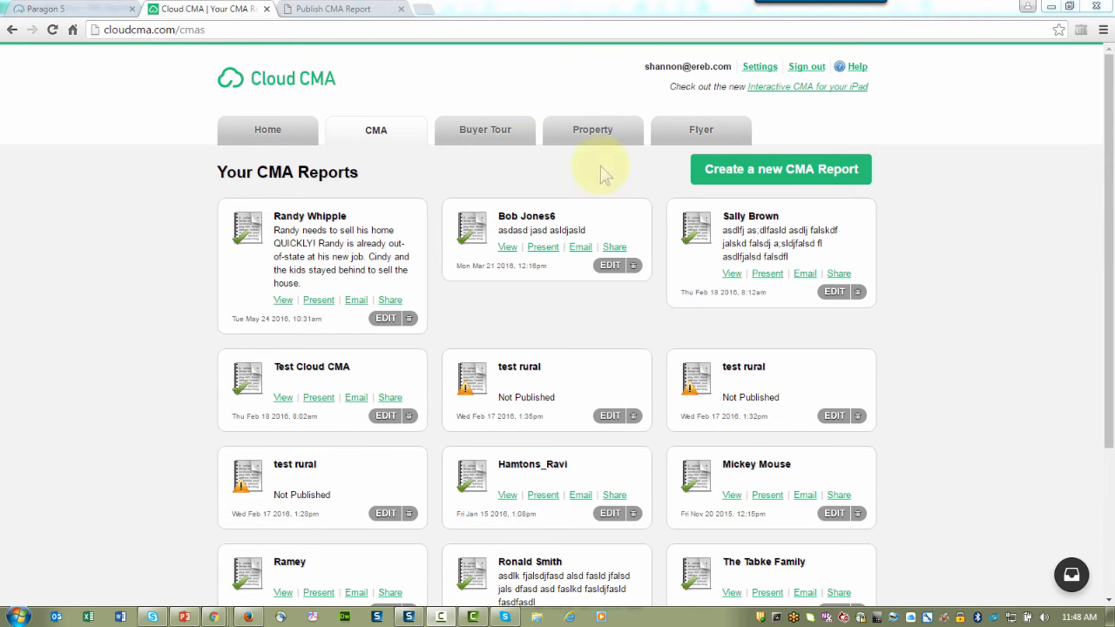
pyautogui.moveTo(484, 129)
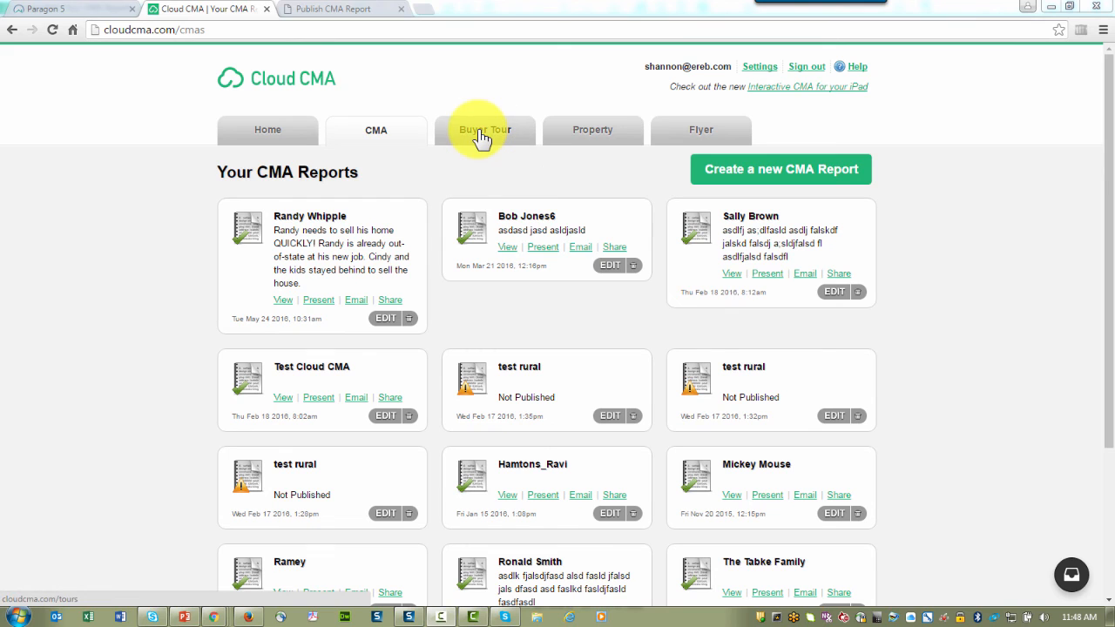
# View the Buyer Tour, Property and Flyer report lists, then open the Support Center.
pyautogui.click(485, 130)
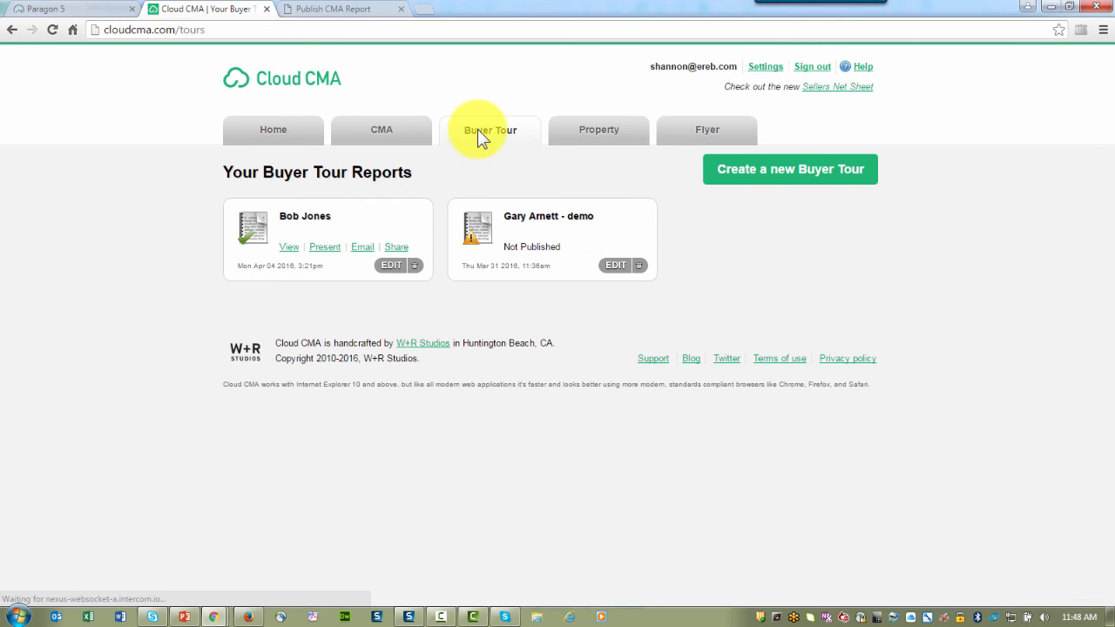
pyautogui.click(598, 130)
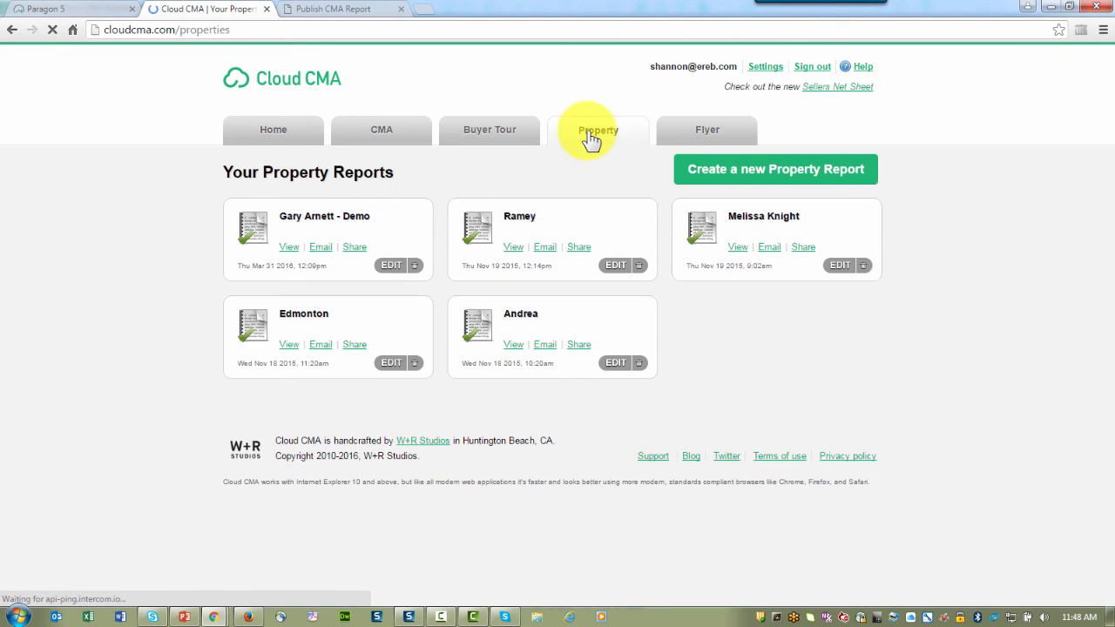
pyautogui.click(707, 129)
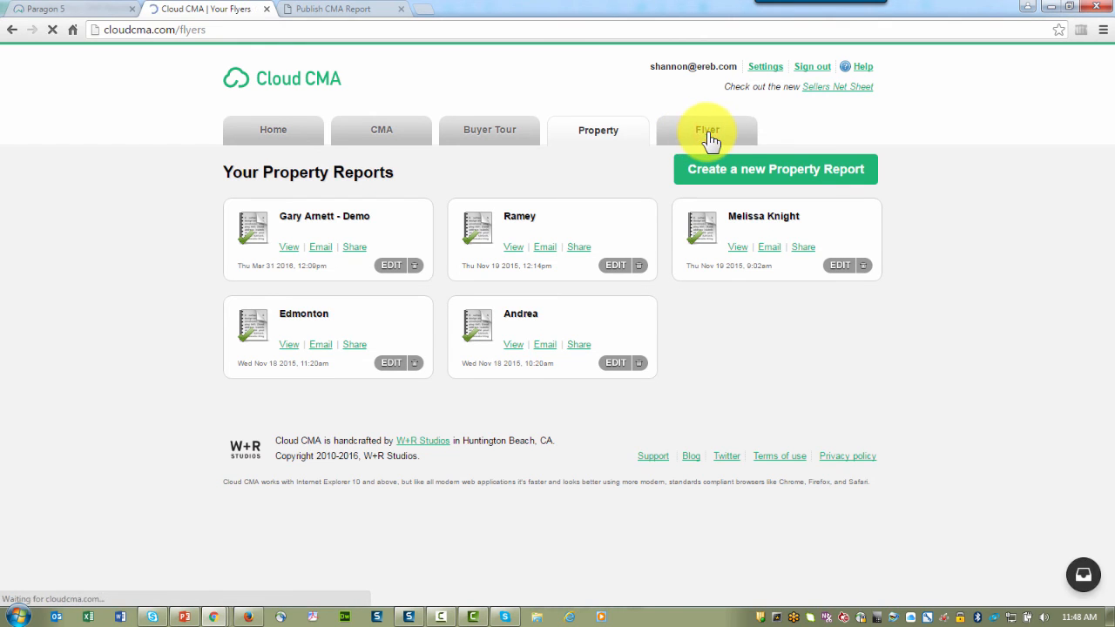
pyautogui.click(706, 130)
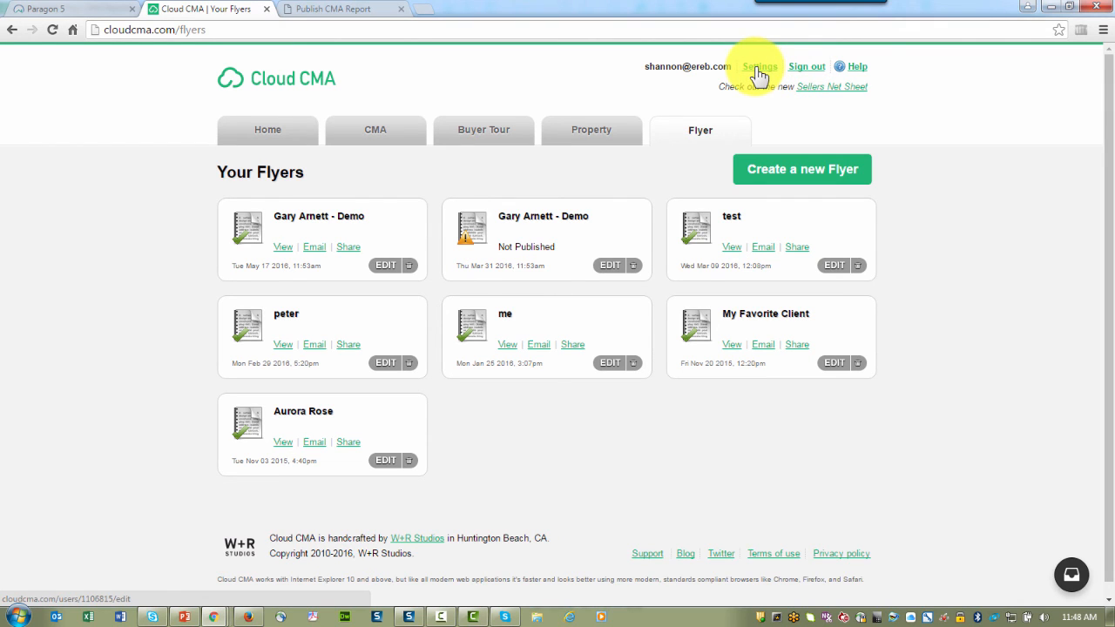
pyautogui.click(856, 67)
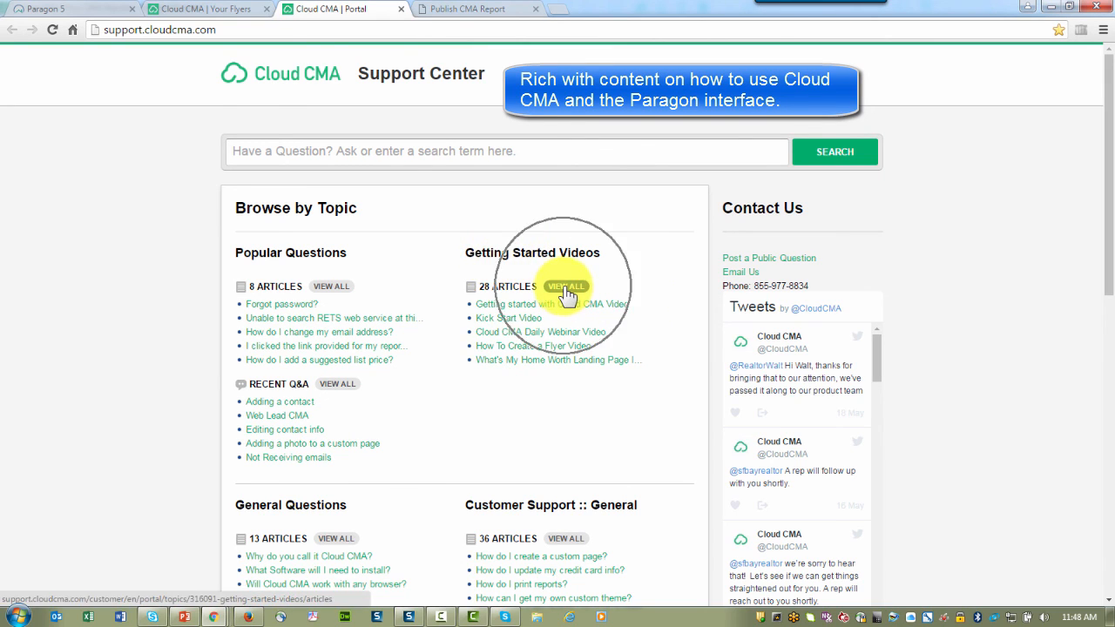
# View all Getting Started Videos and page through to page 3.
pyautogui.click(566, 285)
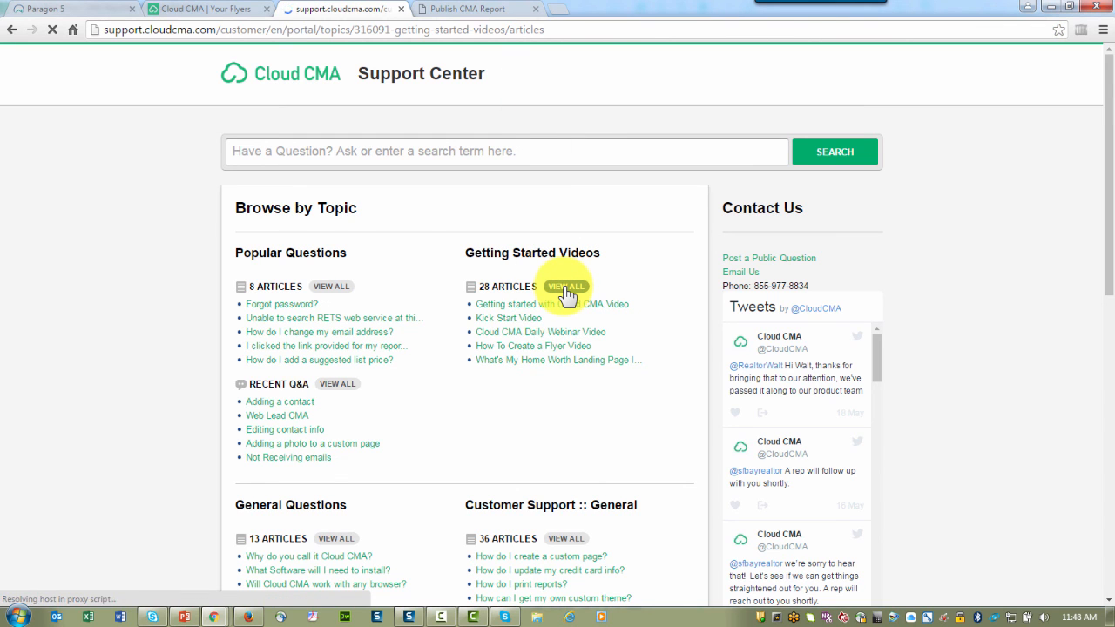
pyautogui.click(565, 285)
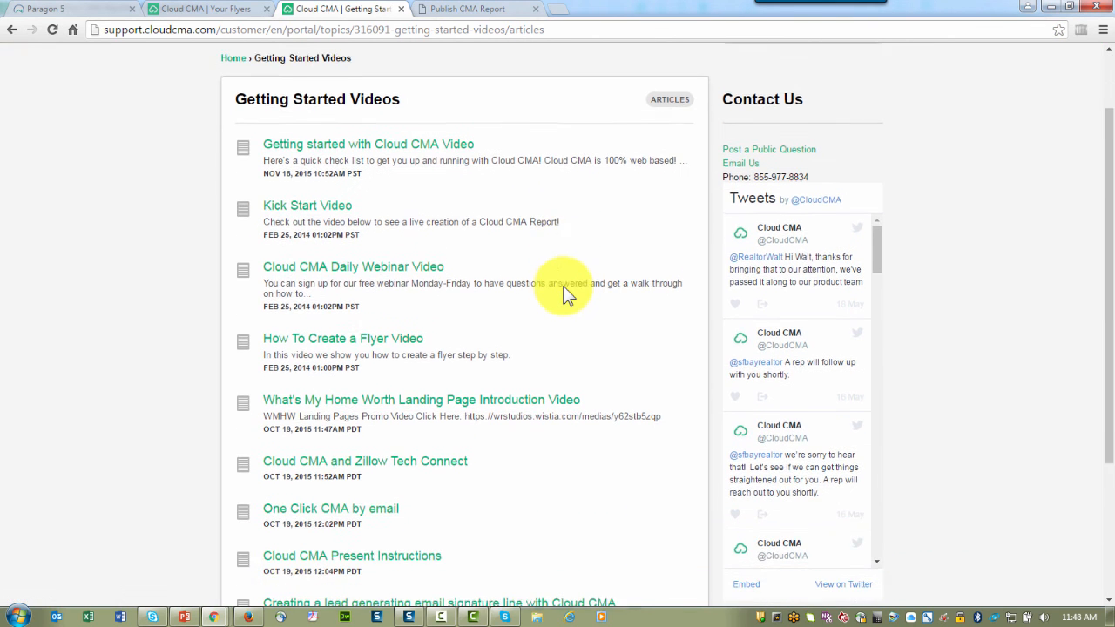
pyautogui.scroll(-3)
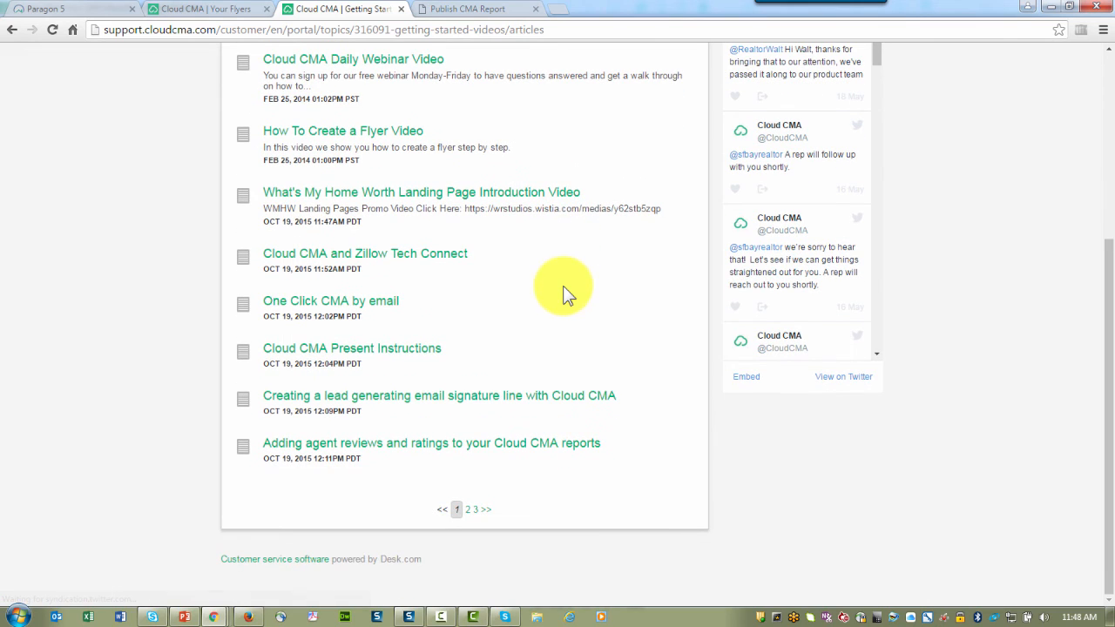
pyautogui.moveTo(470, 509)
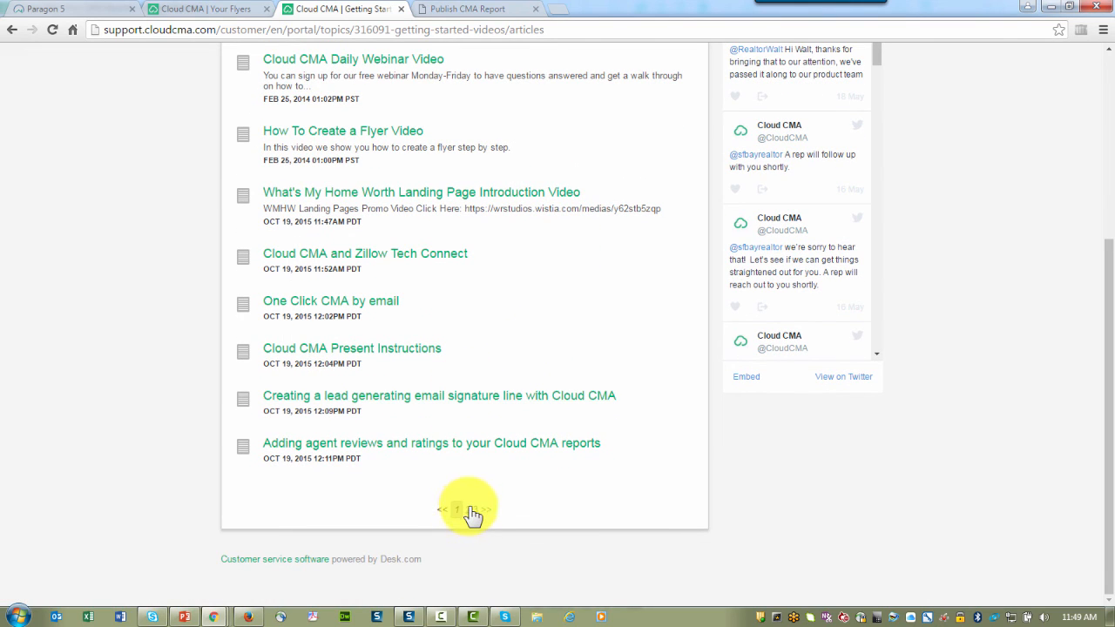
pyautogui.click(472, 509)
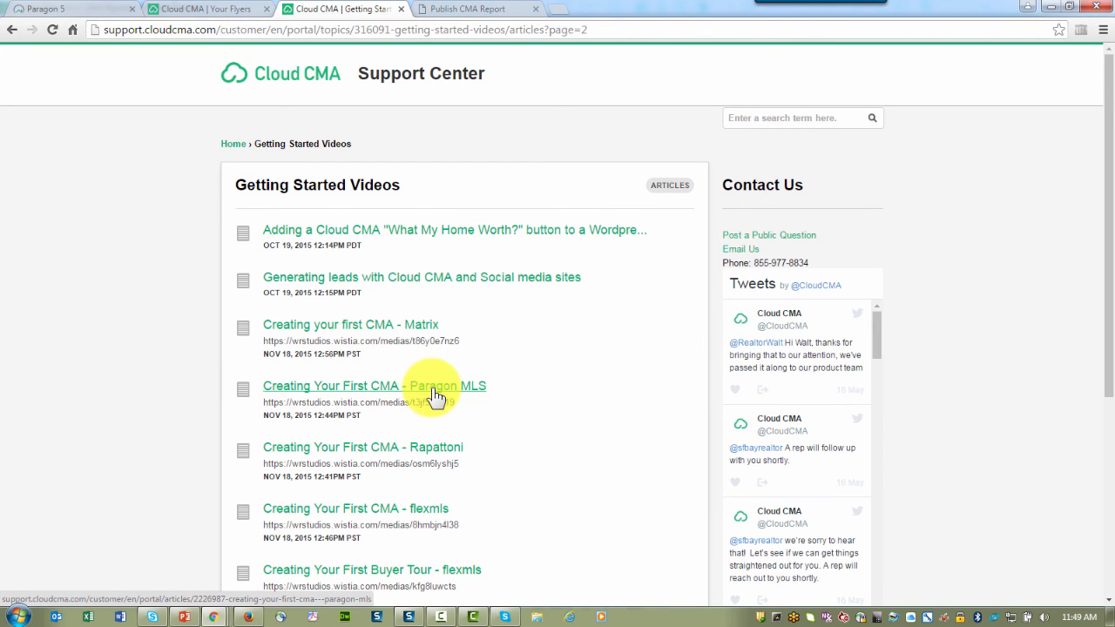
pyautogui.scroll(-3)
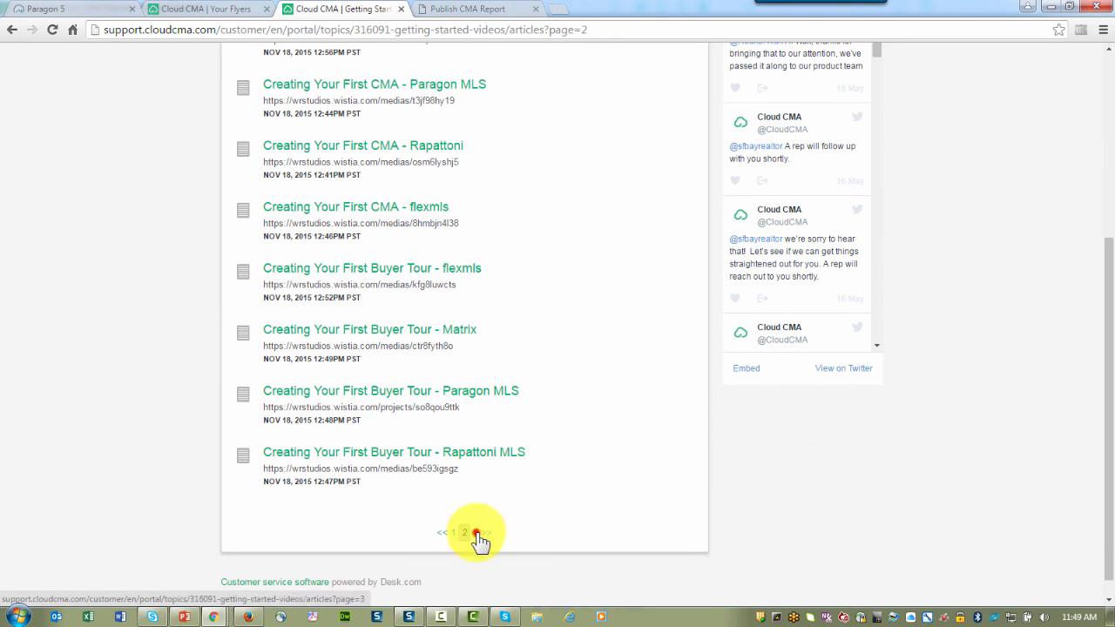
pyautogui.click(477, 532)
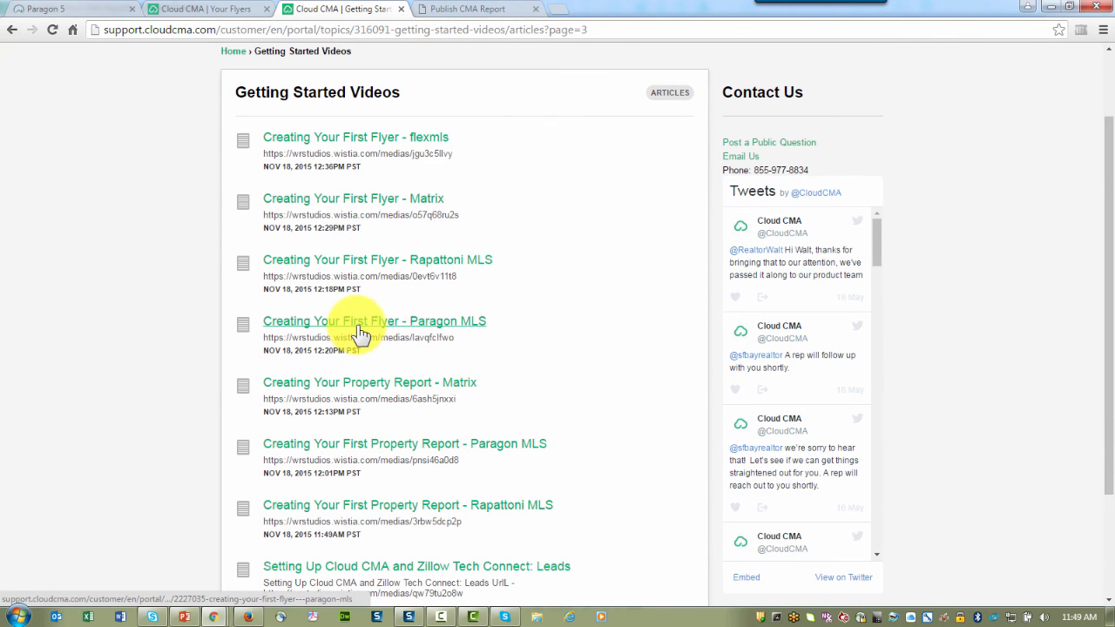
pyautogui.scroll(-3)
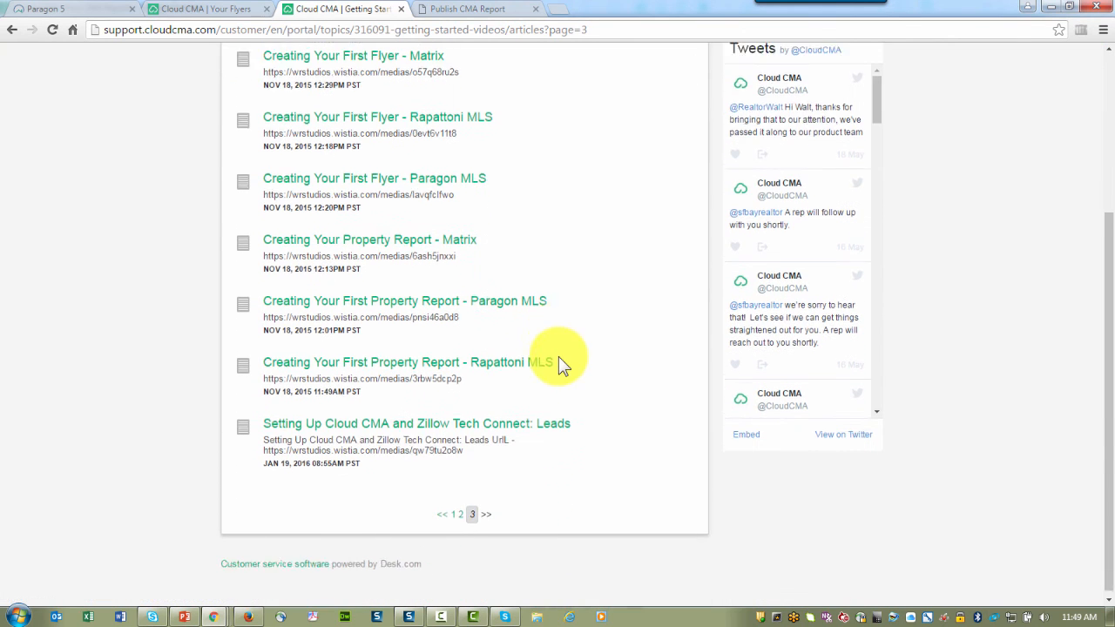